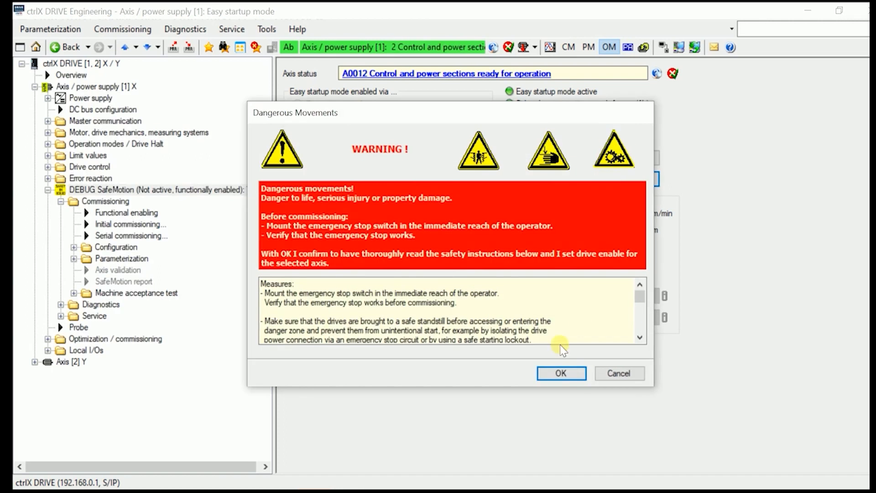
Acknowledge the dangerous-movements warning, jog axis X forward to about 38 mm, then switch the drive off.
click(560, 372)
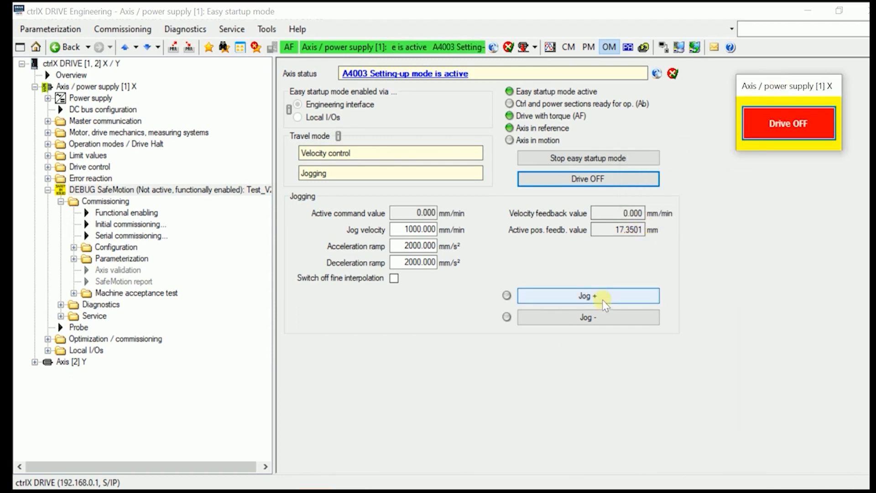
click(587, 296)
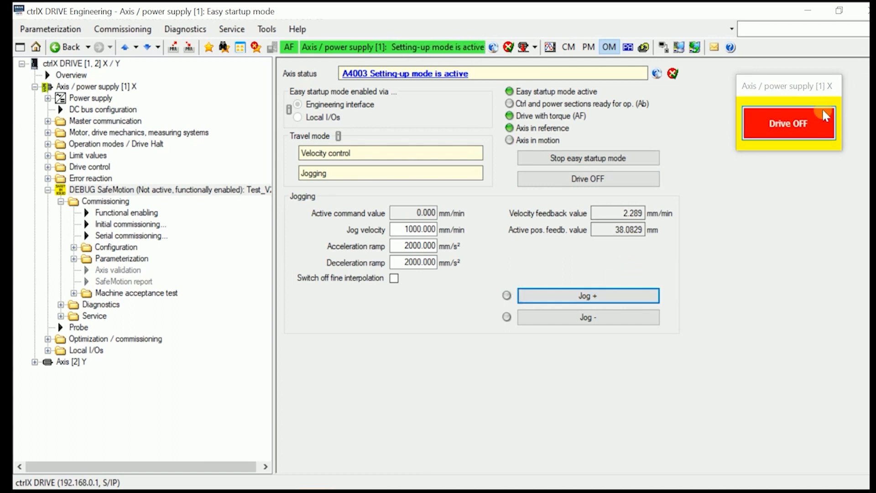
click(788, 124)
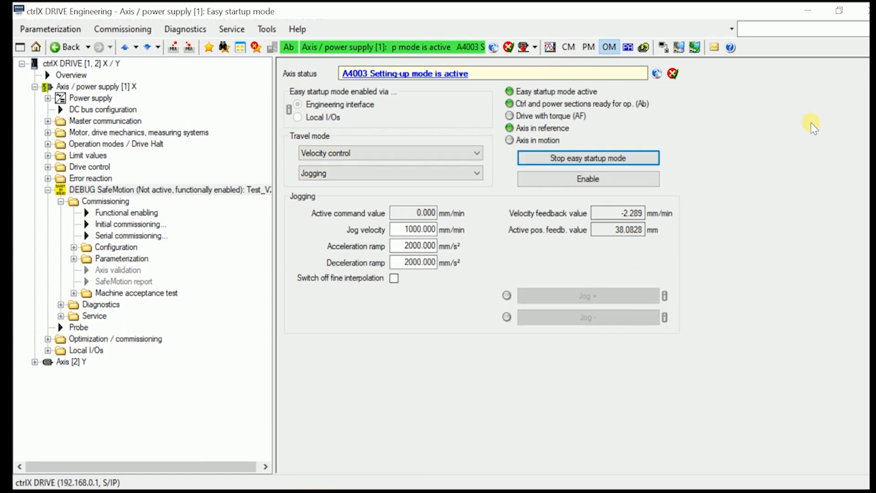
Exit easy startup, functionally lock axis X SafeMotion, and accept switching to configuration mode.
click(587, 158)
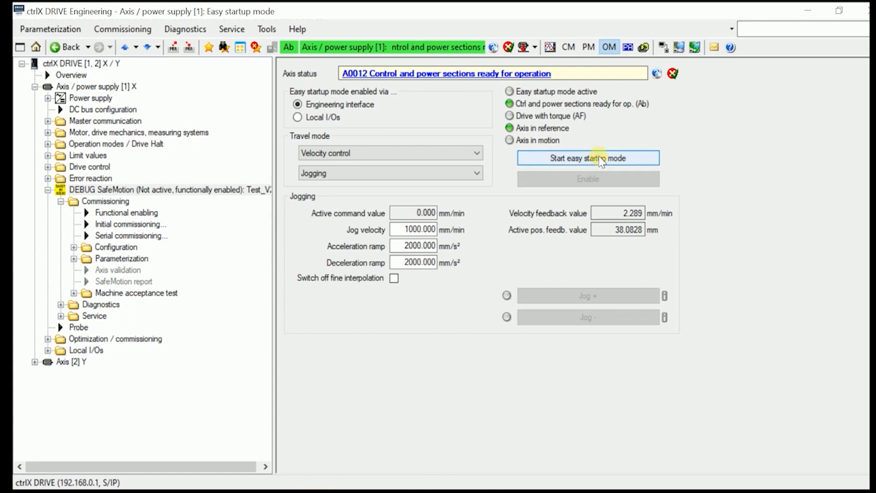
click(587, 157)
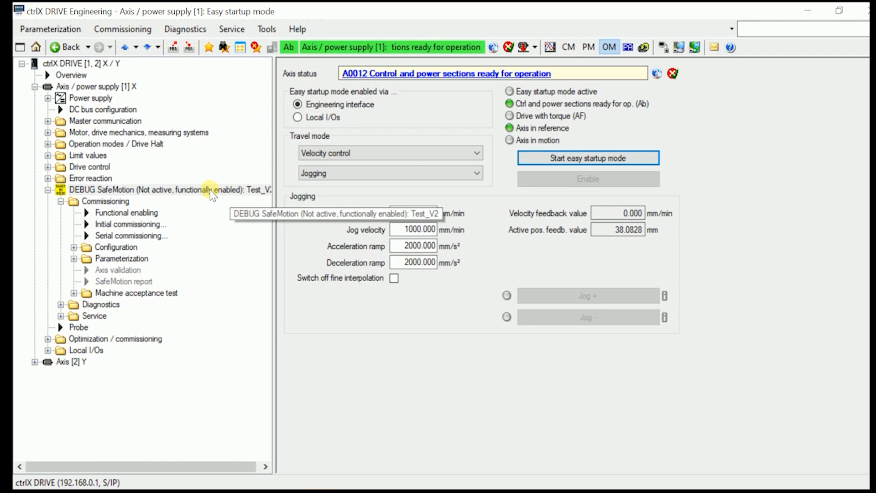
click(162, 189)
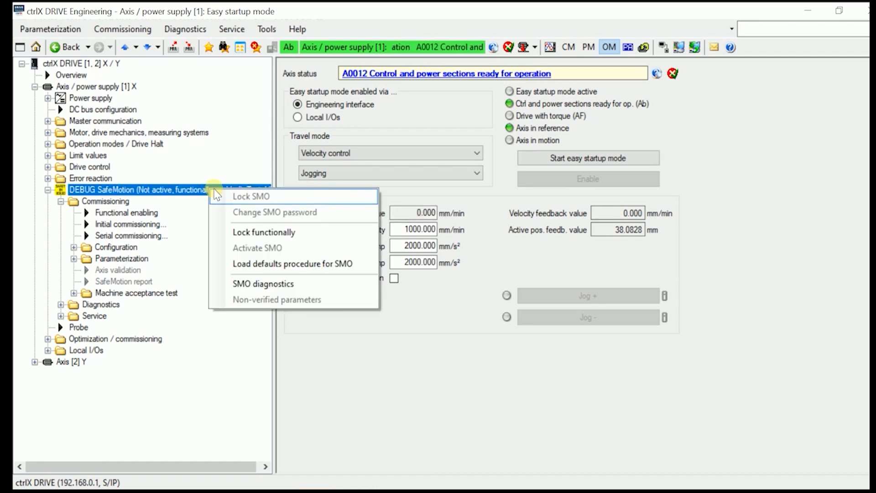
mouse_move(262, 231)
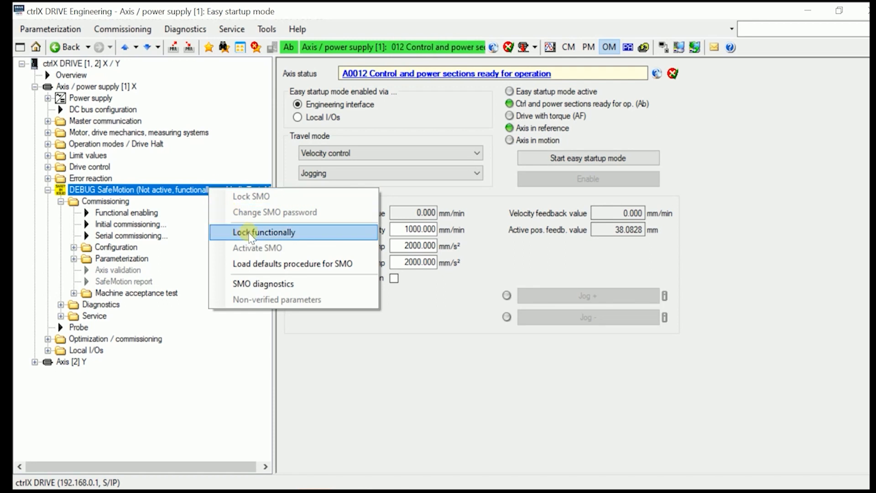
click(263, 232)
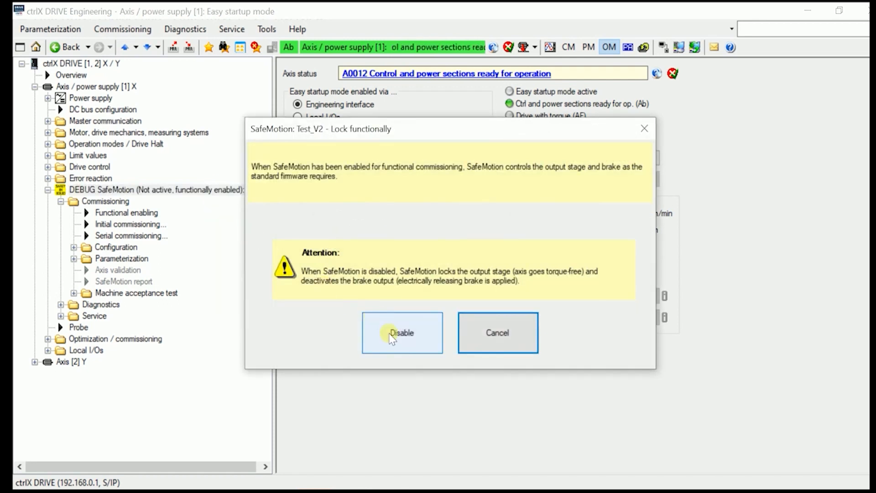
click(401, 333)
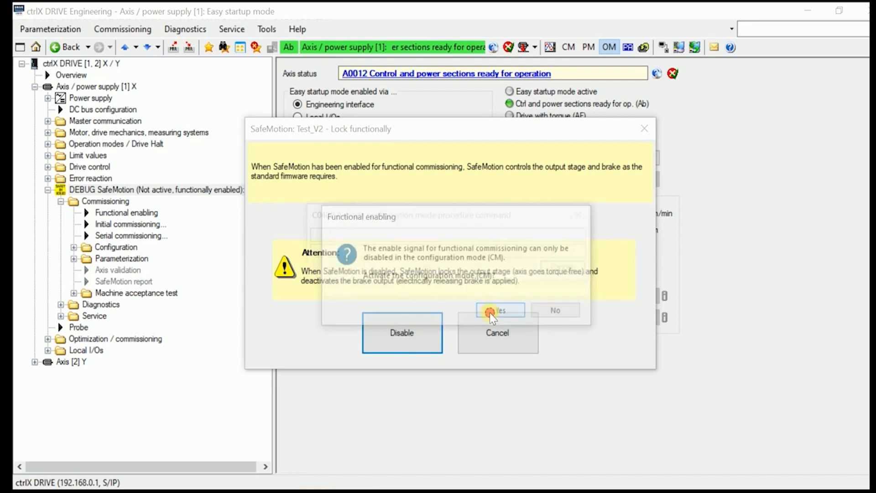
click(498, 311)
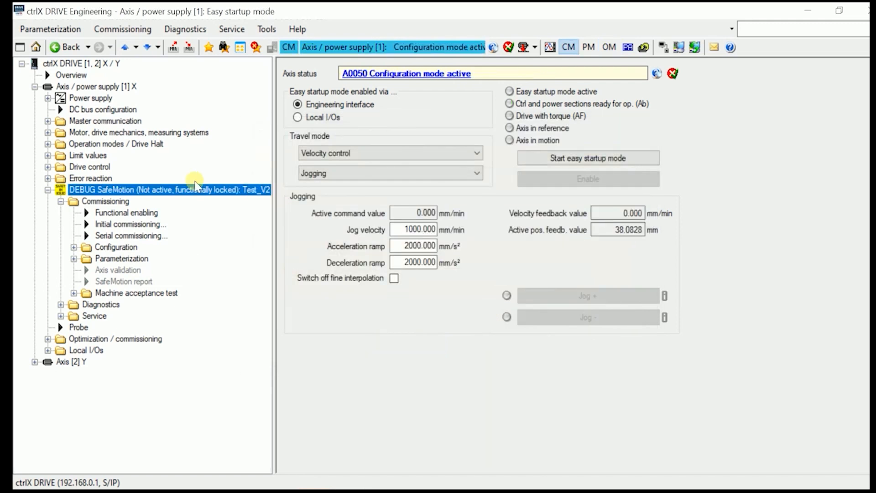
Activate SMO on axis X with a new, confirmed safety password and close the dialog.
right_click(167, 189)
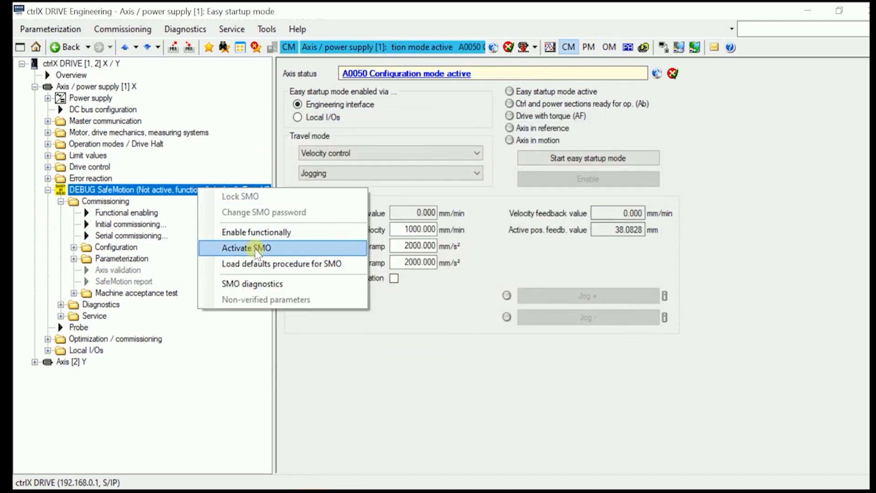
click(246, 247)
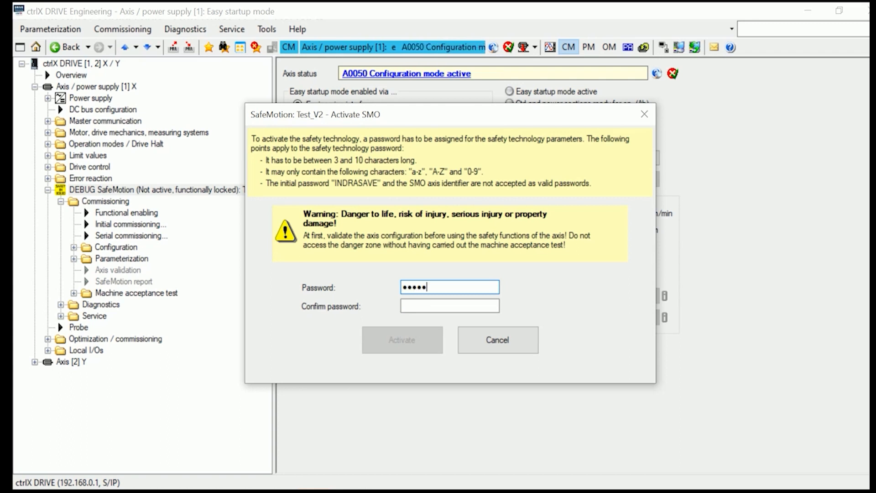
click(448, 305)
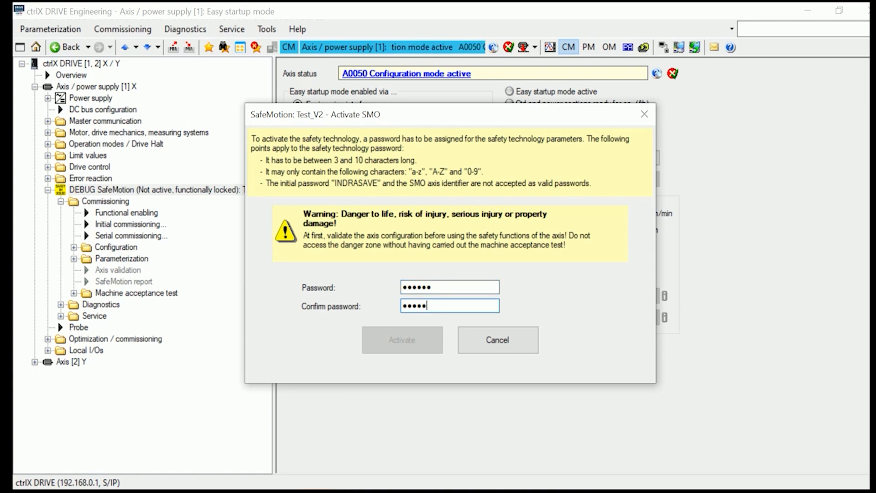
click(401, 340)
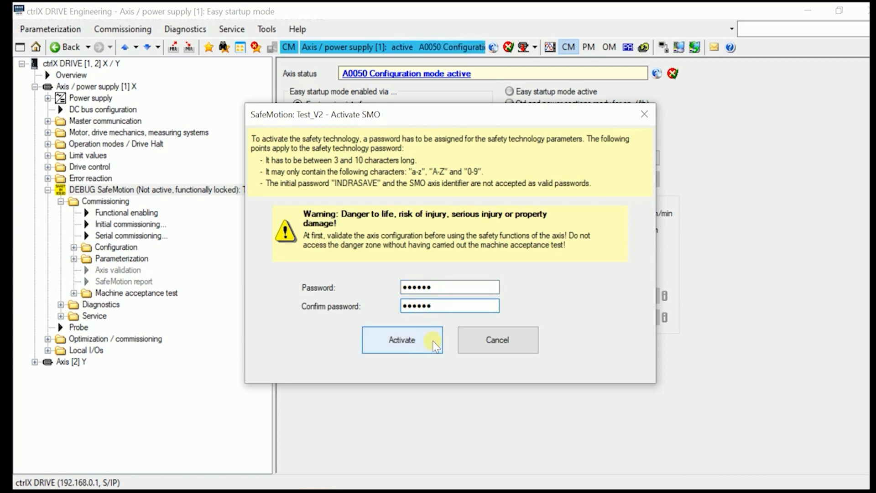
click(401, 340)
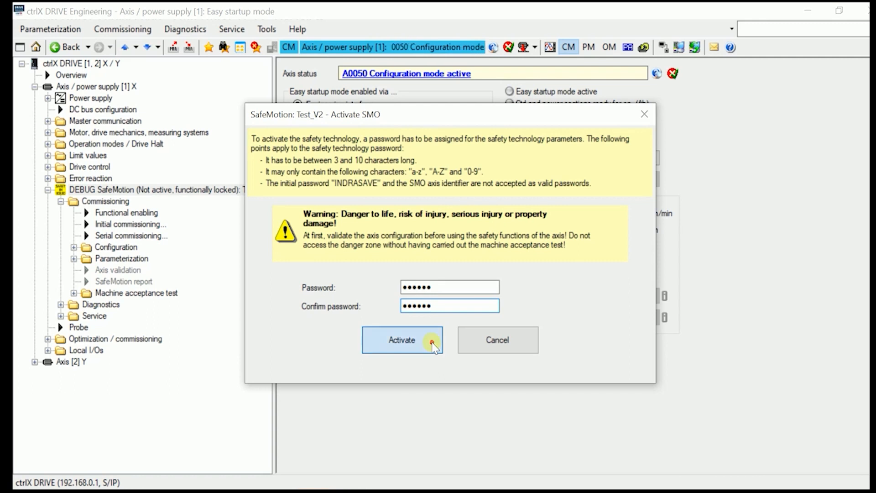
click(401, 340)
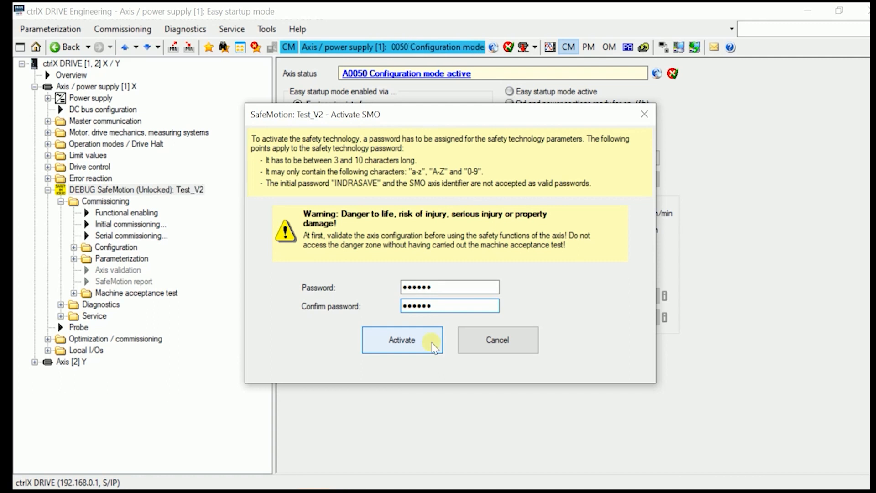
click(402, 339)
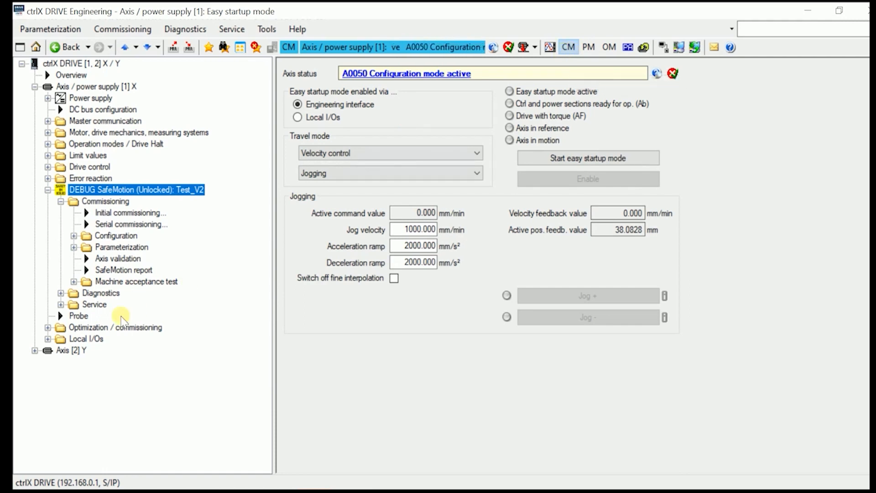
In Initial commissioning, confirm identifier Test_V2 and load the SMO default settings.
click(131, 213)
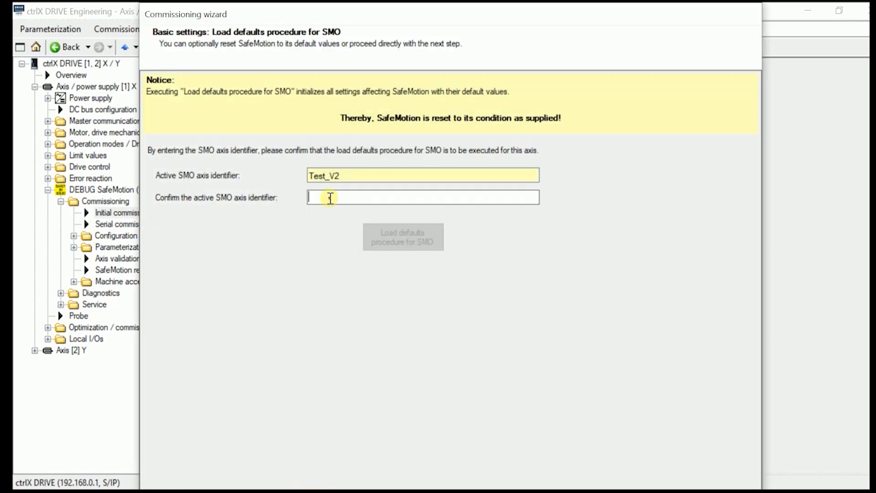
text(Test_)
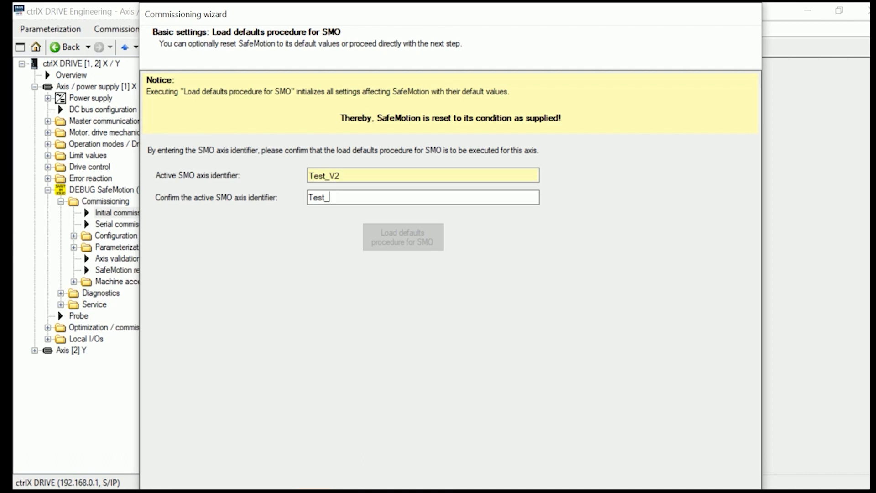
text(V2)
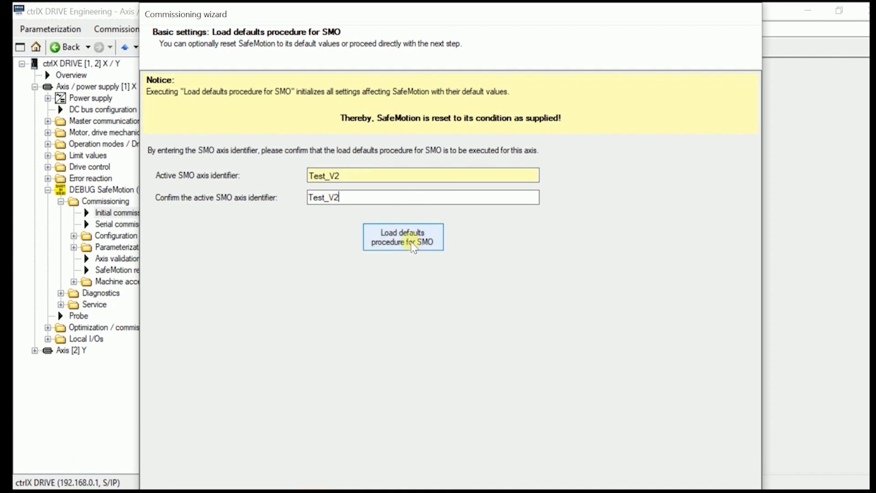
click(402, 237)
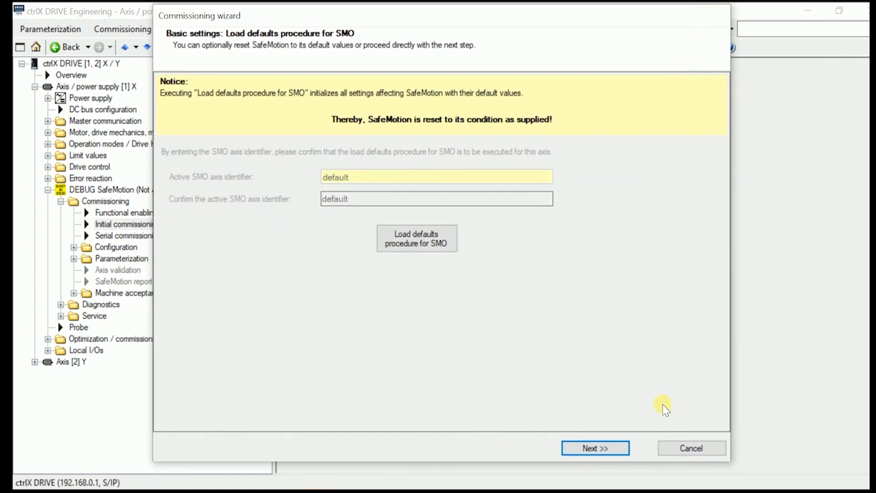
On the activation step, enter and confirm the SafeMotion password, then continue.
click(594, 448)
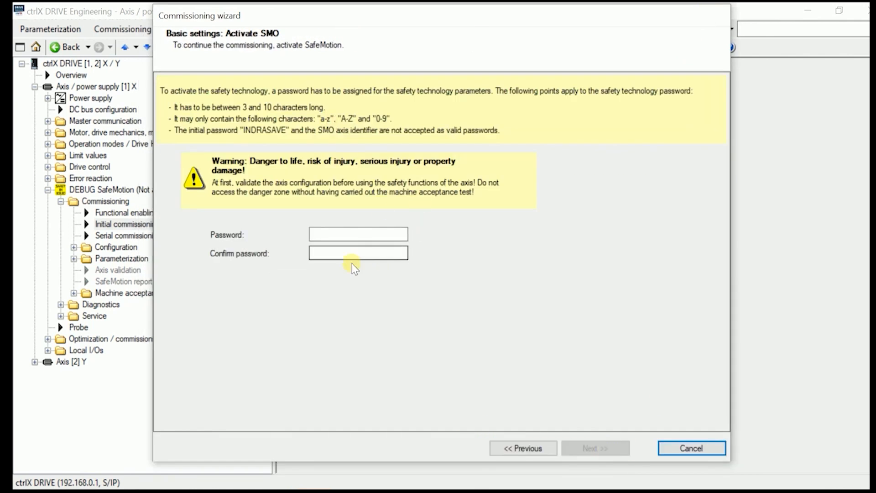
click(357, 233)
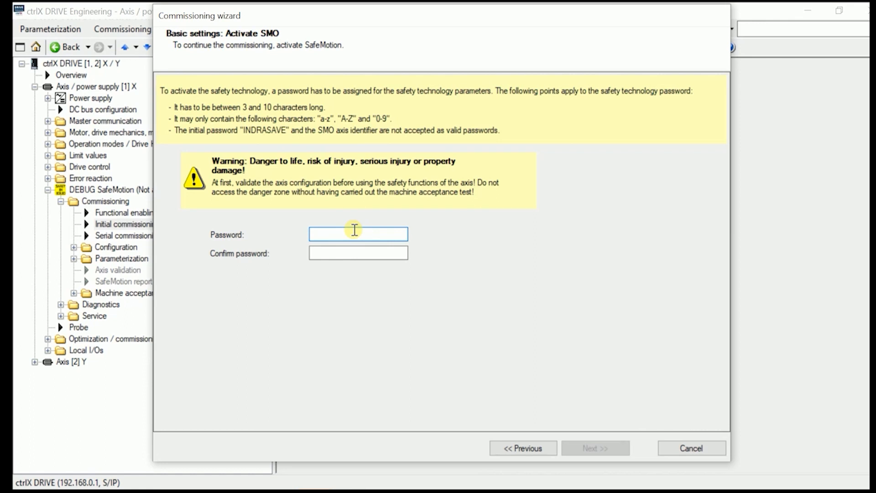
text(••)
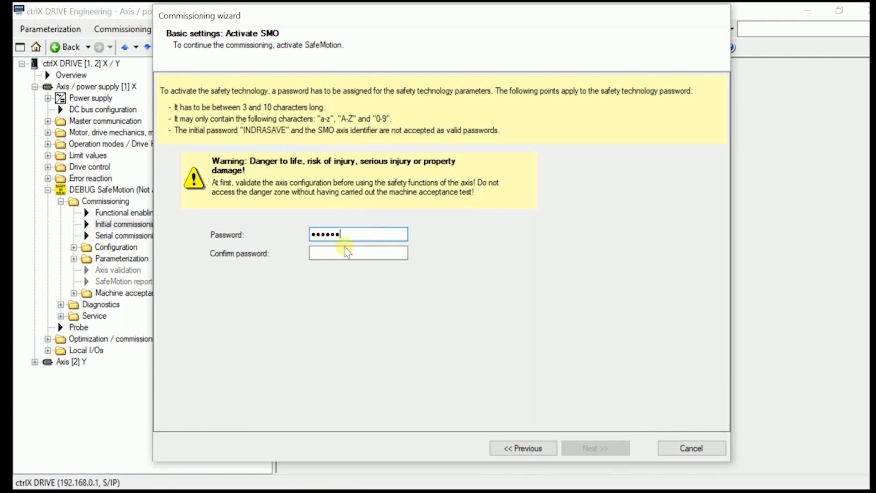
click(358, 254)
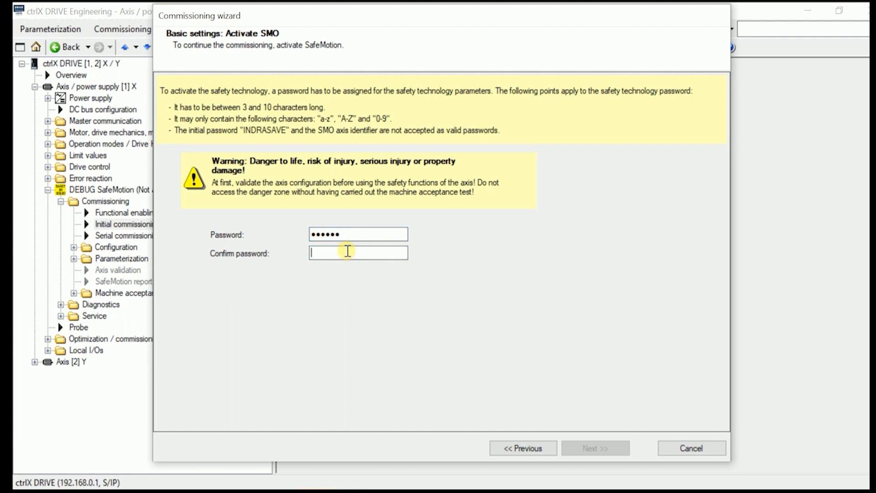
text(•••••)
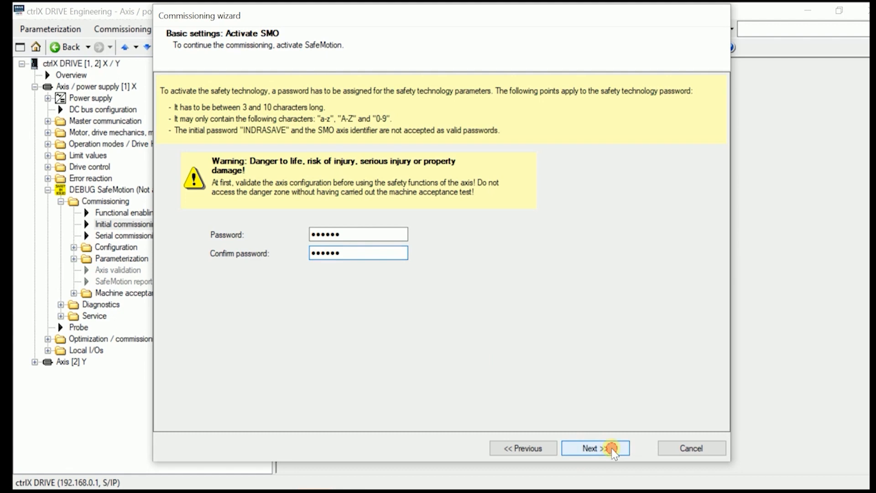
click(594, 447)
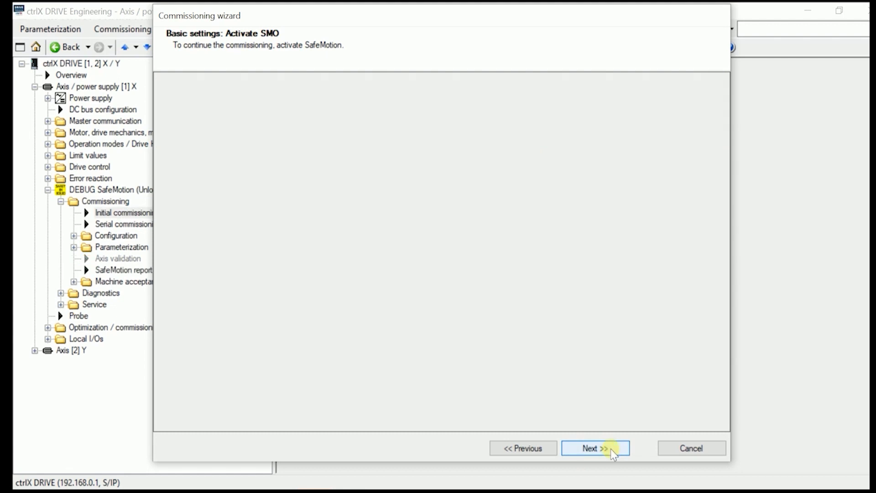
Enter SMO axis identifier Linear_axis_V01 and write it to the drive.
click(594, 448)
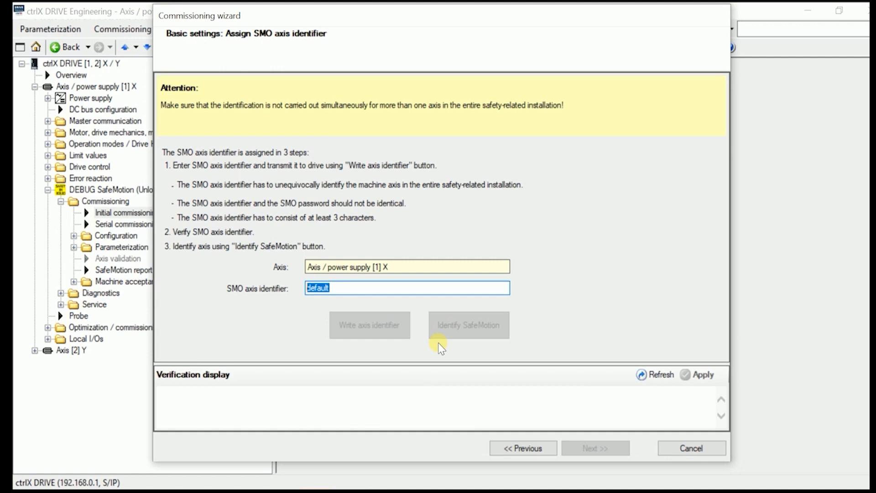
text(Linear_axis)
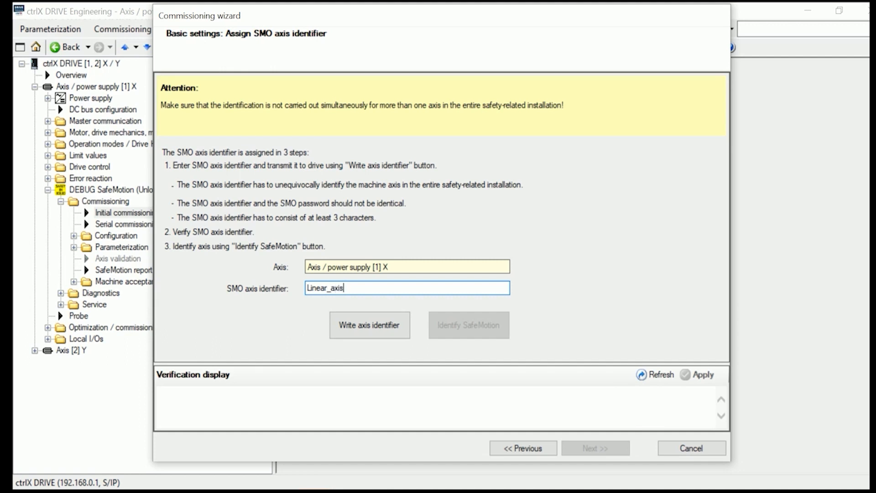
text(_V01)
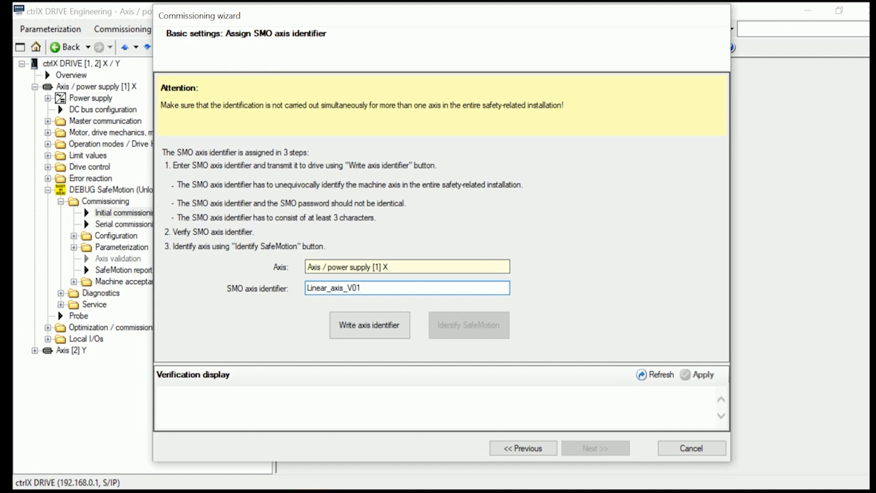
click(369, 325)
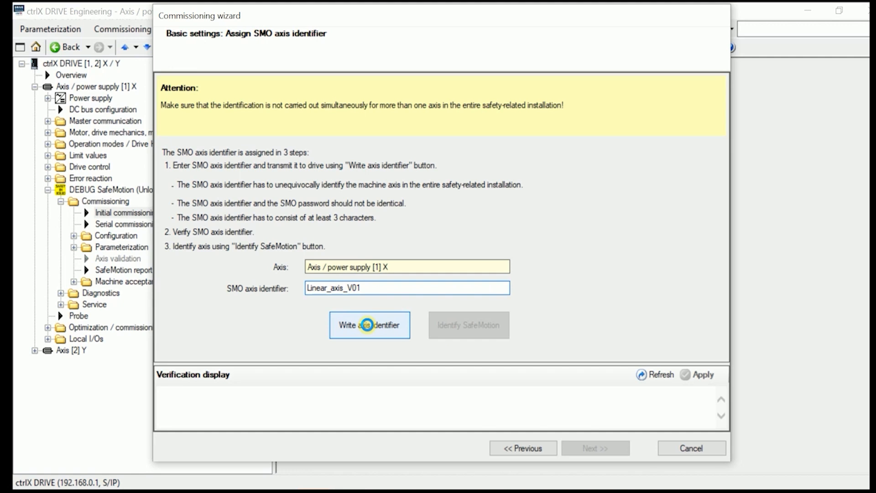
click(369, 325)
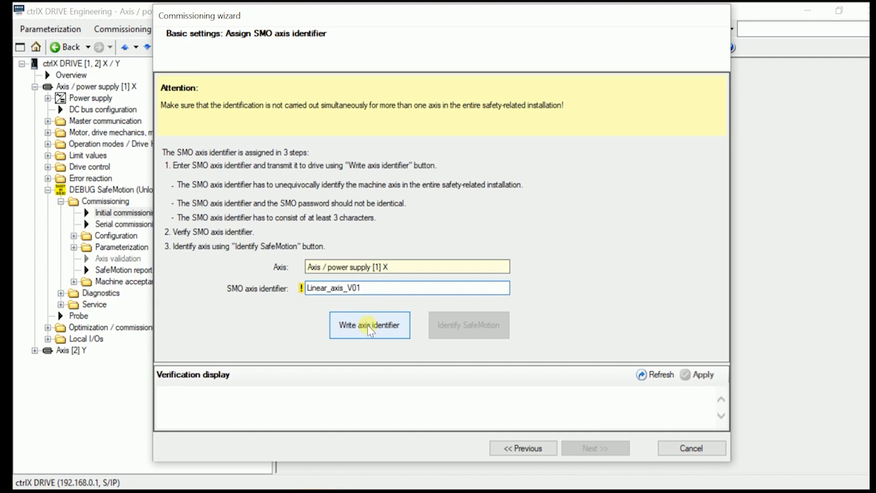
Verify the proposed identifier via Apply in the Verification display and start identification.
click(369, 324)
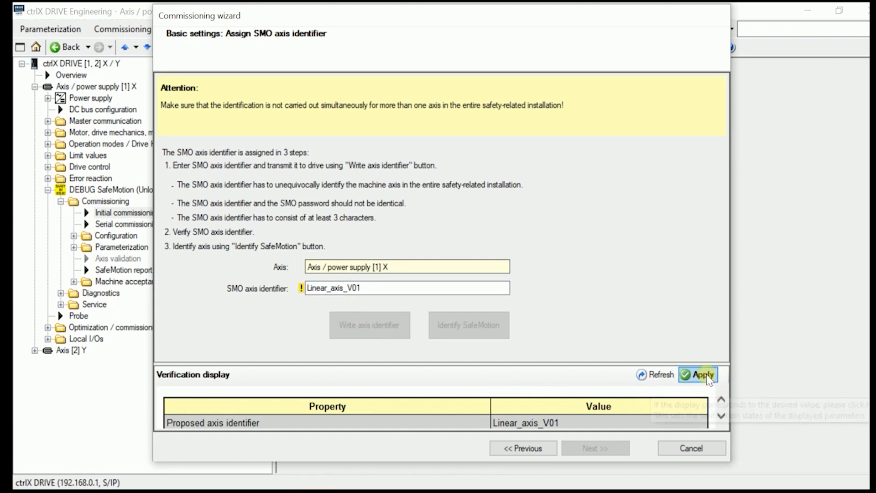
click(697, 374)
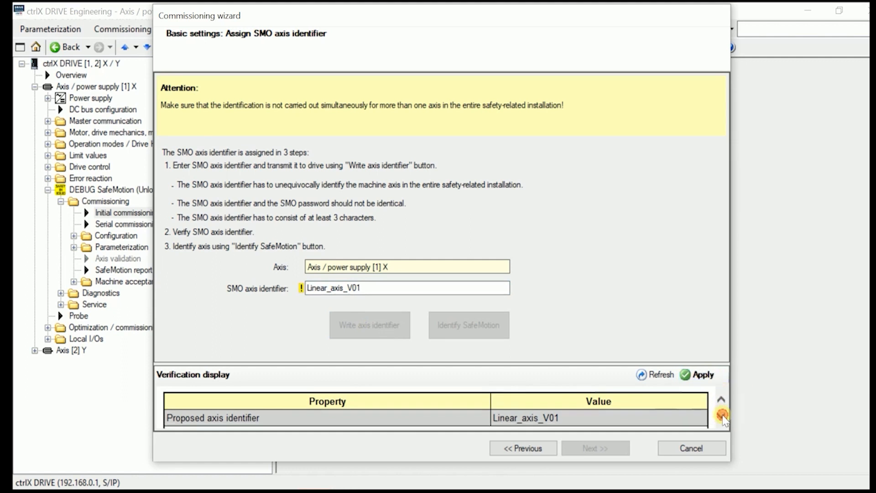
click(698, 374)
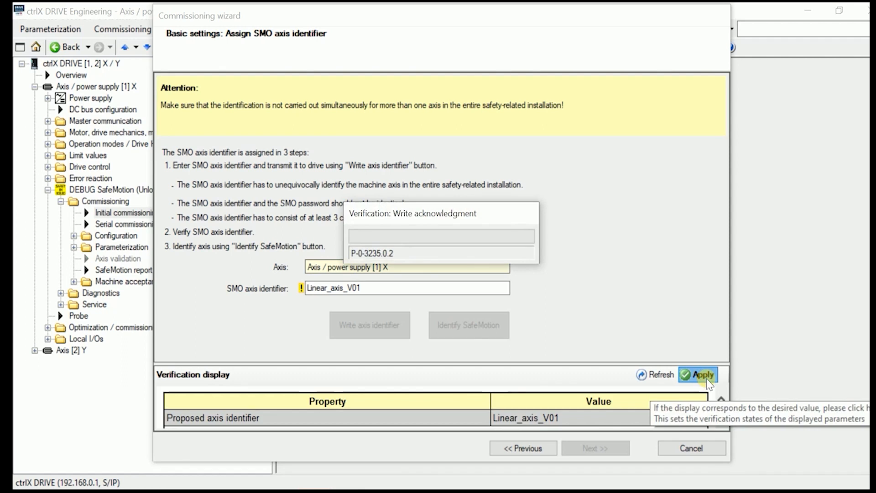
click(697, 374)
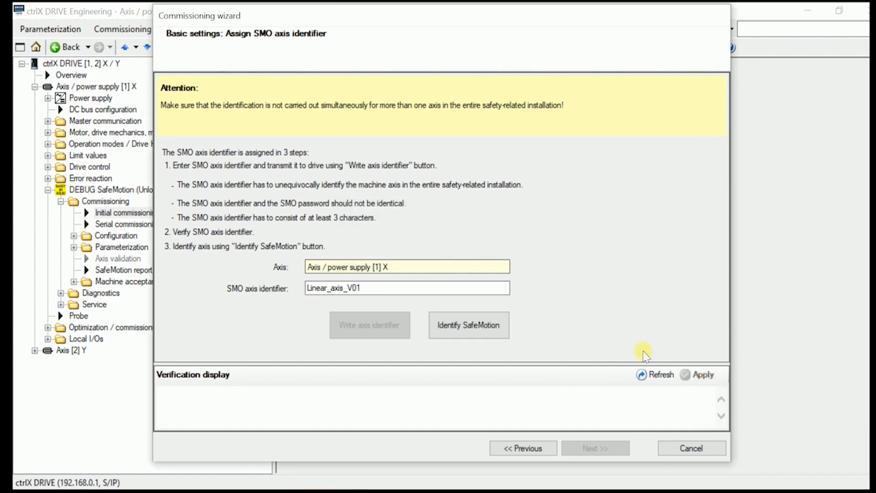
click(468, 324)
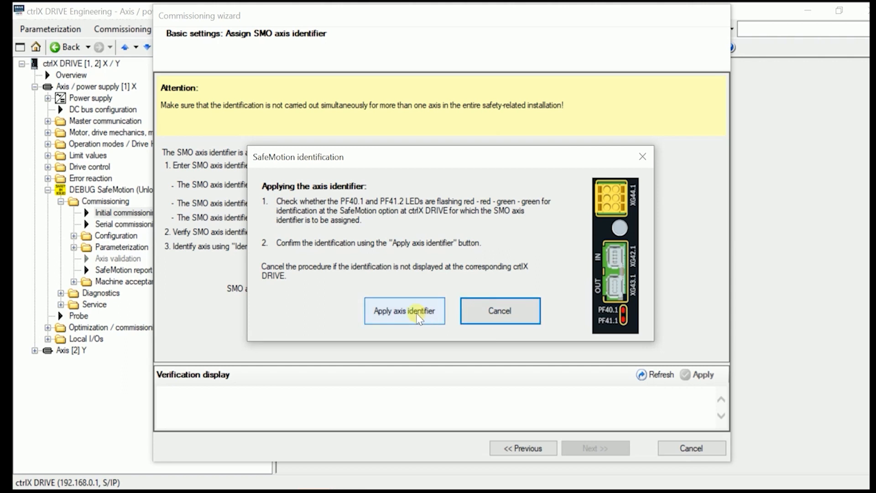
Apply the Linear_axis_V01 identifier, acknowledge the success message, and advance to encoder settings.
click(404, 311)
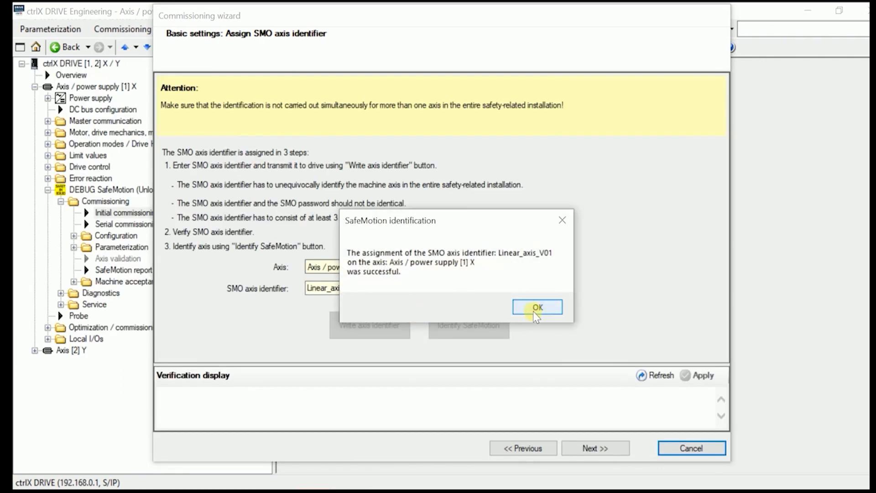
click(536, 307)
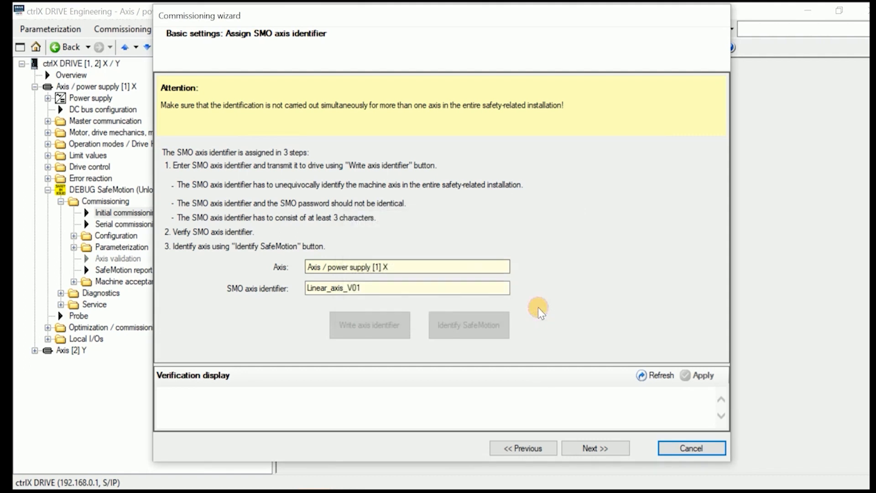
click(595, 447)
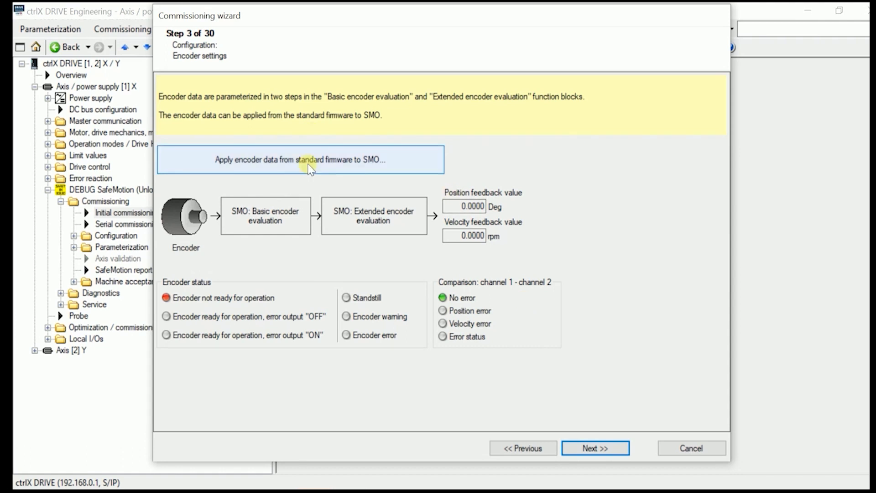
Apply the XG20 encoder data from standard firmware to SMO and close both dialogs.
click(300, 159)
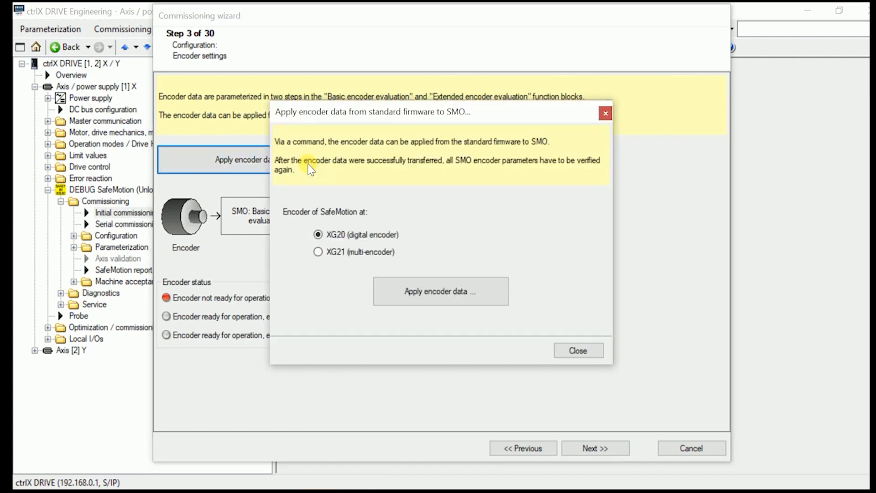
mouse_move(345, 201)
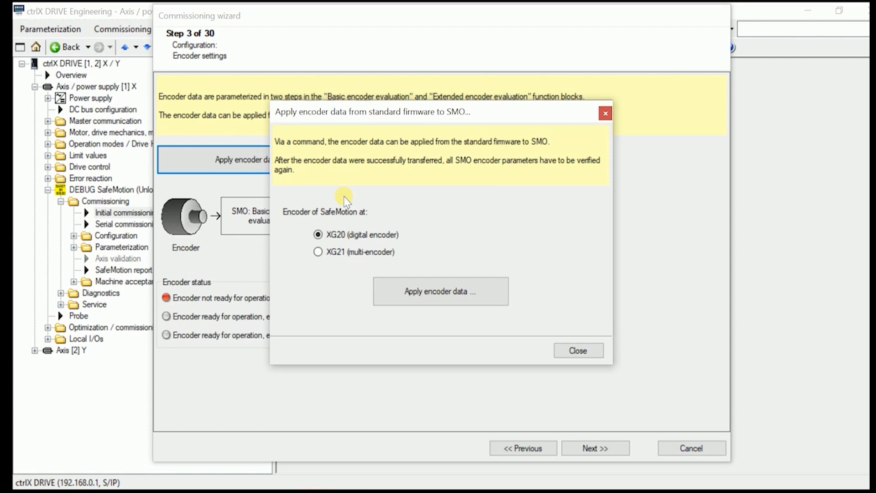
mouse_move(409, 243)
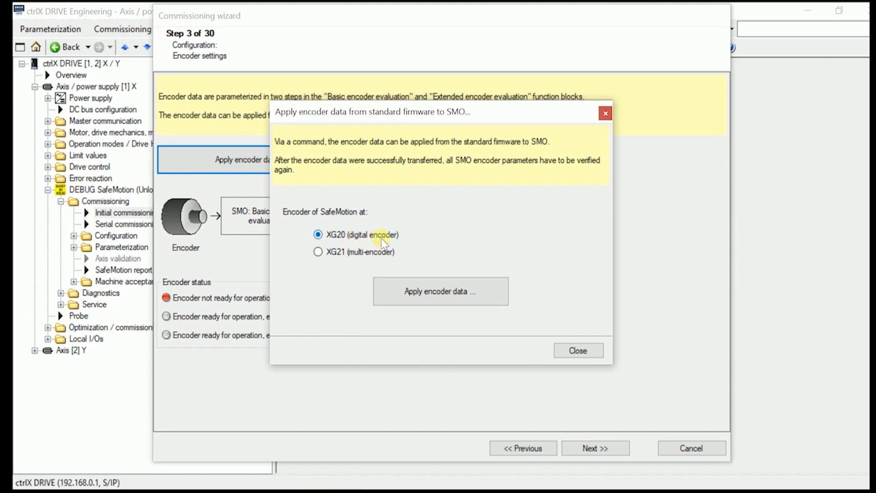
mouse_move(423, 241)
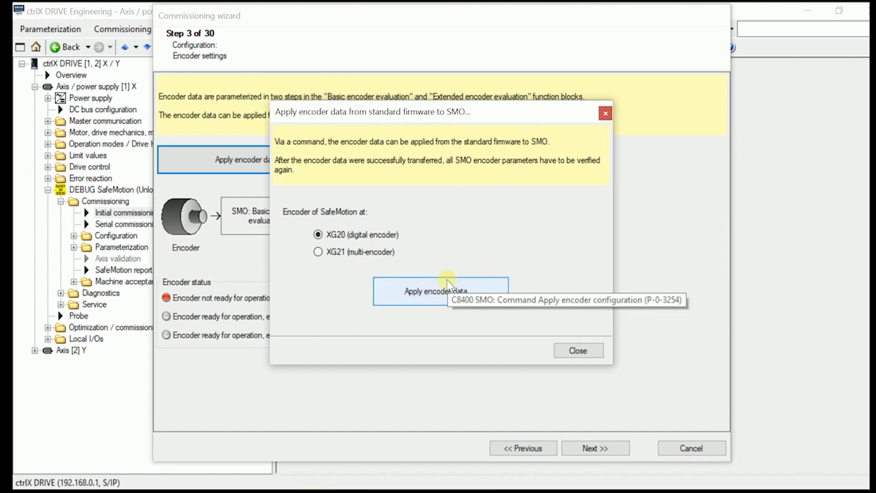
click(440, 291)
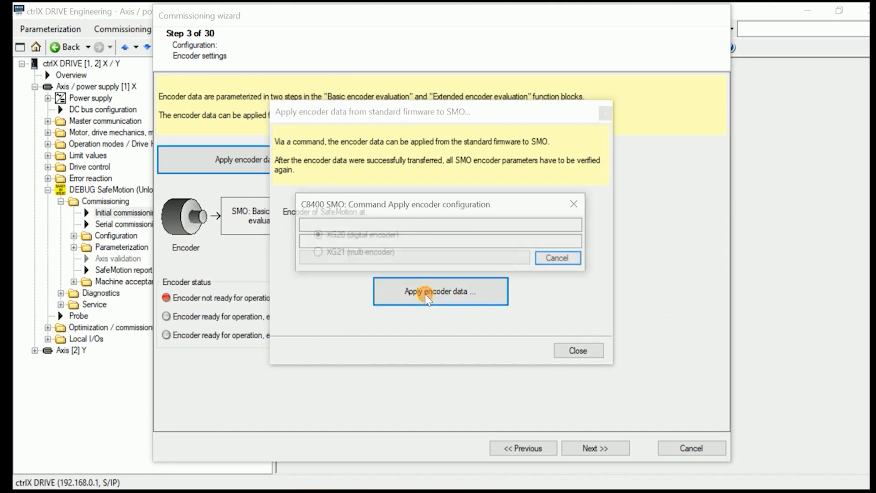
click(440, 291)
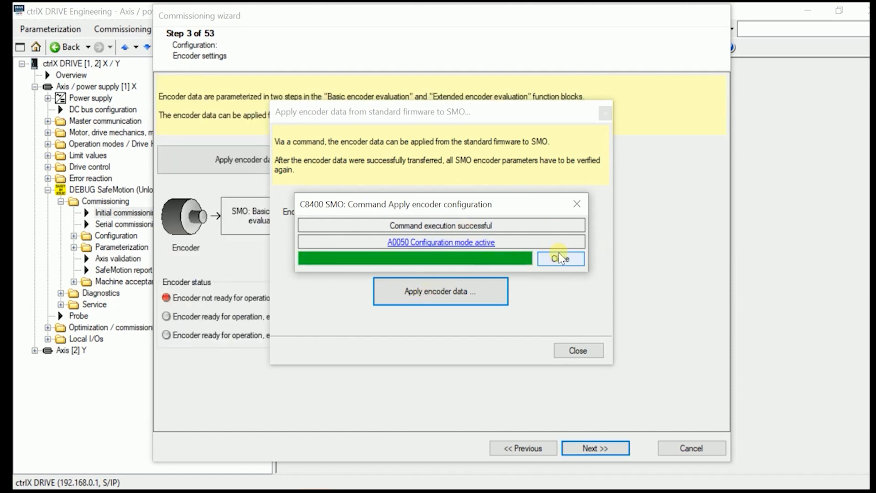
click(560, 259)
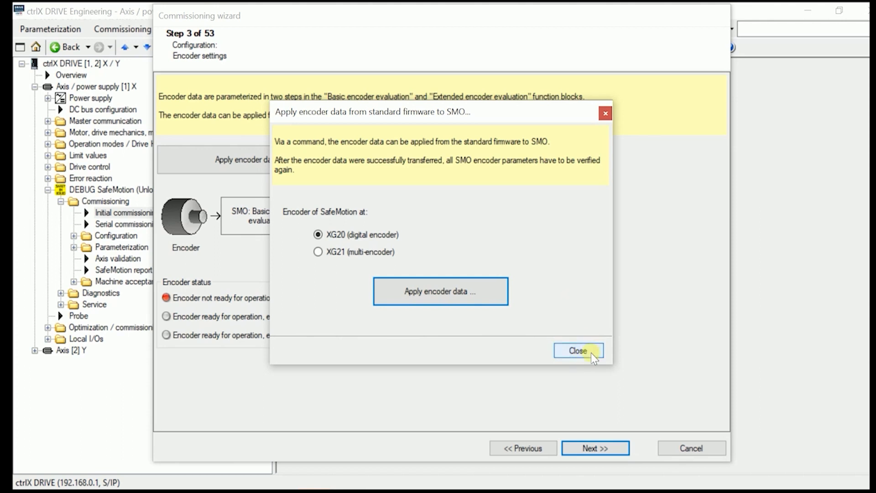
click(577, 351)
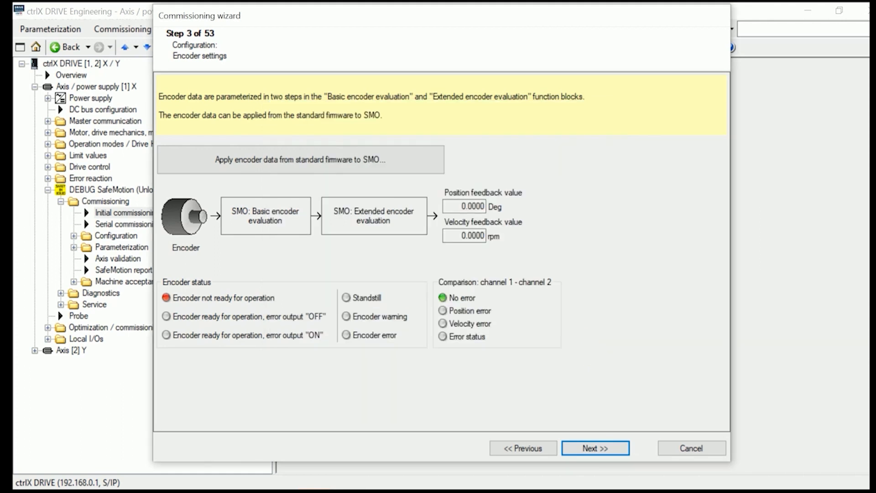
Refresh and verify the rotary ACURO link encoder settings, 1 048 576 Incr/Rev.
click(594, 448)
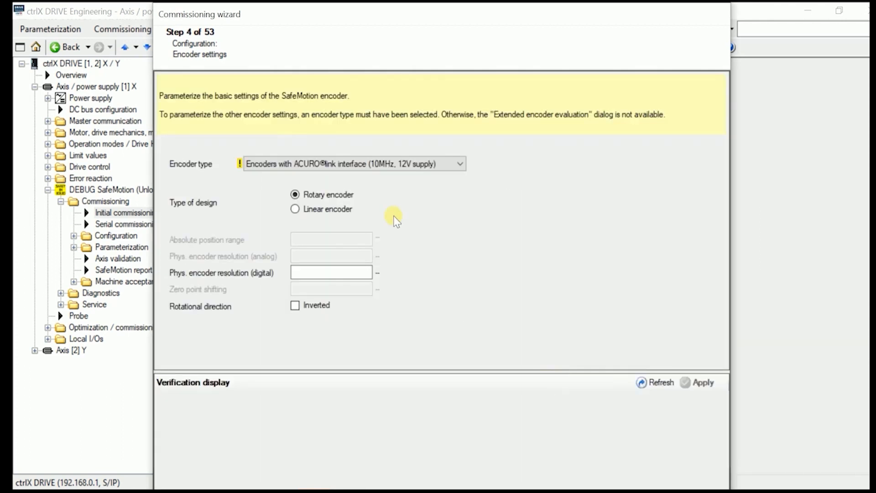
click(295, 194)
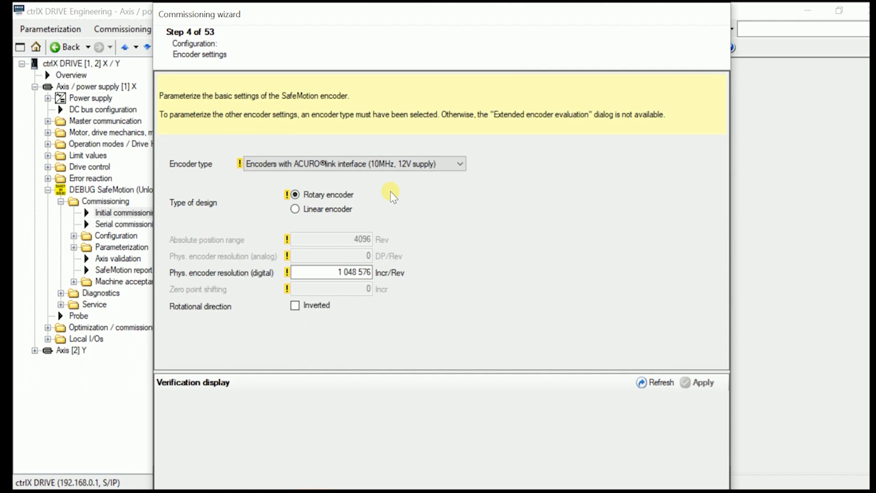
click(659, 383)
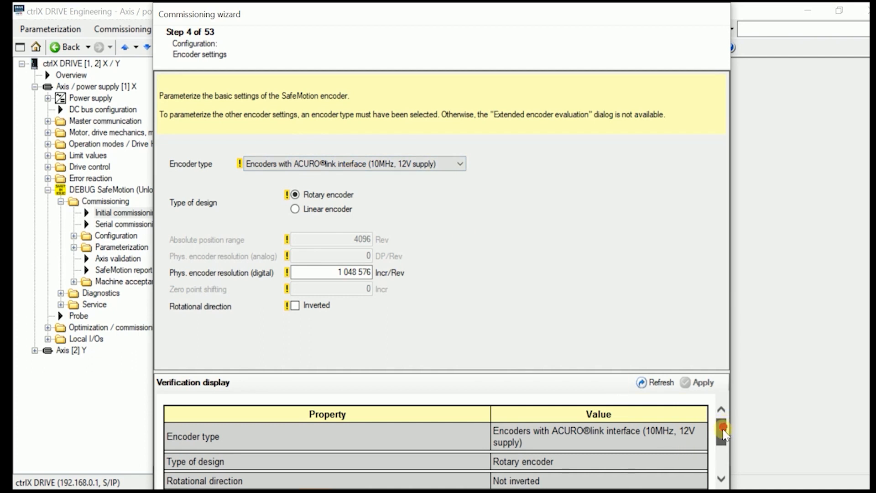
click(702, 382)
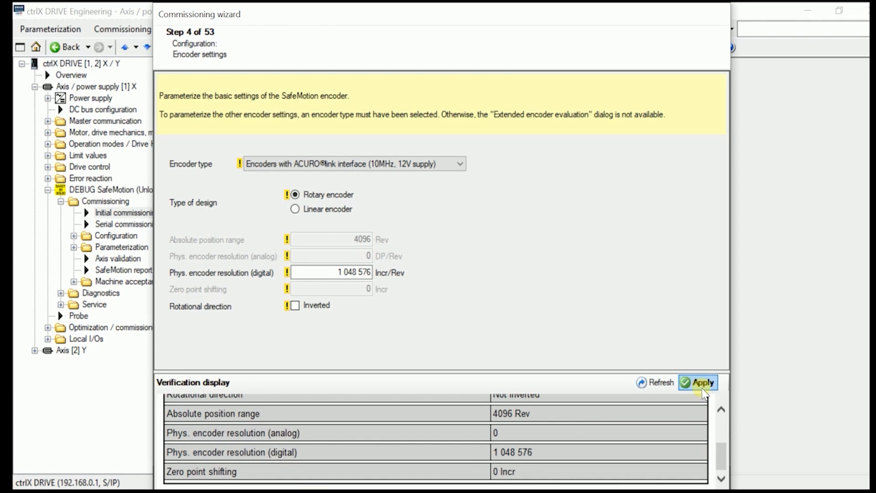
click(702, 382)
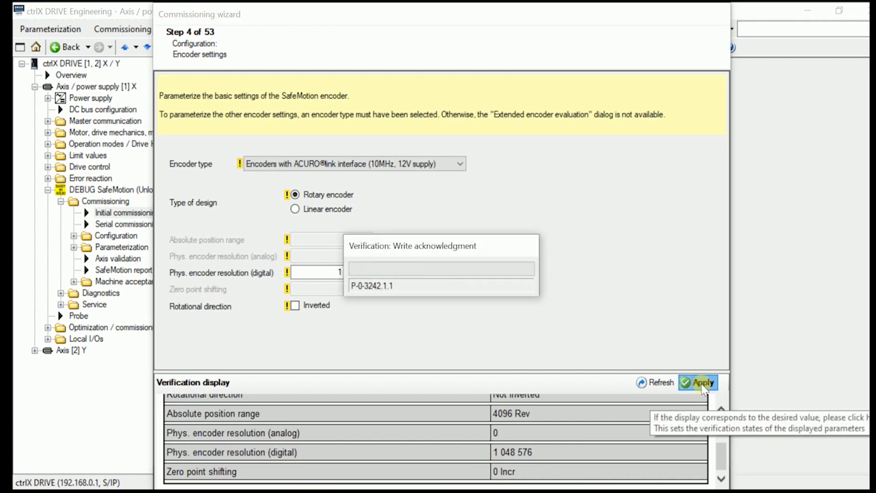
click(699, 382)
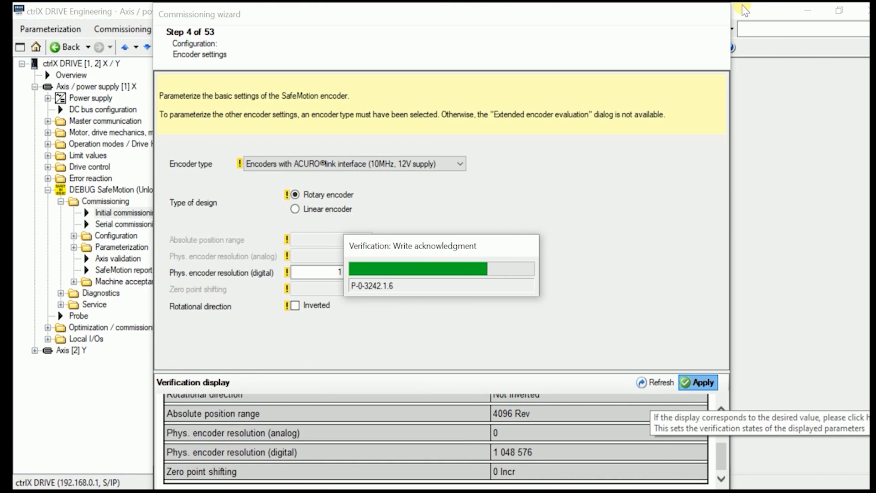
click(696, 382)
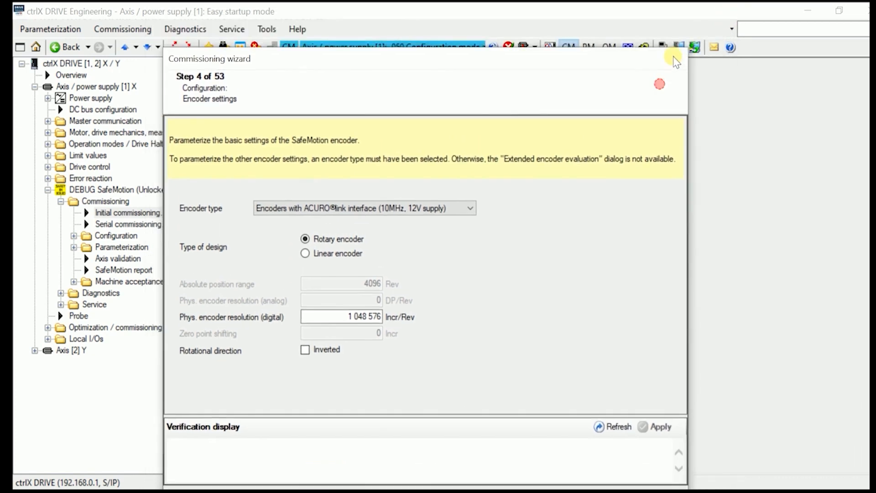
Accept advanced encoder settings (motor side, 1:1 gear ratio) and proceed to scaling step 6.
click(565, 468)
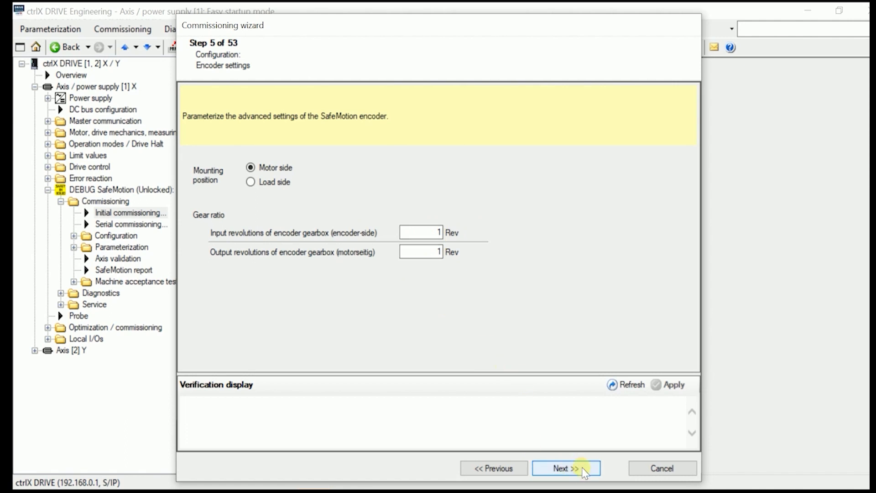
click(565, 467)
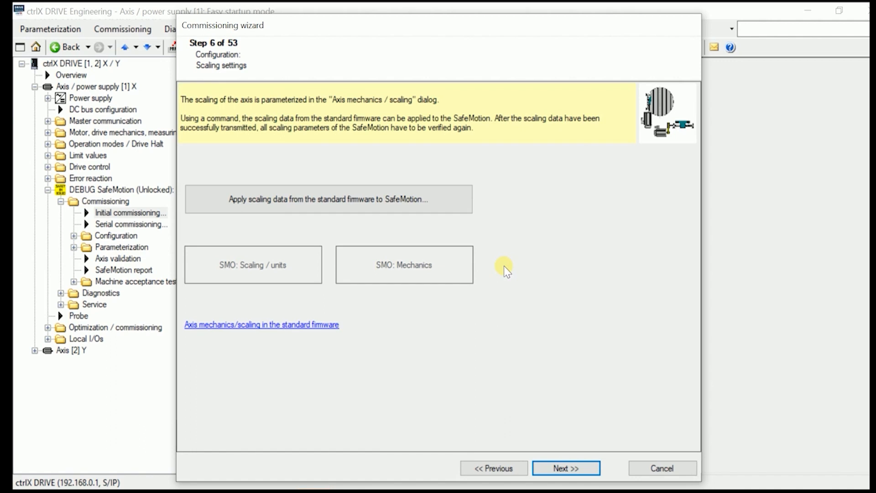
mouse_move(285, 212)
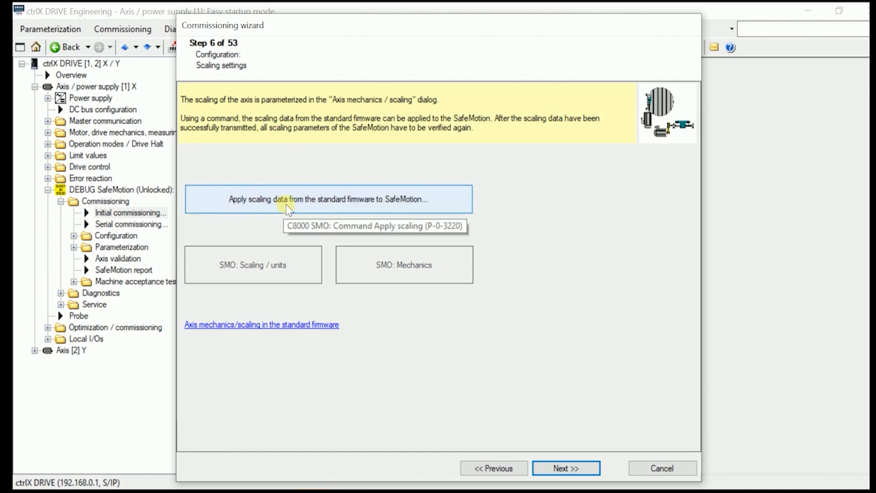
Transfer standard-firmware scaling to SafeMotion, acknowledge the torque/force notice, and advance to step 7.
click(328, 199)
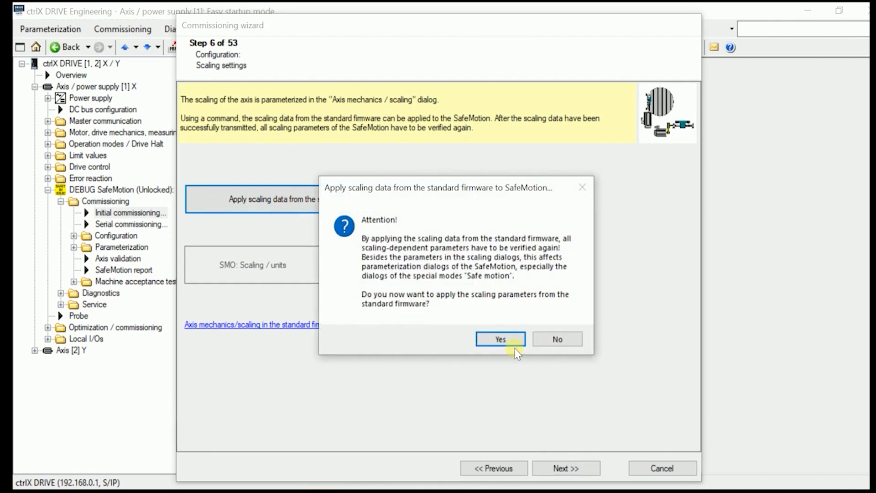
click(500, 339)
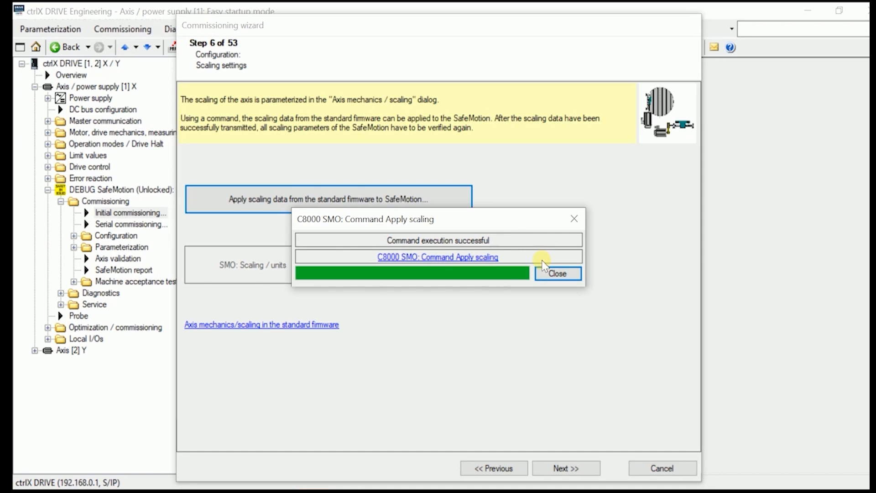
click(557, 274)
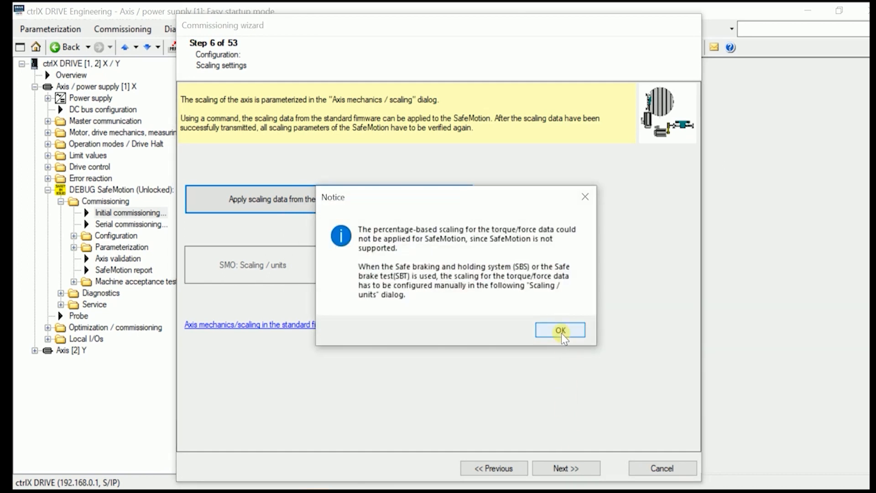
click(560, 329)
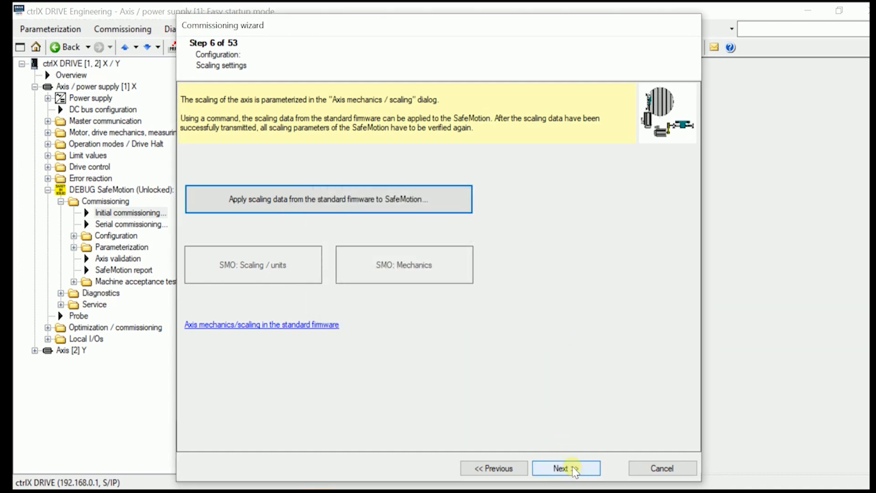
click(564, 468)
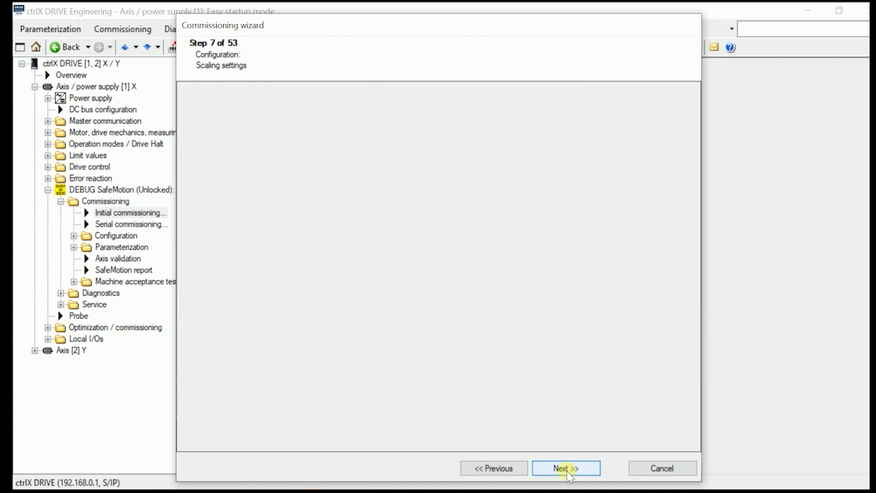
Verify the mm-based, load-referenced position, velocity and acceleration scaling, then advance to step 8.
click(565, 467)
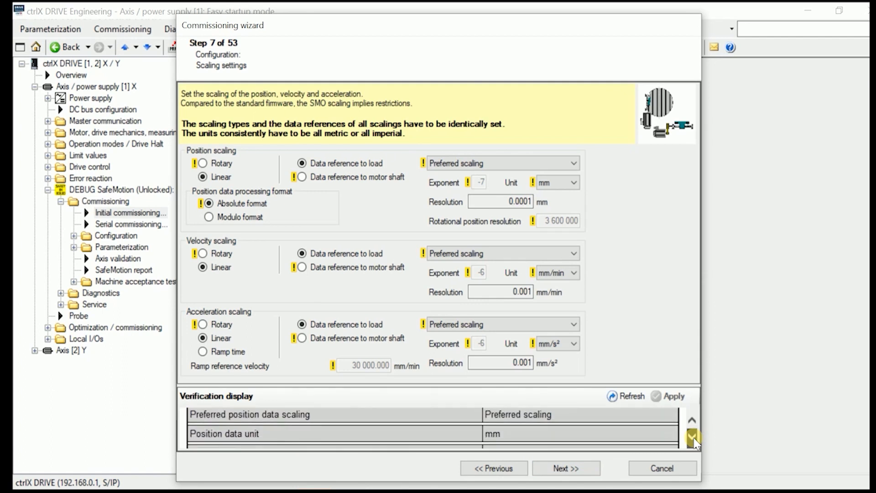
click(692, 437)
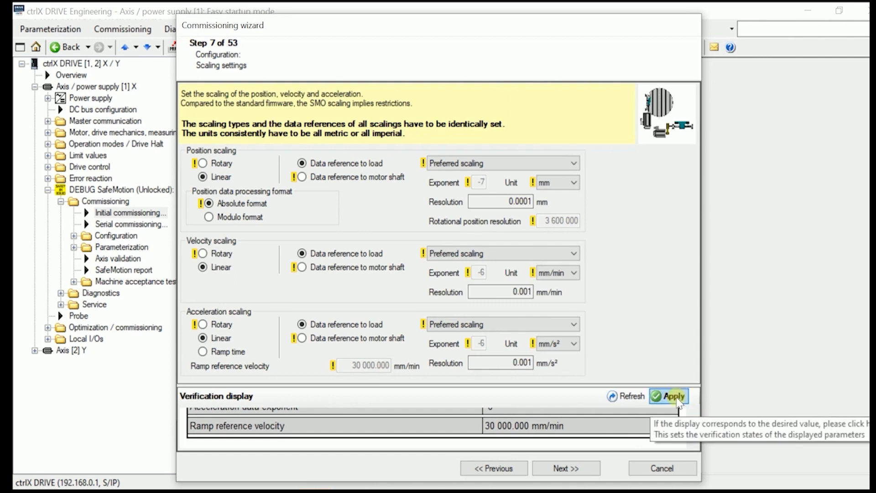
click(669, 396)
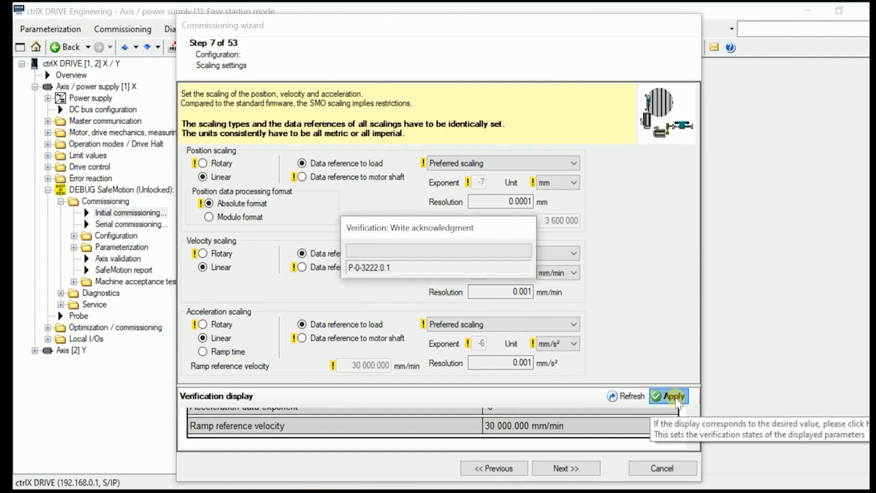
click(668, 396)
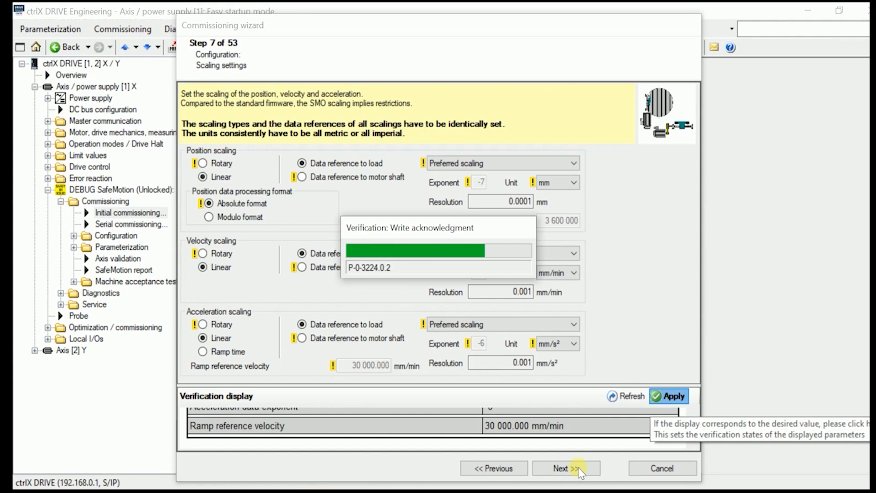
click(669, 396)
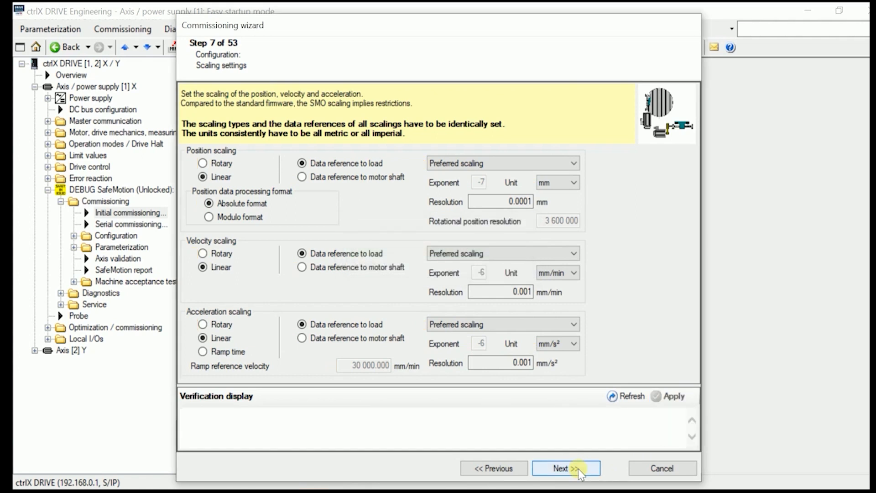
click(564, 468)
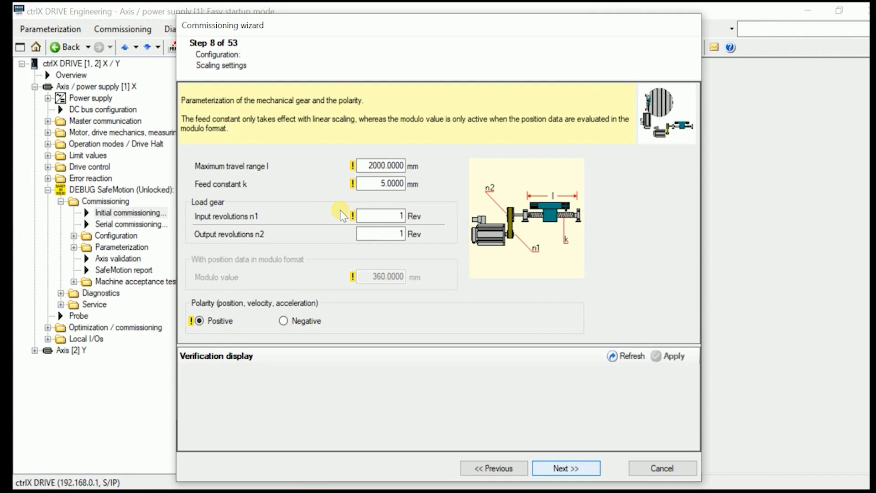
Verify the 5 mm feed constant, 1:1 load gear and positive polarity, then advance.
click(630, 356)
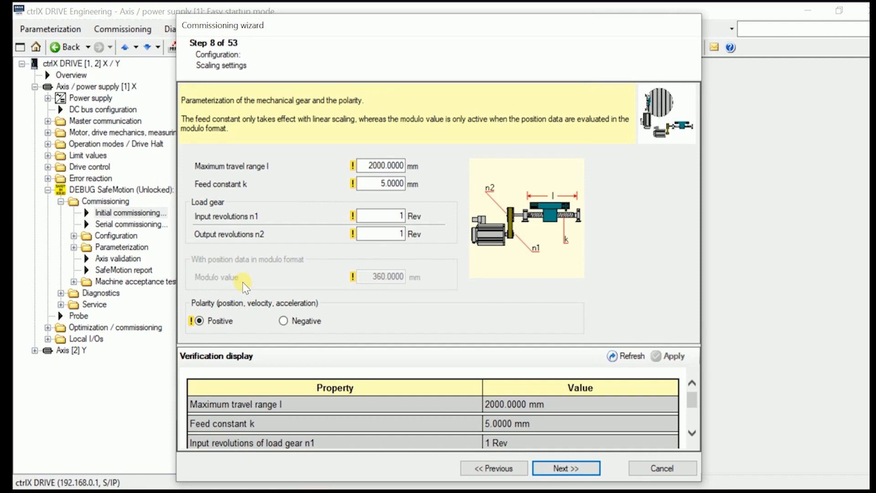
mouse_move(291, 278)
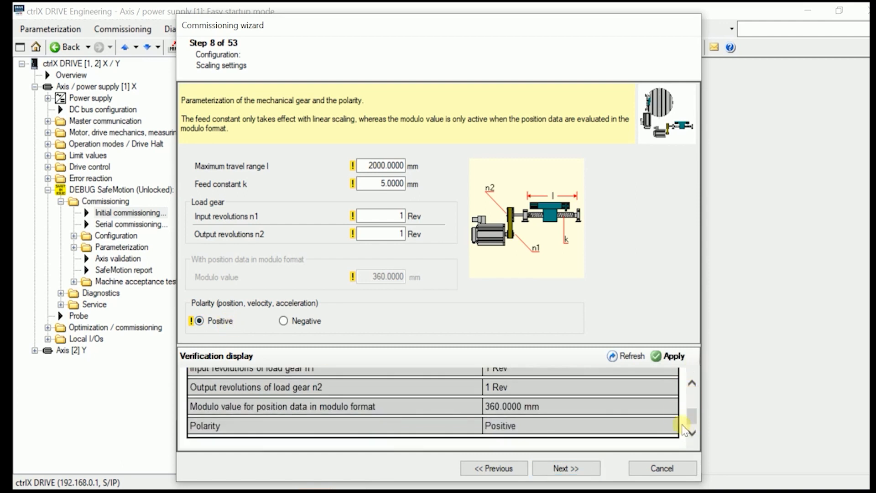
mouse_move(670, 356)
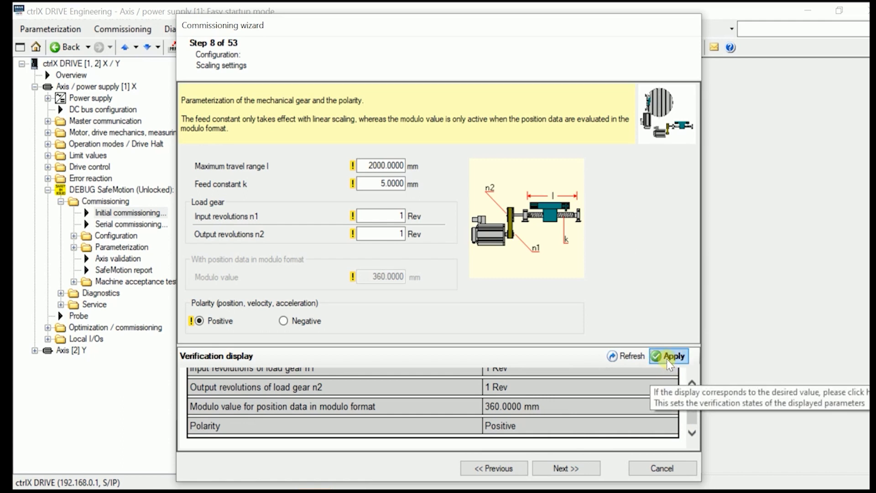
click(668, 356)
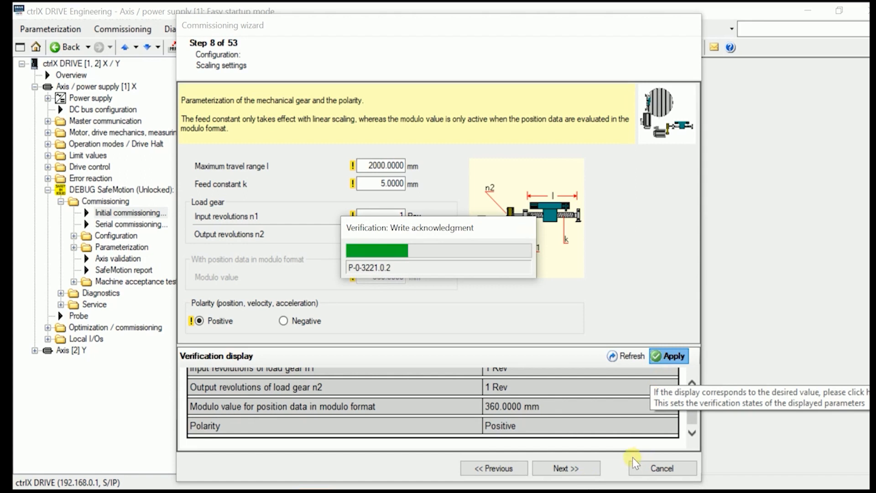
click(669, 356)
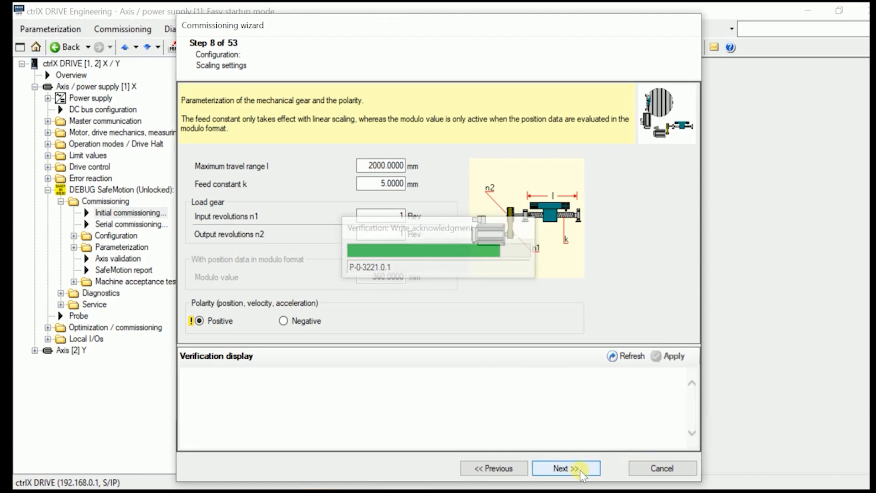
click(565, 468)
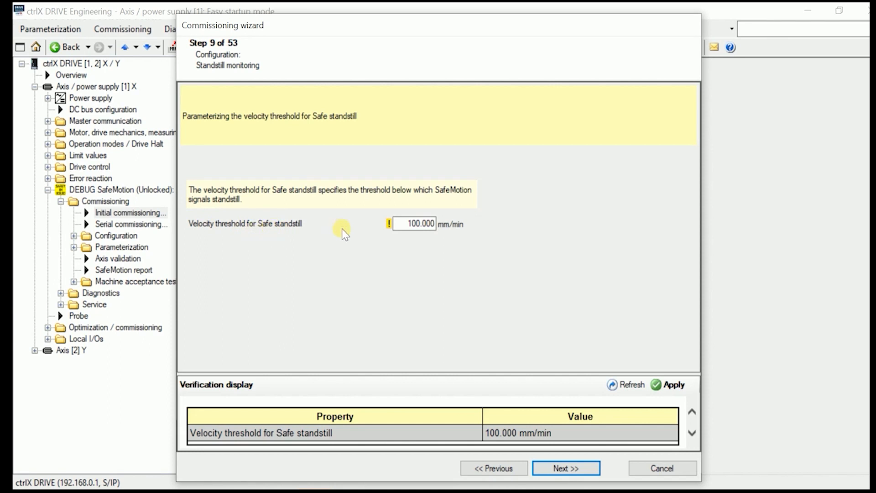
Accept the 100.000 mm/min safe standstill velocity threshold.
click(416, 224)
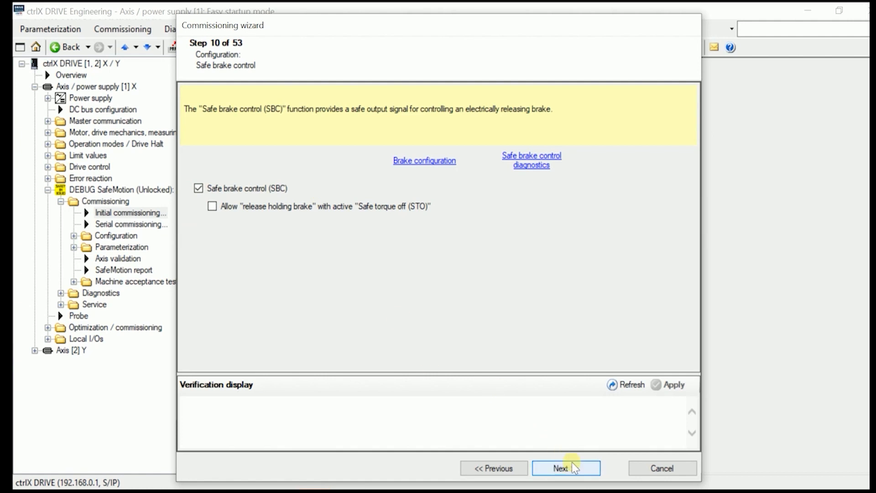
Skip past the safe brake control and safety bus communication steps to step 12.
click(564, 468)
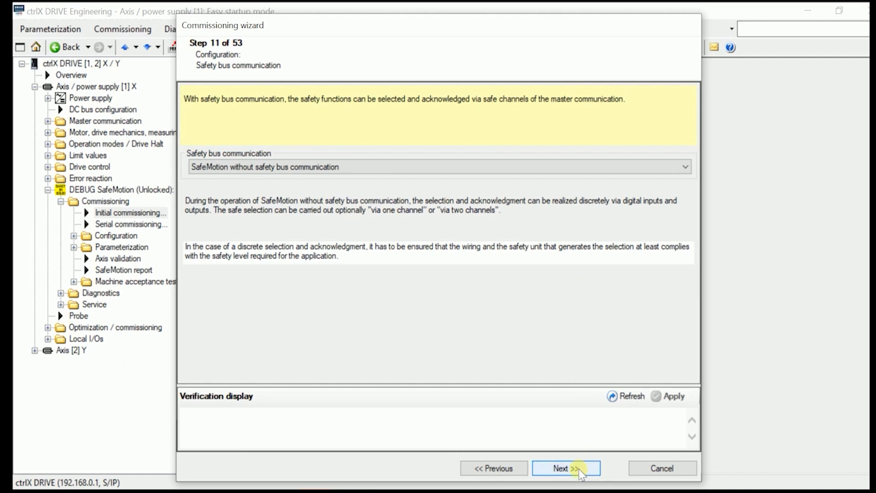
click(565, 468)
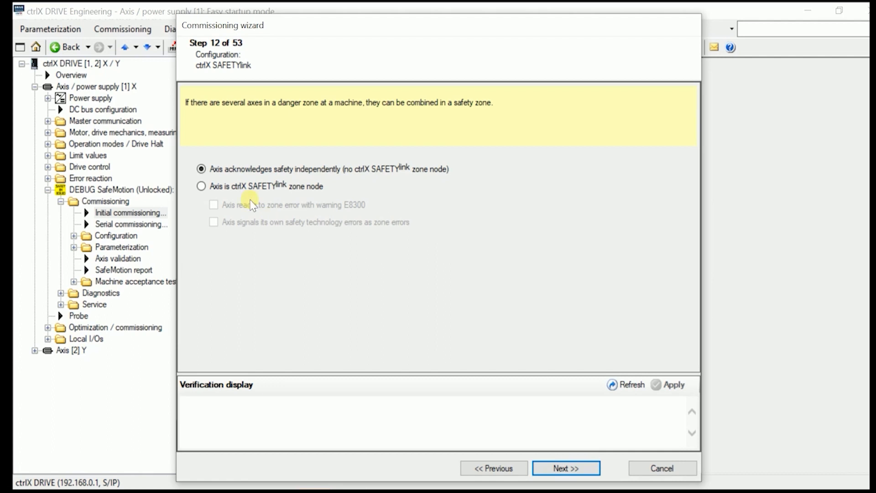
Make axis X a verified SAFETYlink zone node with E8300 zone-error warning and own-error reporting.
click(201, 185)
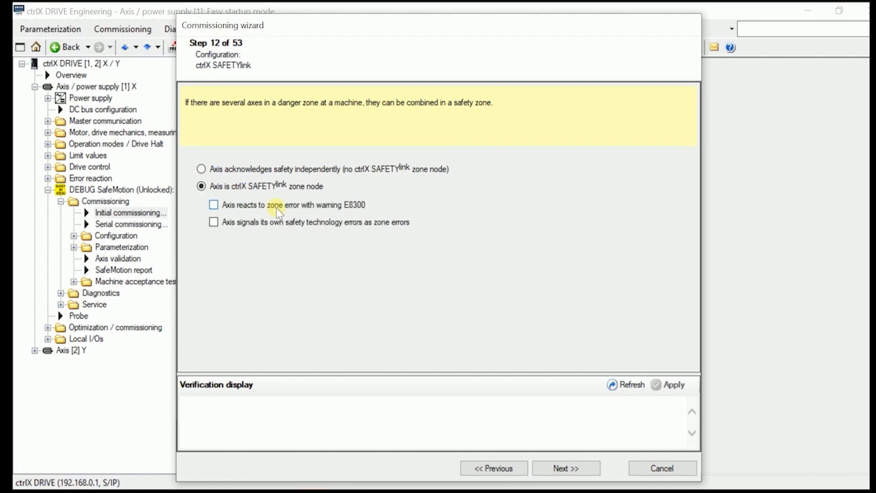
click(213, 205)
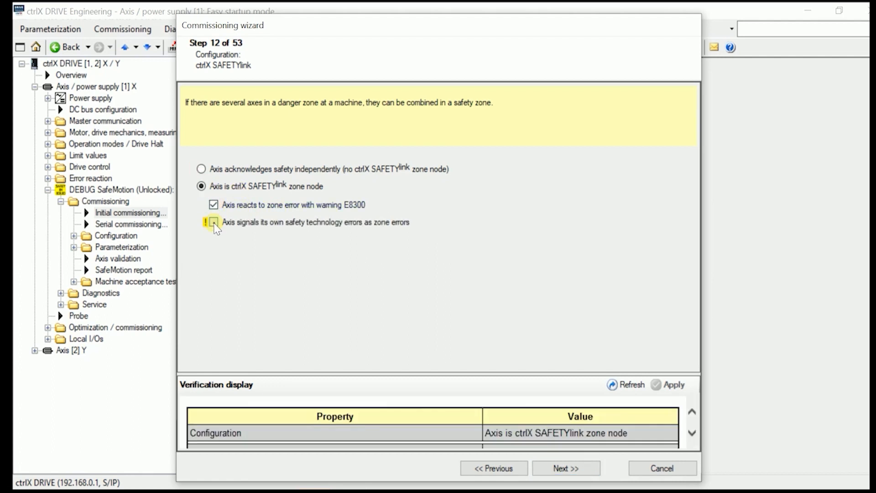
click(214, 222)
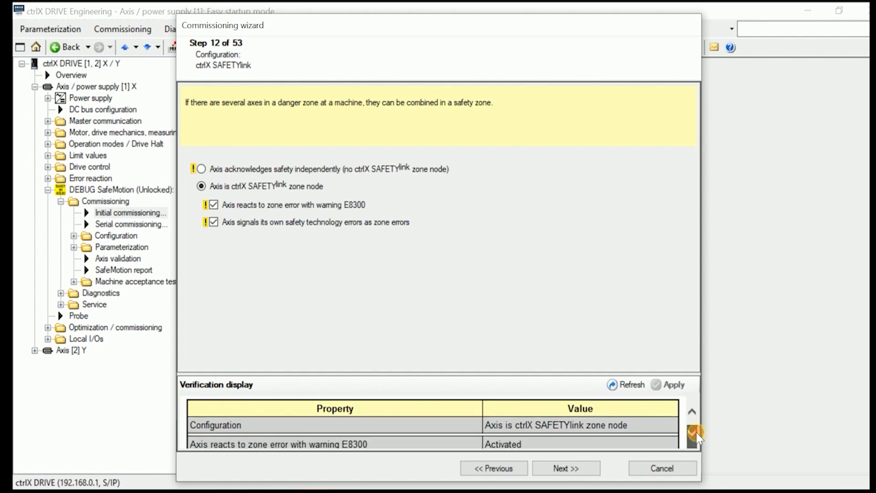
click(672, 385)
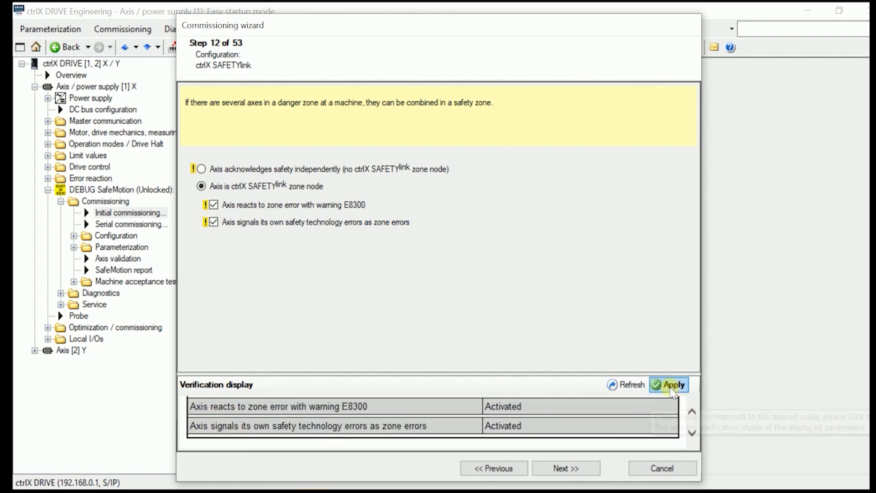
click(669, 384)
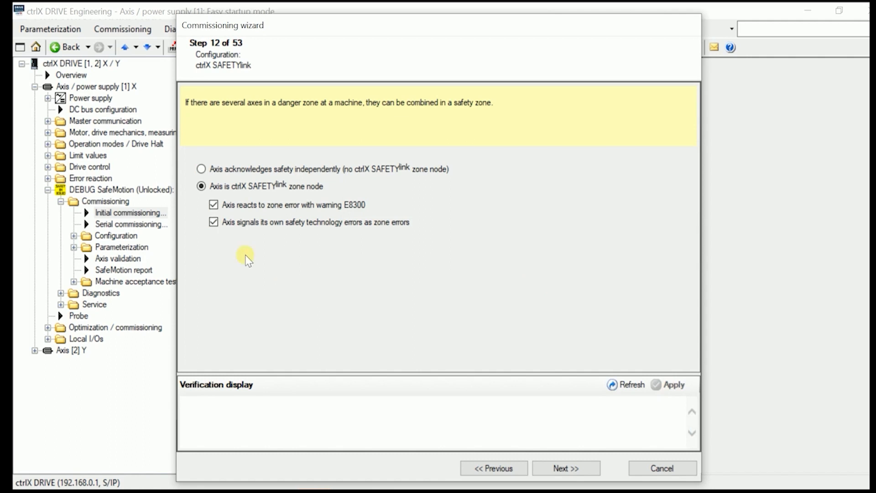
mouse_move(380, 197)
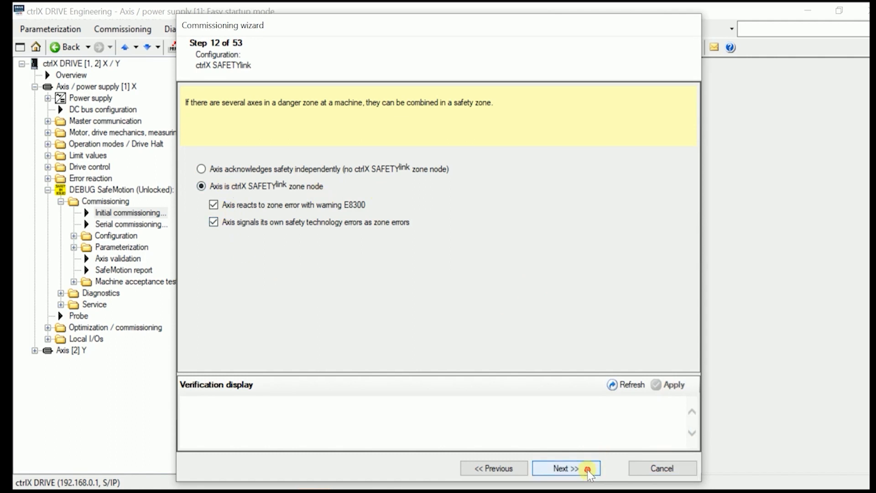
click(565, 468)
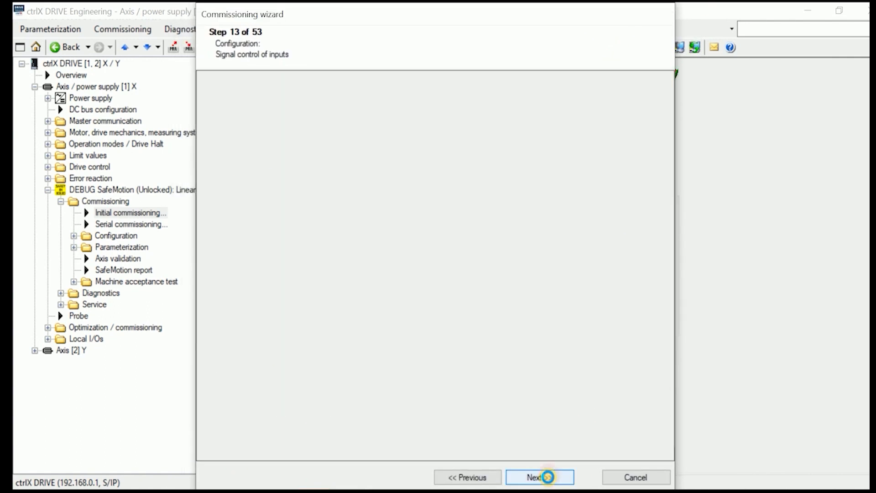
Pass input signal control and map Network 1 as a safe connector from Input 1 to ES.
click(538, 476)
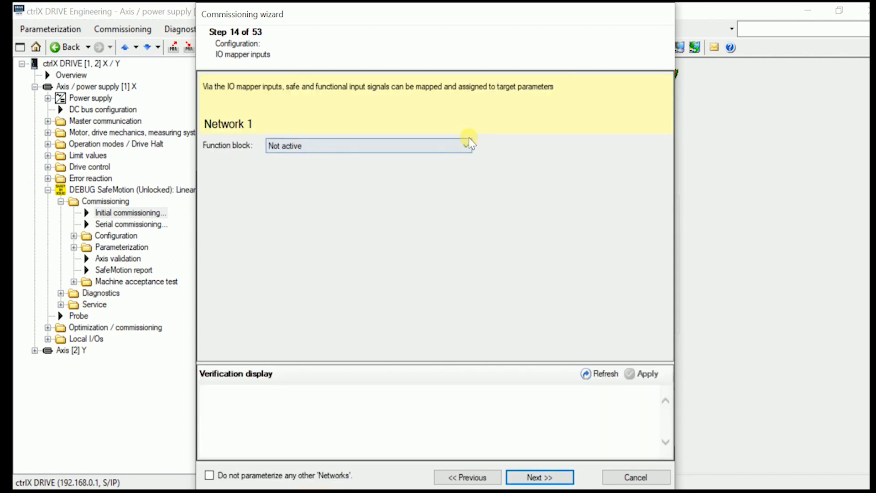
click(467, 145)
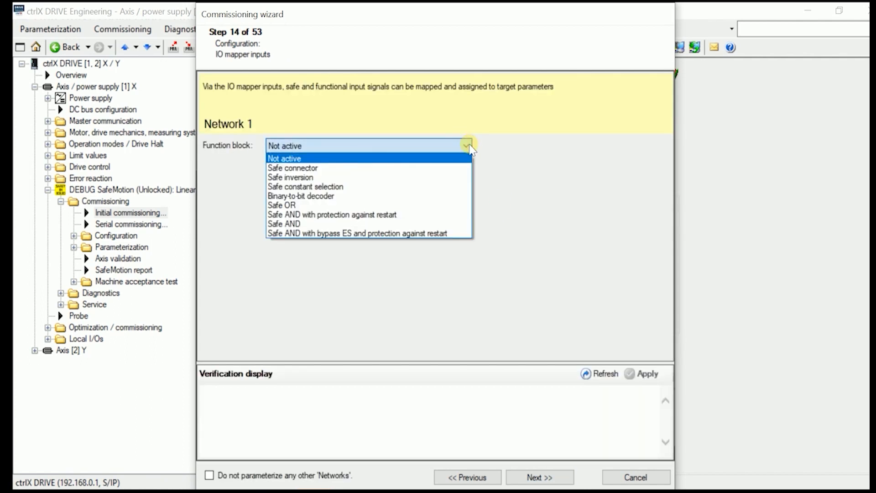
click(293, 167)
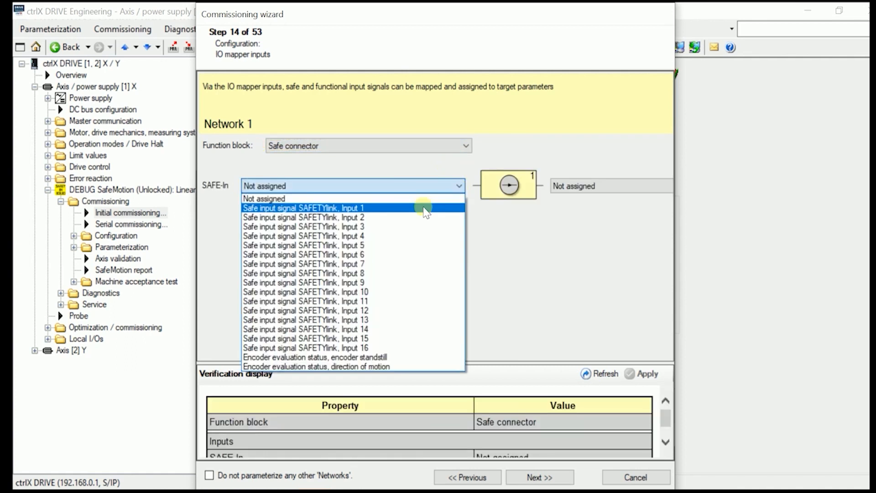
click(304, 207)
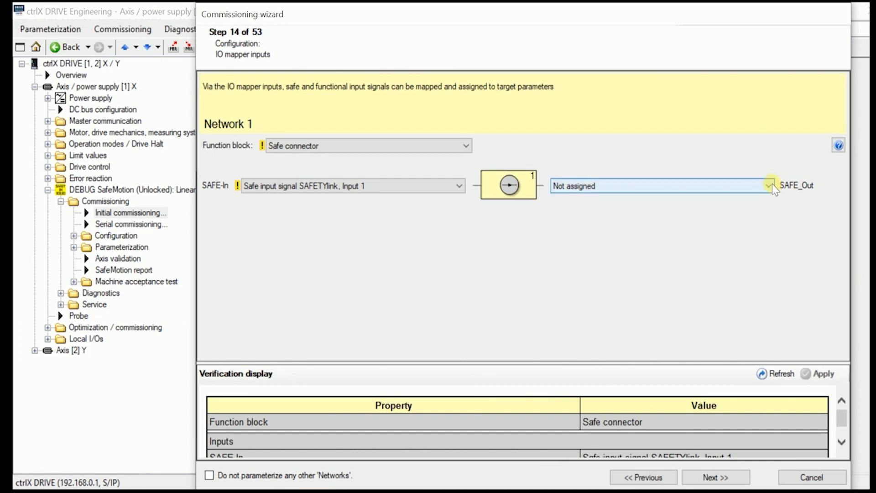
click(770, 186)
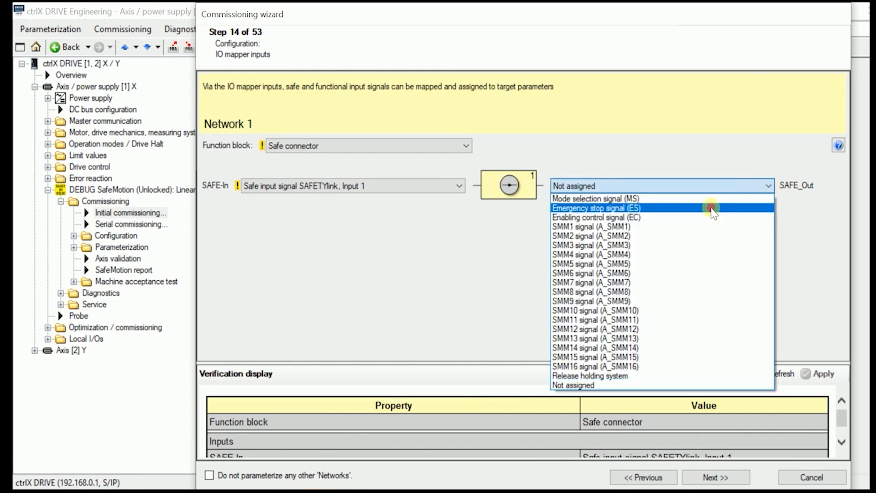
click(597, 208)
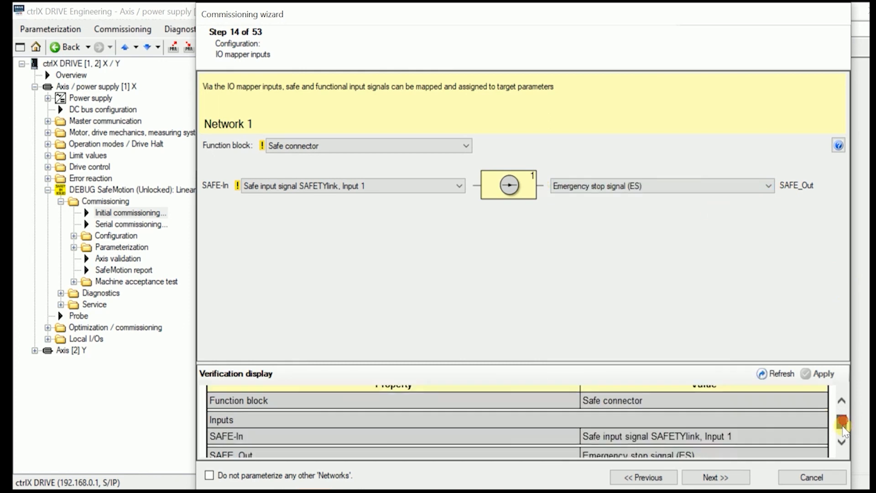
Apply the Network 1 mapping and advance to Network 2.
click(823, 373)
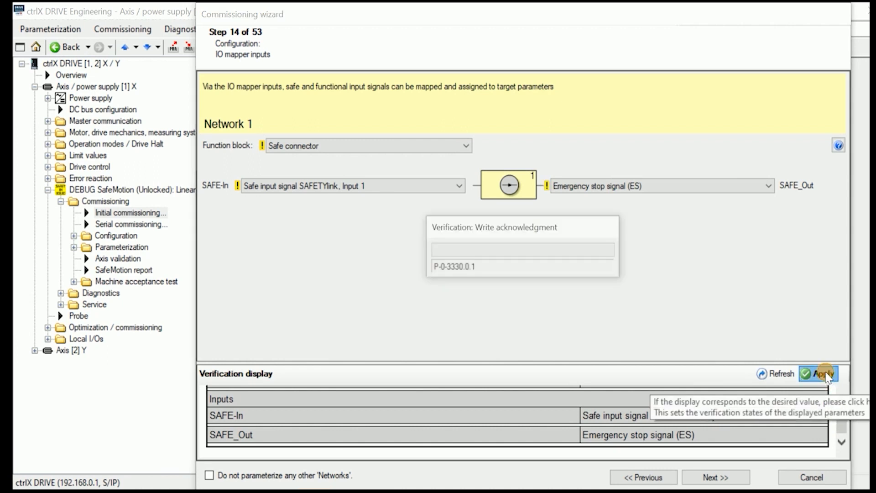
click(821, 373)
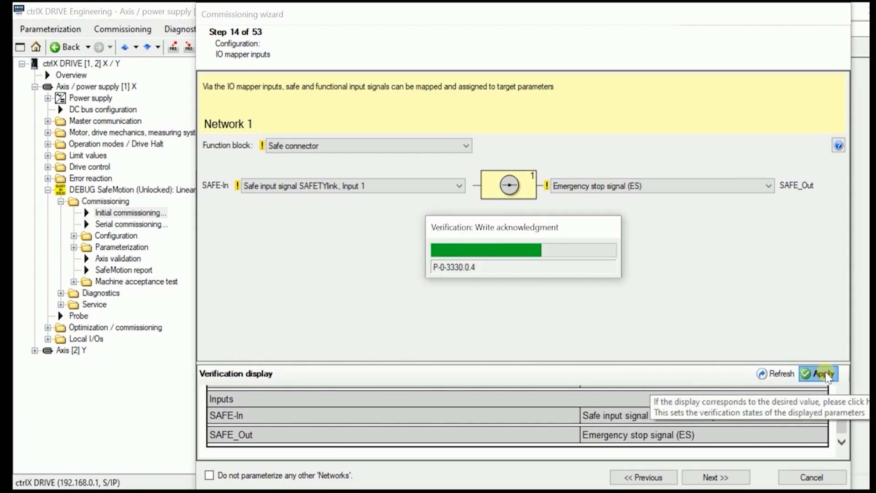
click(822, 373)
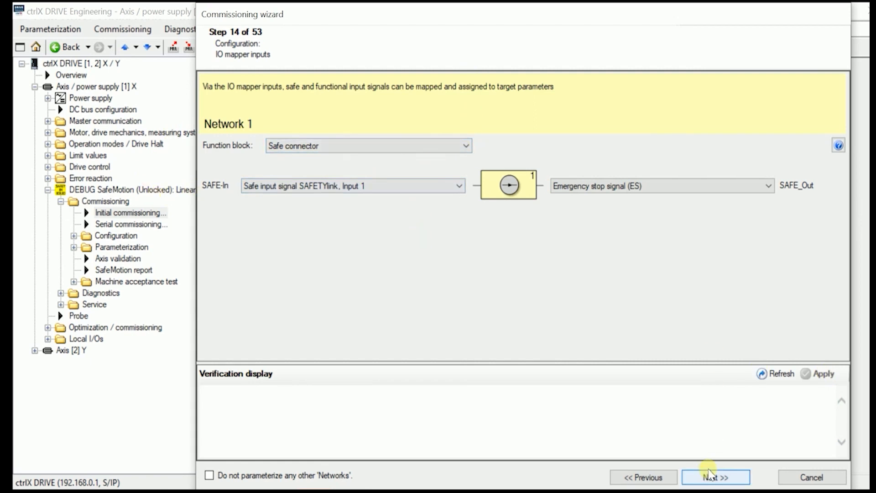
click(716, 477)
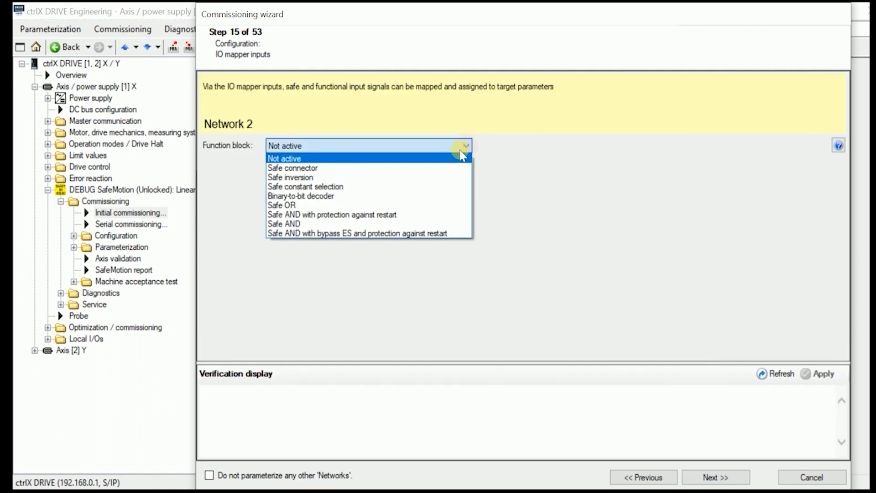
Map Network 2 as a safe connector from SAFETYlink Input 2 to Mode selection (MS), applied.
click(292, 167)
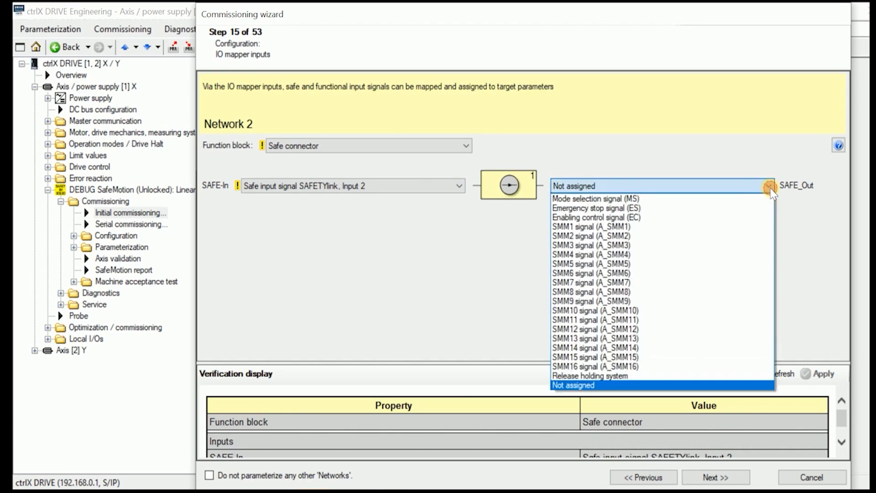
click(596, 198)
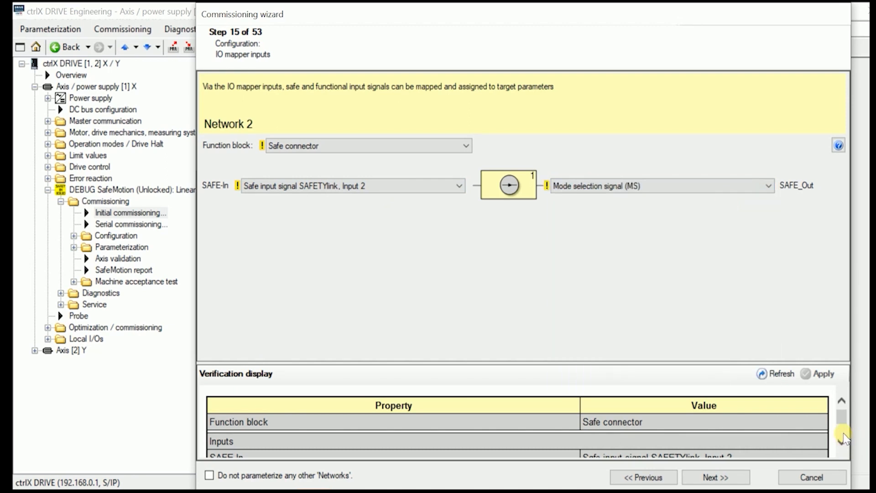
click(824, 373)
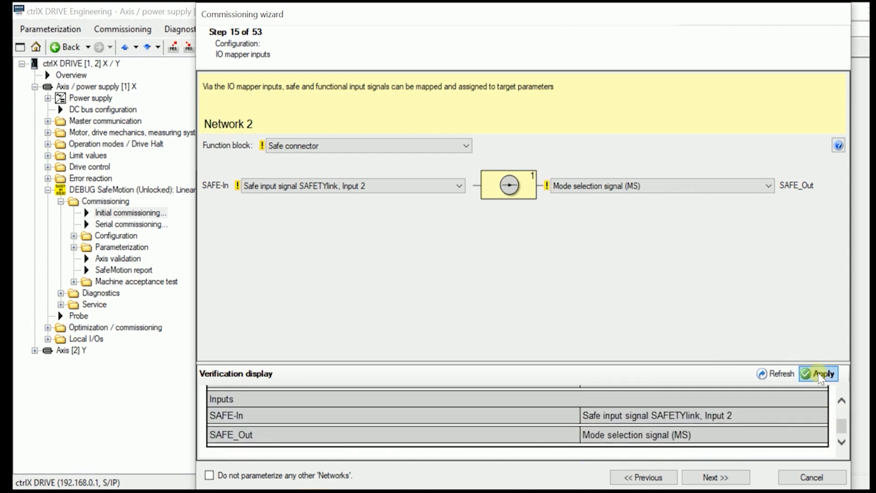
click(818, 373)
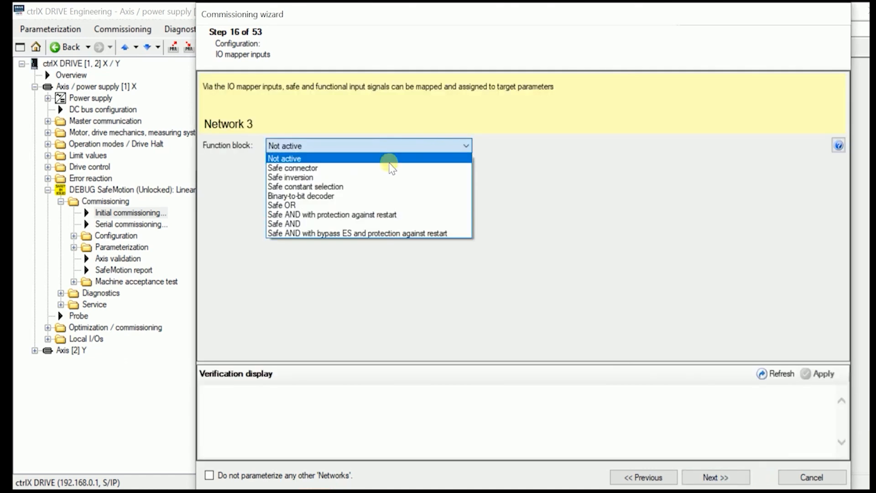
Map Network 3 as a safe connector from SAFETYlink Input 3 to Enabling control (EC).
click(293, 167)
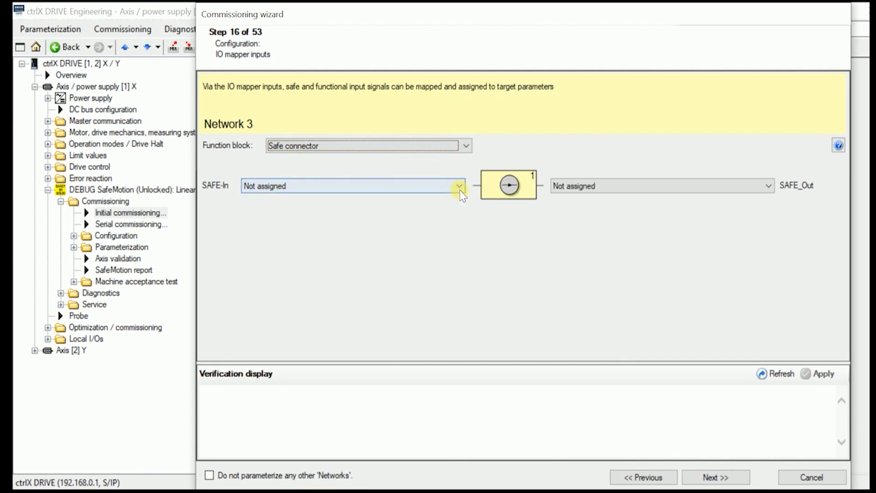
click(460, 185)
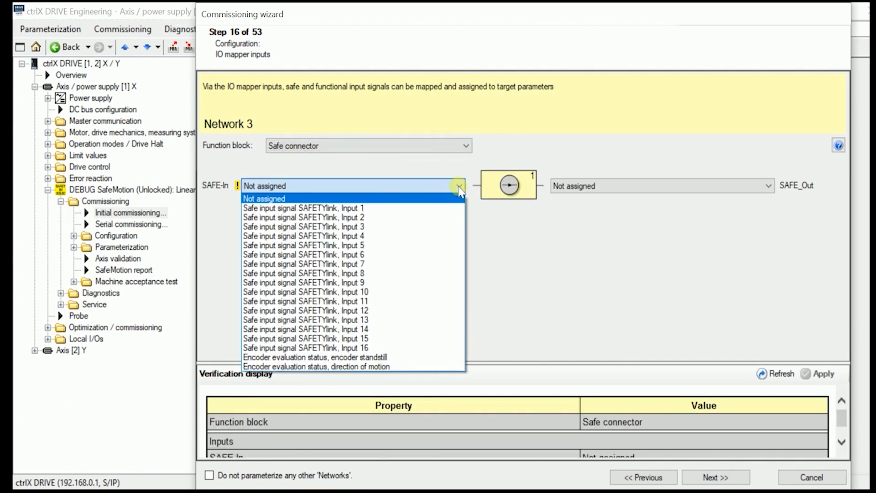
click(303, 226)
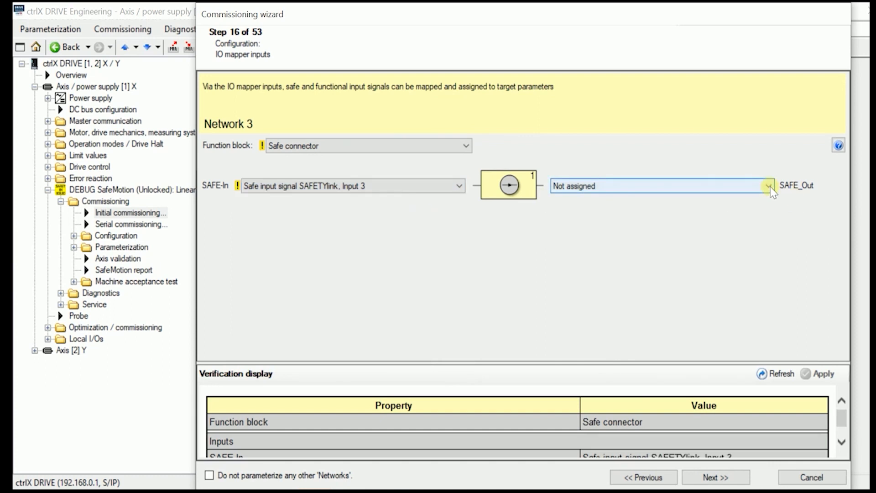
click(769, 185)
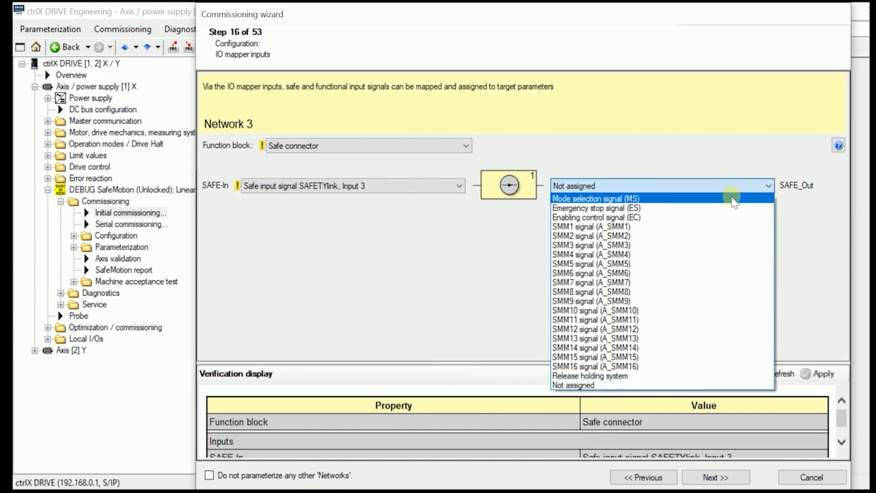
click(595, 217)
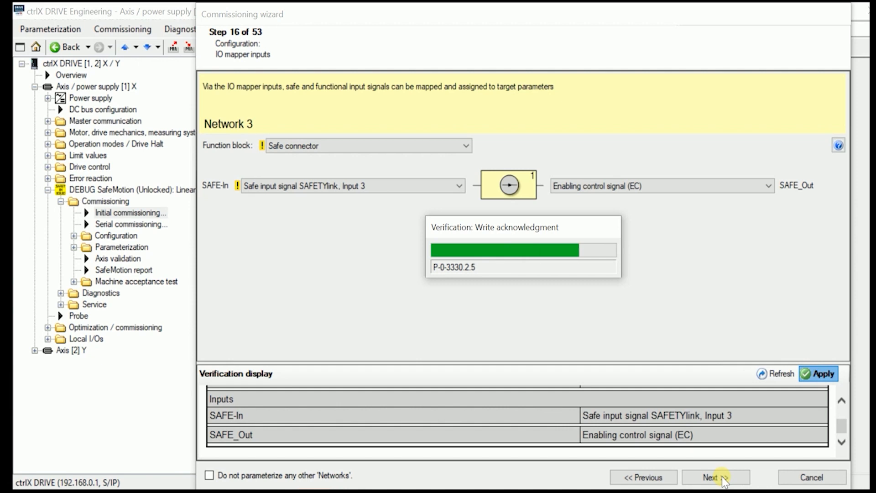
click(715, 476)
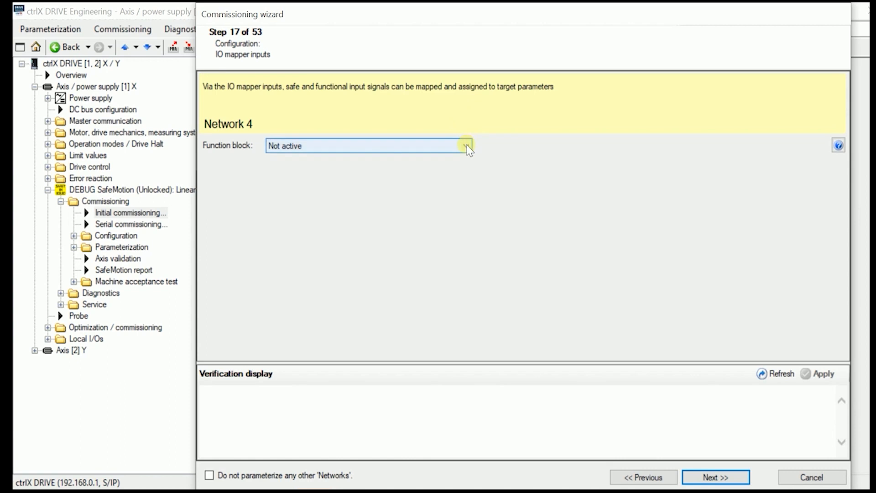
Set Network 4 to a safe constant selection driving SMM1 signal (A_SMM1), applied.
click(466, 145)
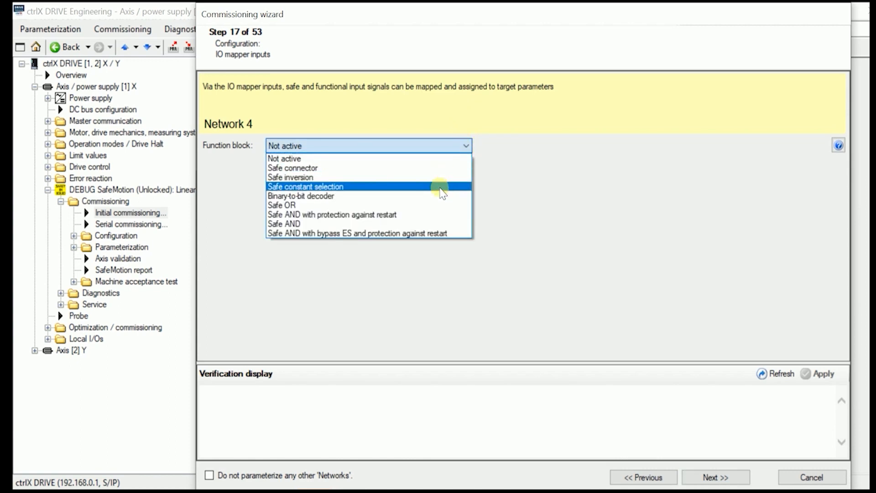
click(306, 186)
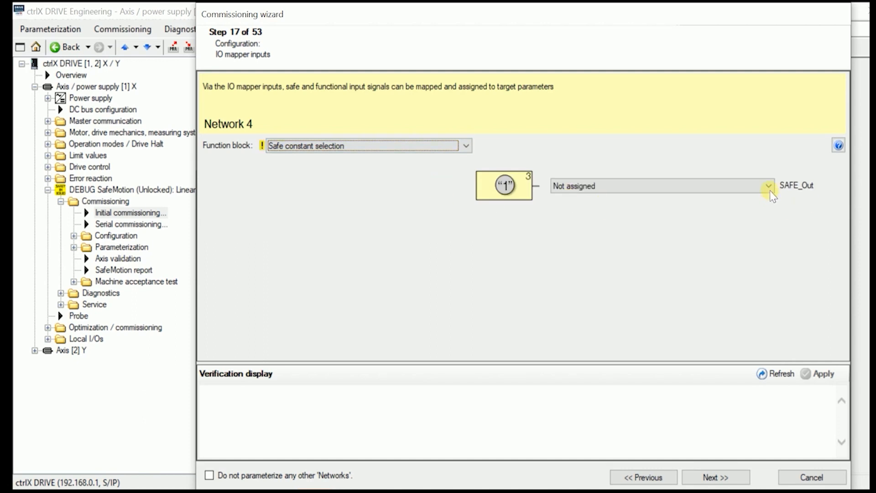
click(769, 186)
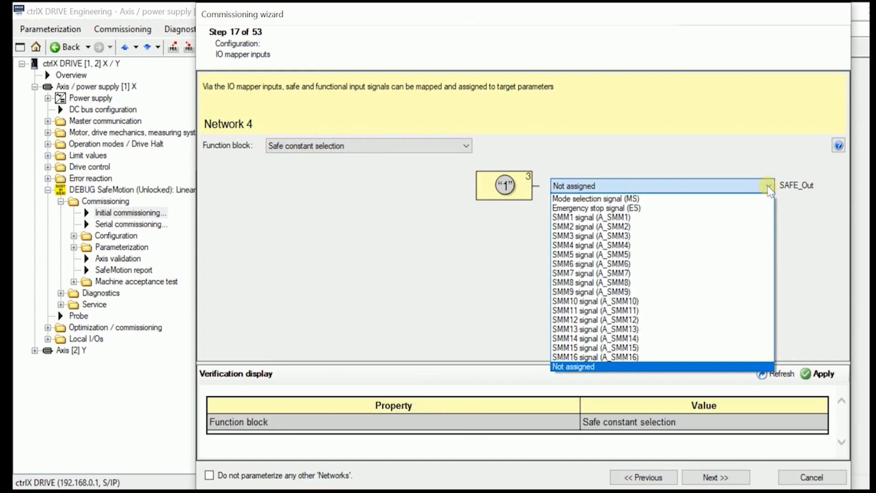
click(589, 216)
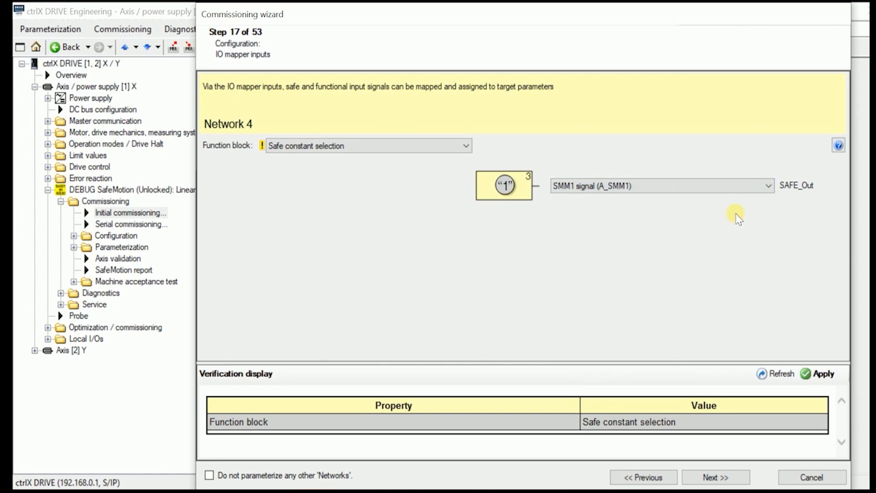
click(821, 373)
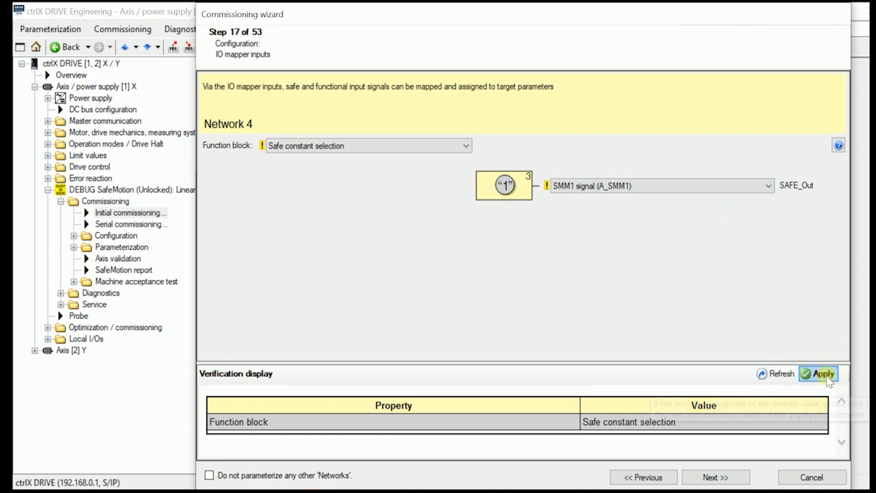
click(818, 374)
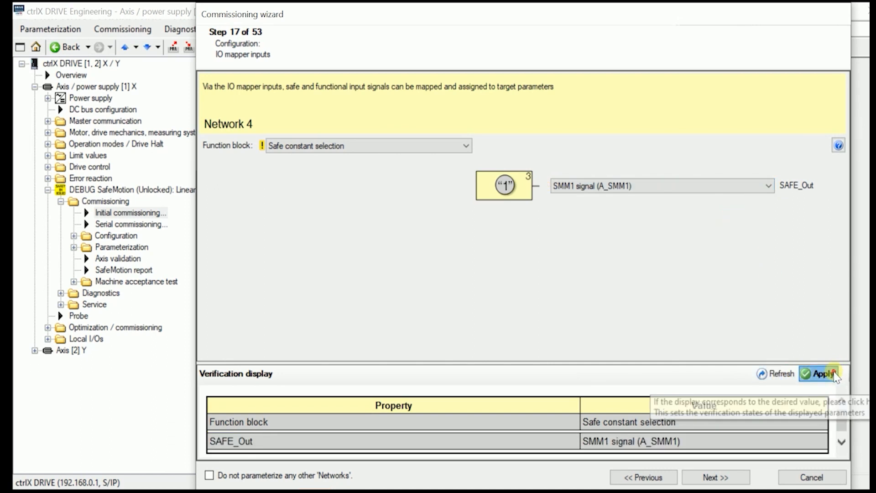
click(826, 373)
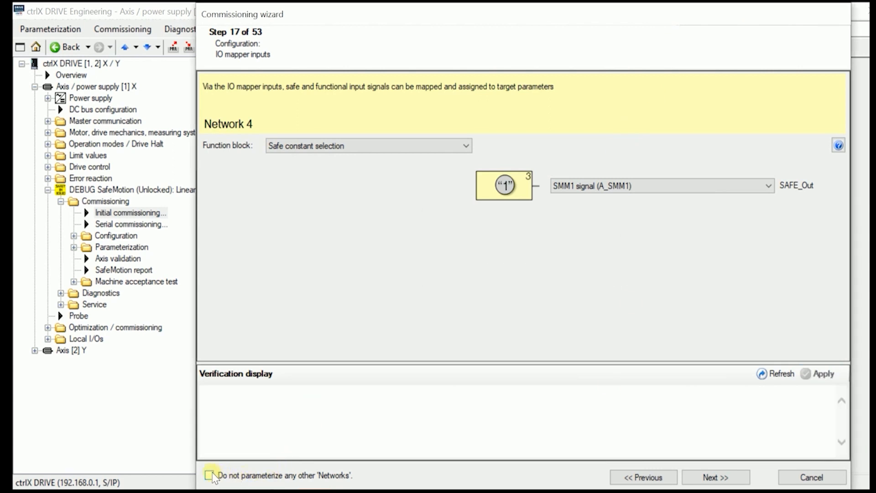
Skip parameterizing the remaining networks and advance to step 30.
click(209, 475)
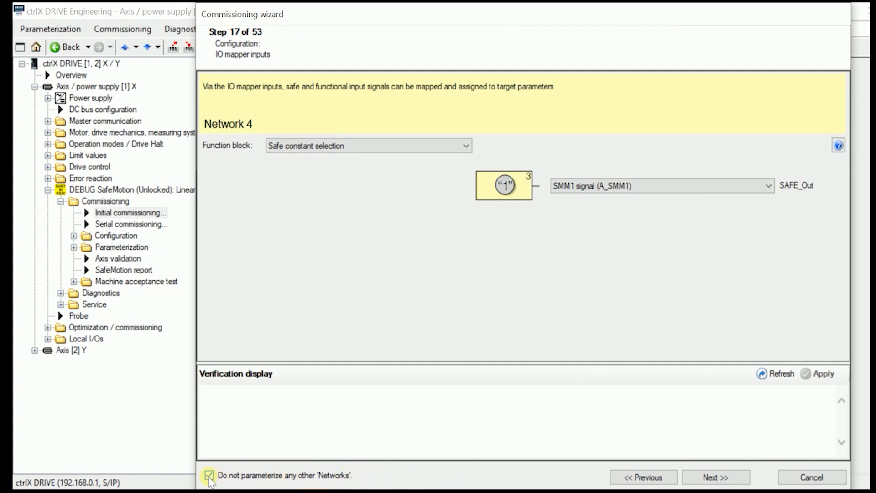
click(209, 475)
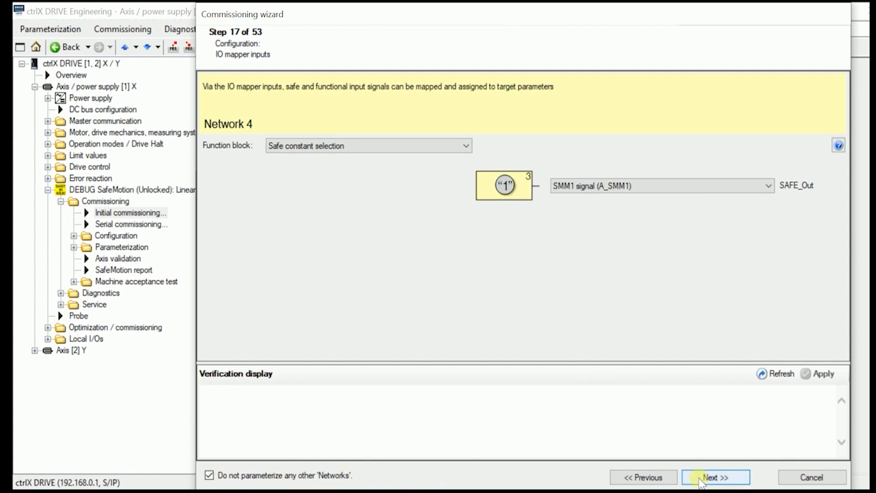
click(715, 477)
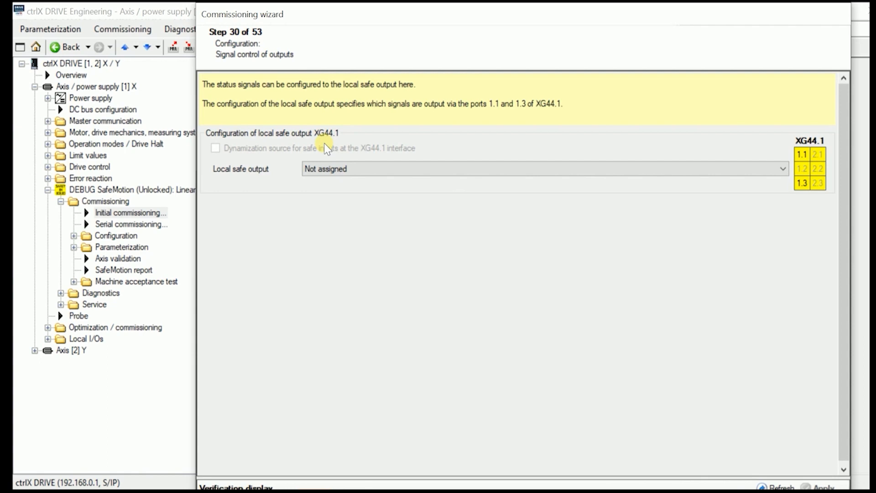
mouse_move(336, 140)
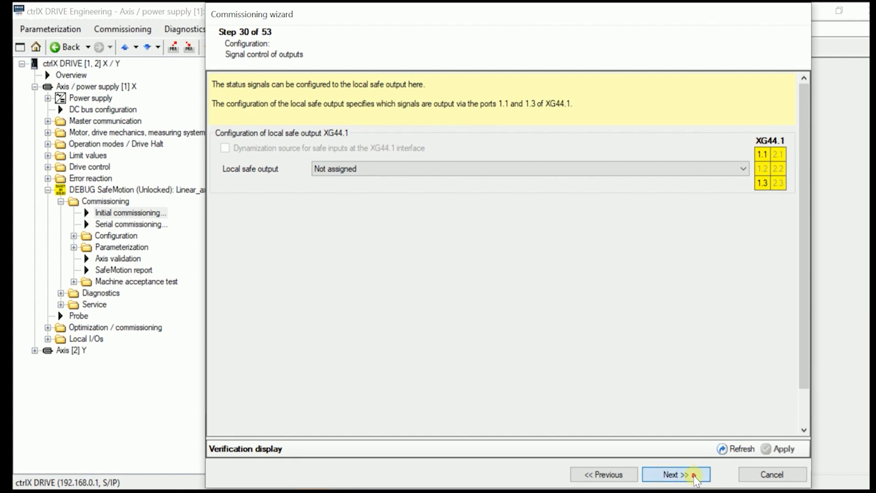
Leave local safe output XG44.1 as 'Not assigned' and advance to step 31.
click(676, 474)
text(18000.000)
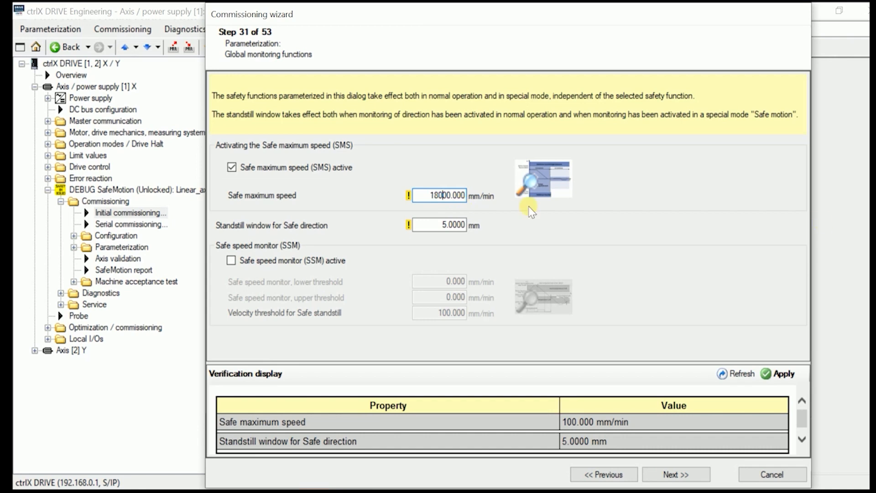
mouse_move(796, 361)
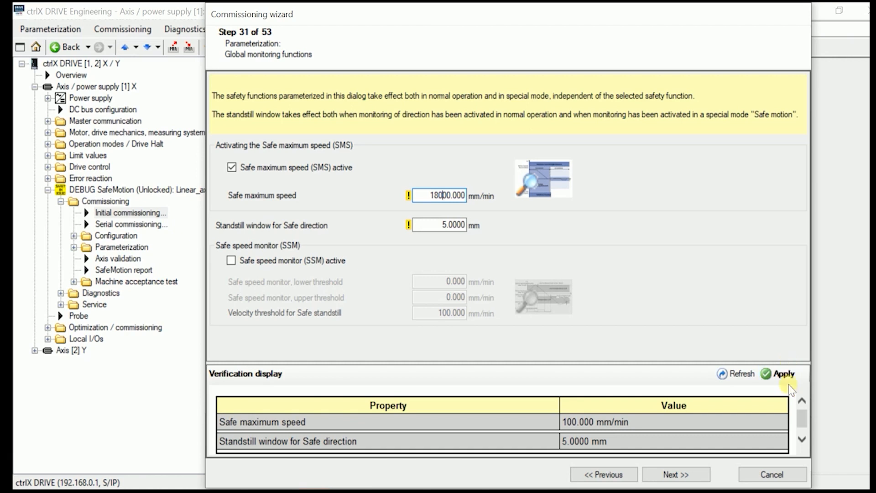
Apply the 18000 mm/min safe maximum speed and advance to step 32.
click(783, 373)
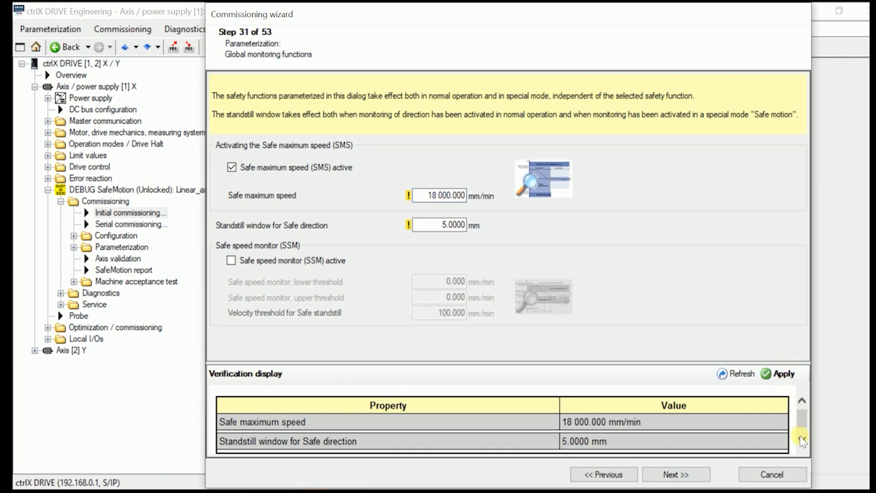
mouse_move(785, 373)
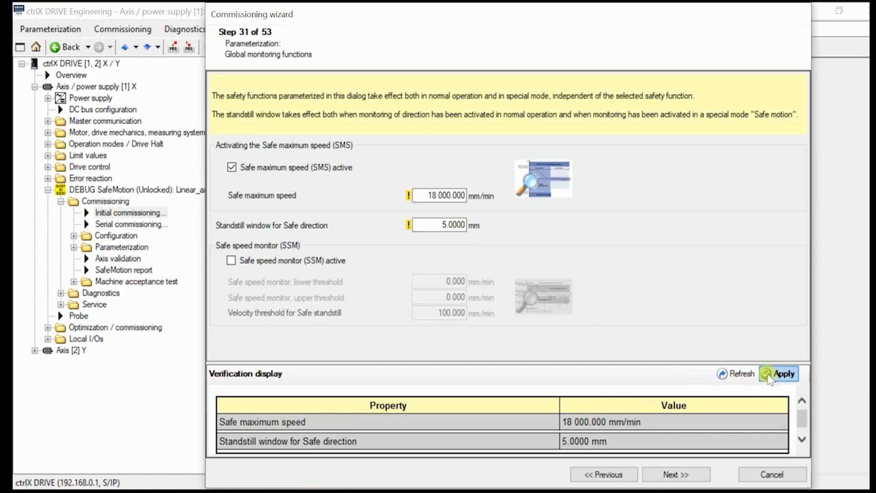
click(778, 373)
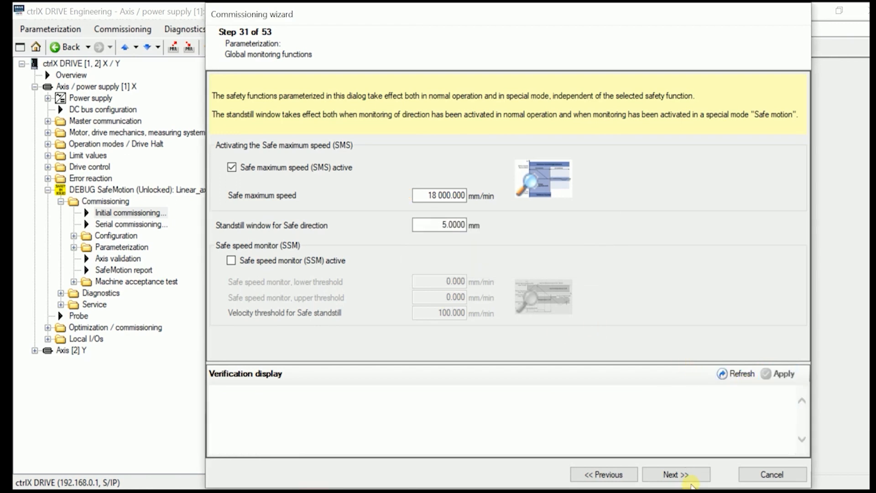
click(675, 474)
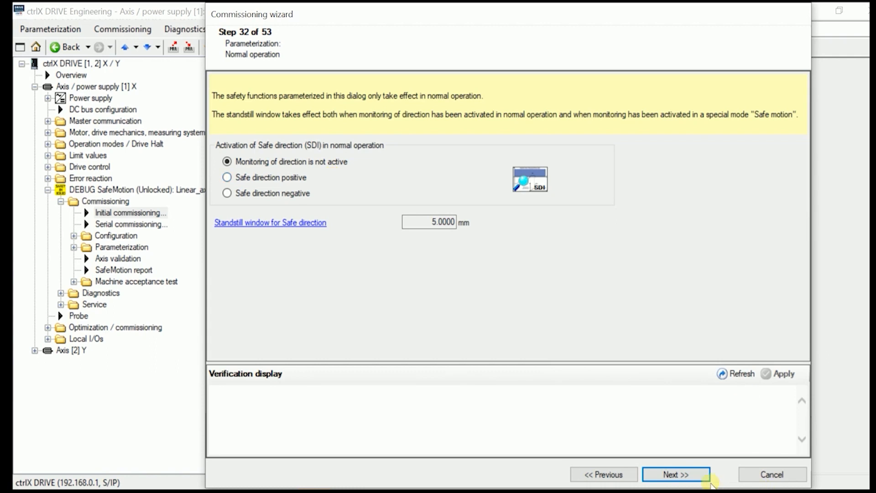
Keep 'Monitoring of direction is not active' on step 32 and advance to step 33.
click(675, 474)
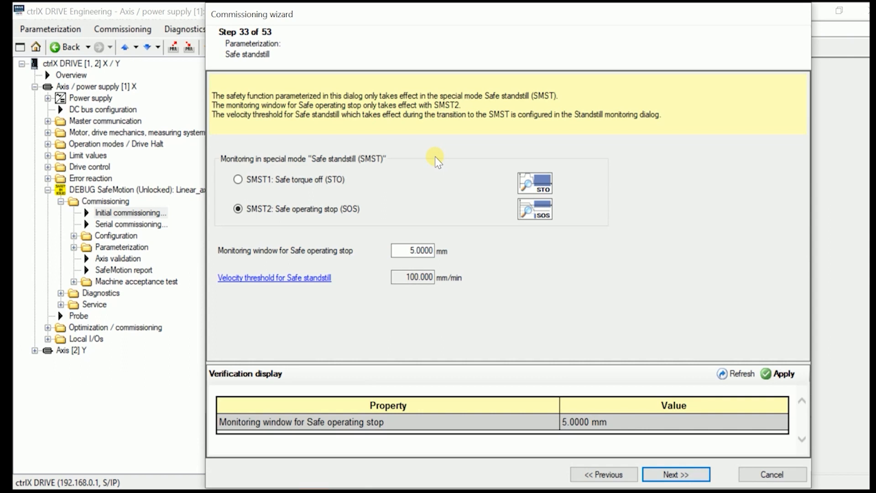
Set the safe operating stop monitoring window to 2.0000 mm, apply it, and advance.
click(413, 251)
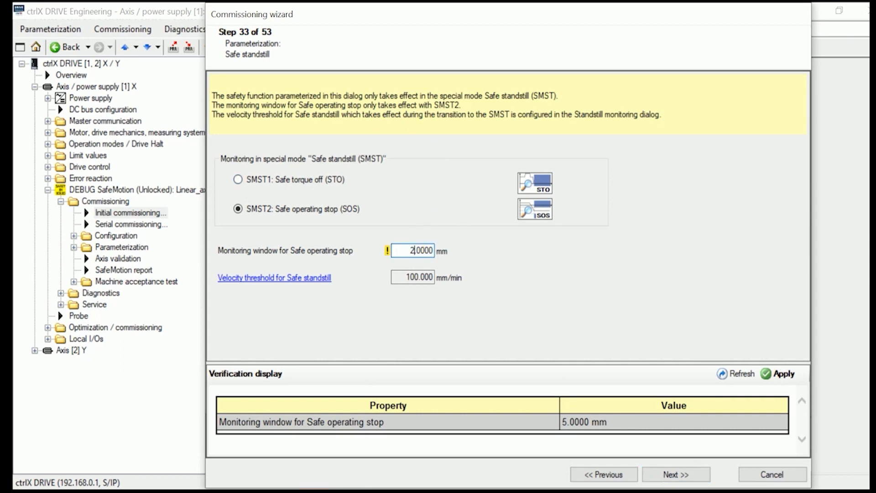
mouse_move(542, 234)
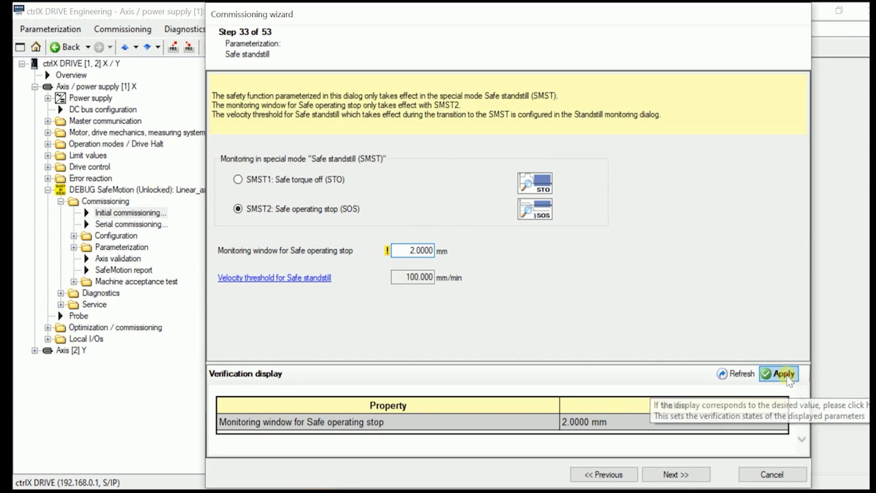
click(779, 374)
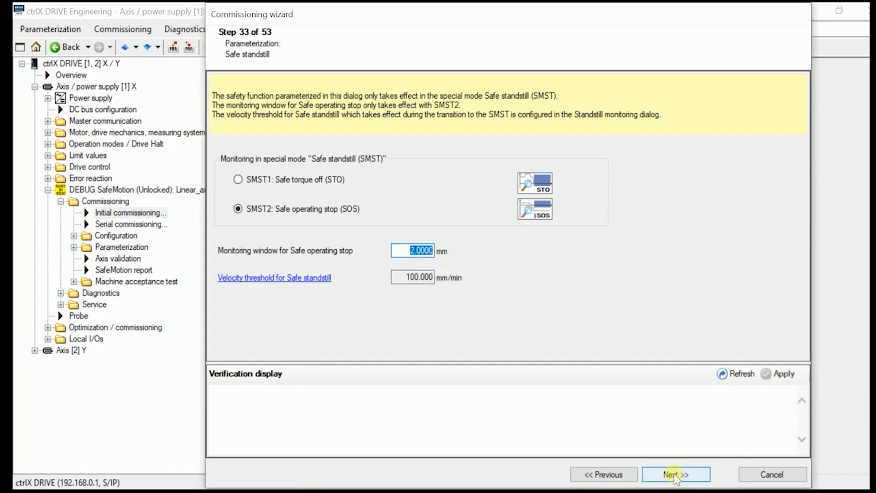
click(675, 474)
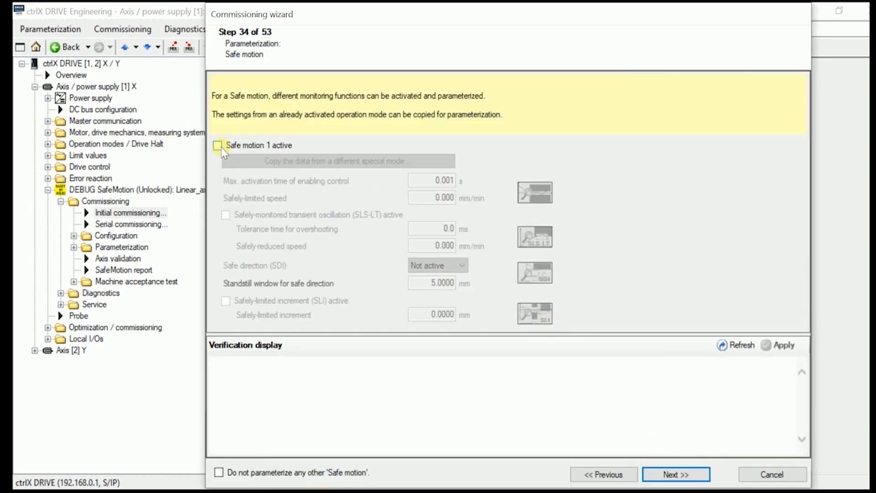
Activate Safe motion 1 with 60 s enabling time and 2000 mm/min, skipping other safe motions.
click(217, 145)
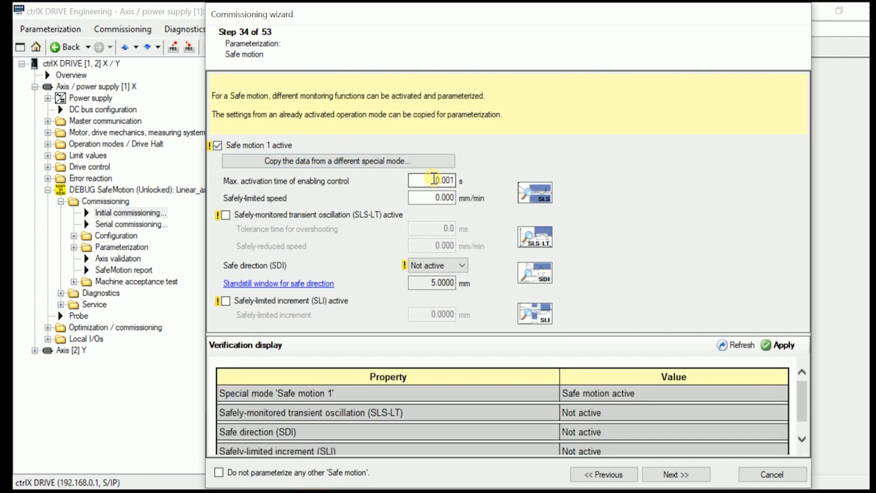
triple_click(432, 180)
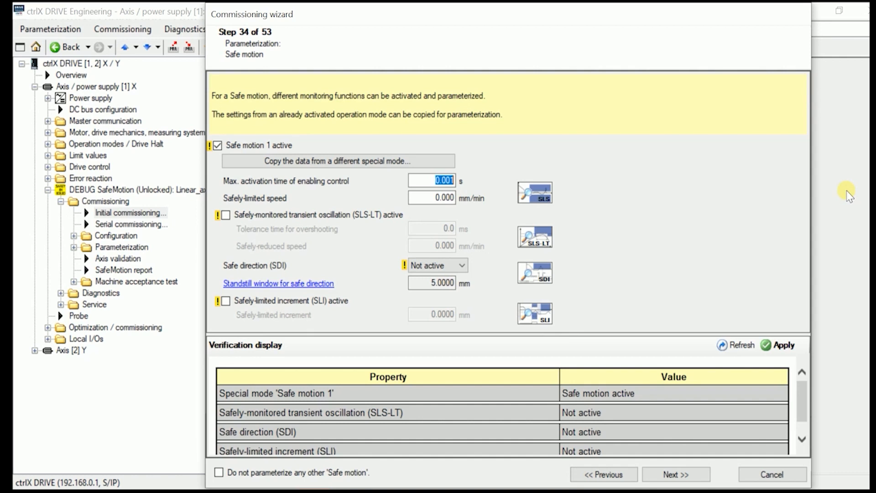
text(60)
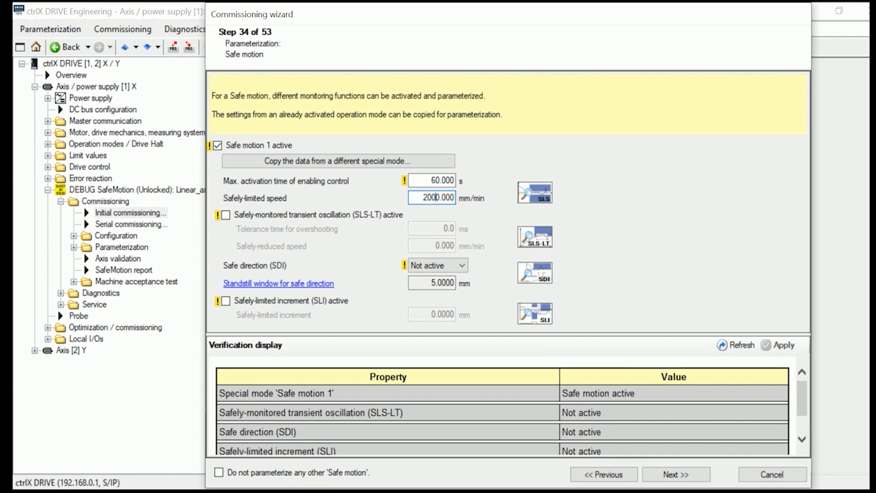
mouse_move(663, 19)
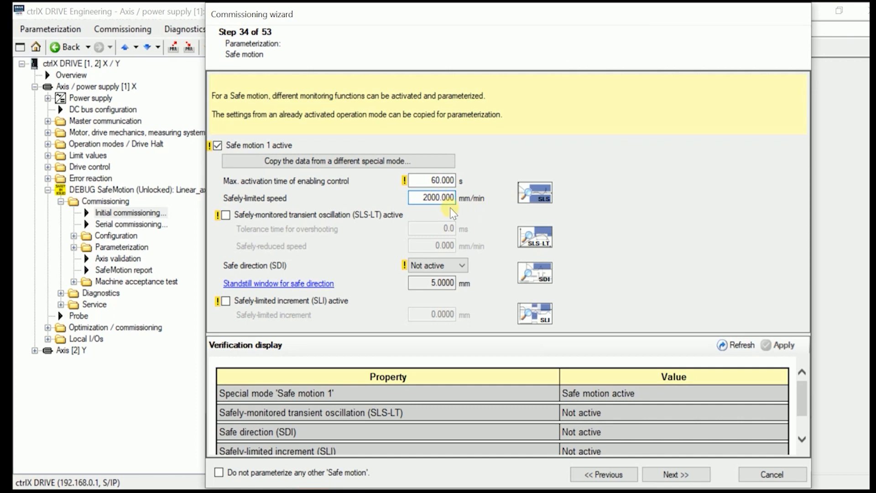
click(433, 197)
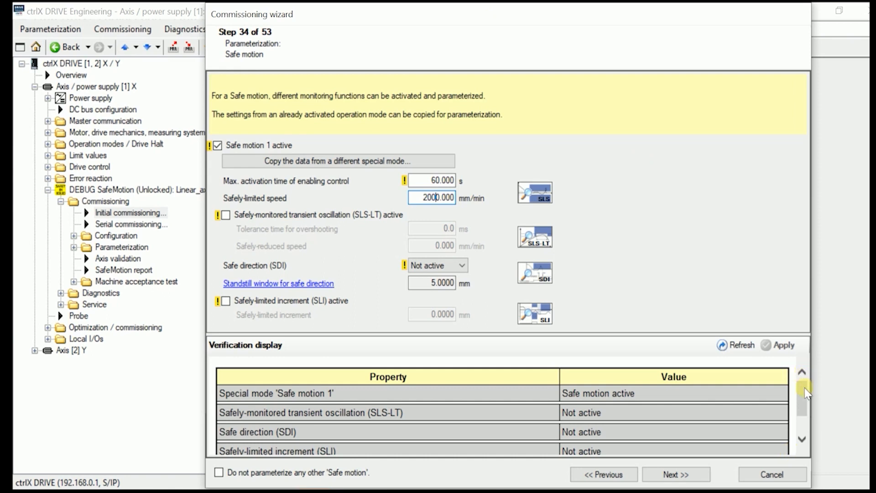
click(782, 345)
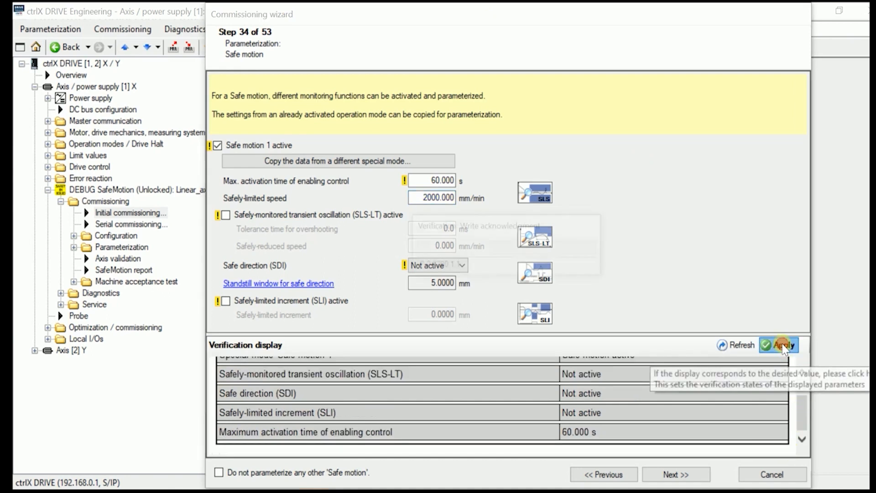
click(781, 345)
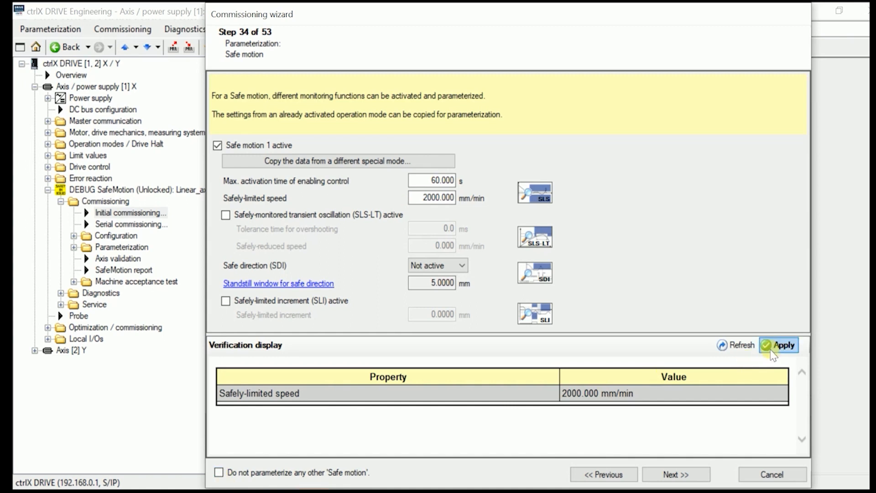
click(778, 345)
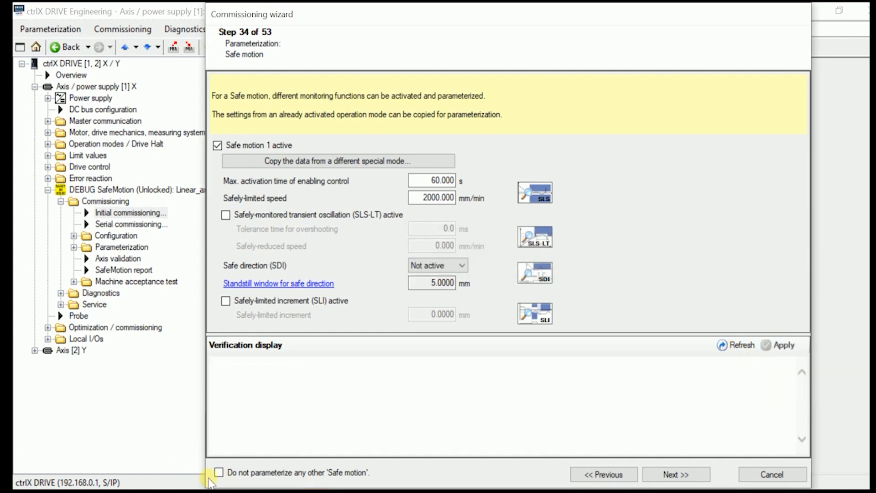
click(219, 472)
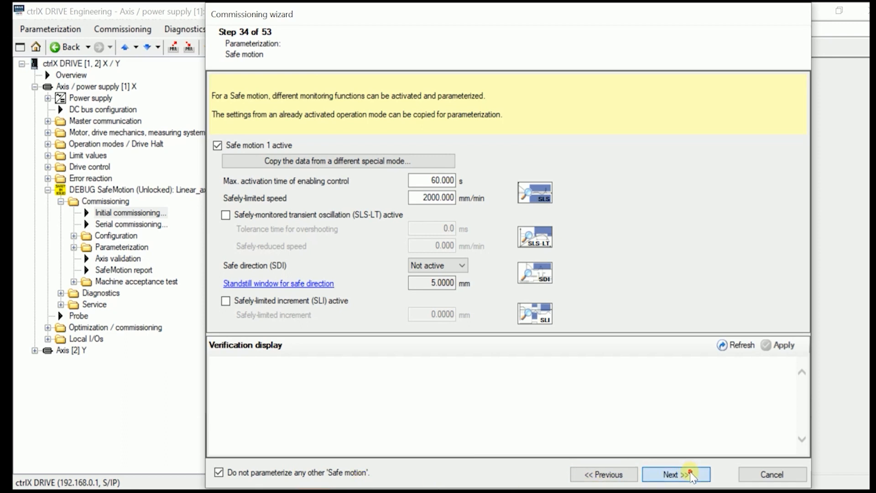
On step 50, enable SIL2 deceleration monitoring, immediate switching within SMM and NO to SMM.
click(676, 475)
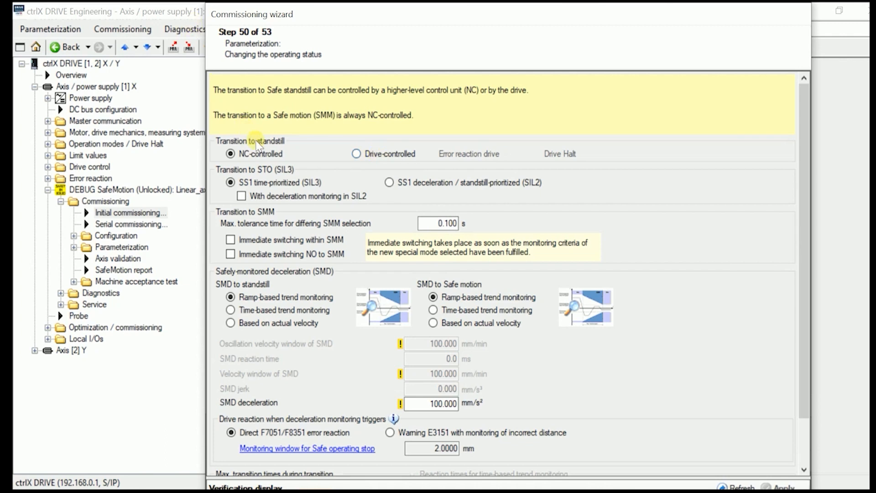
click(230, 154)
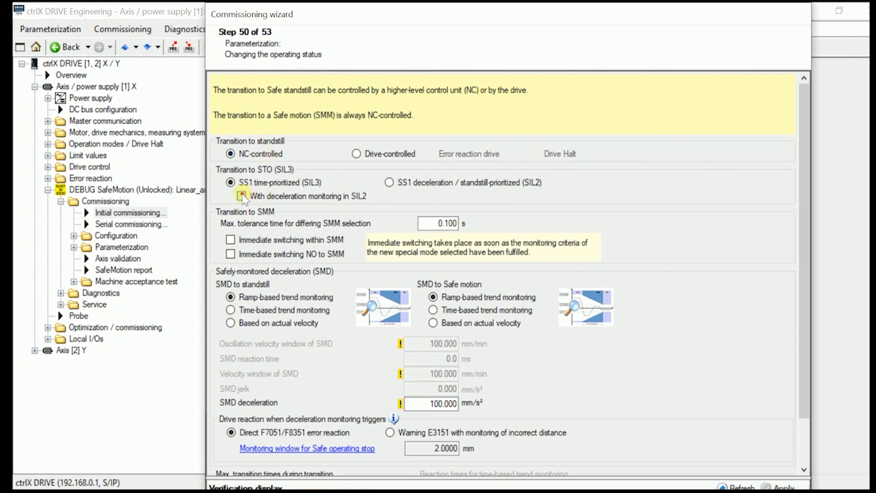
click(241, 196)
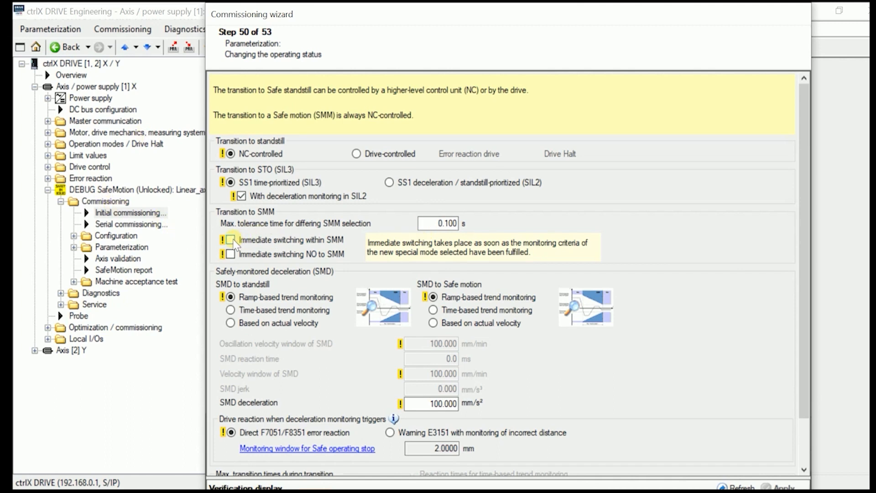
click(230, 239)
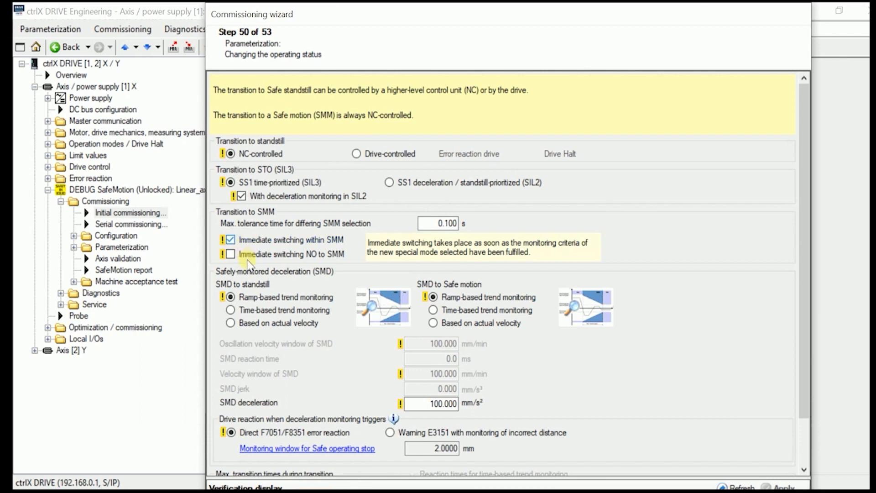
click(230, 254)
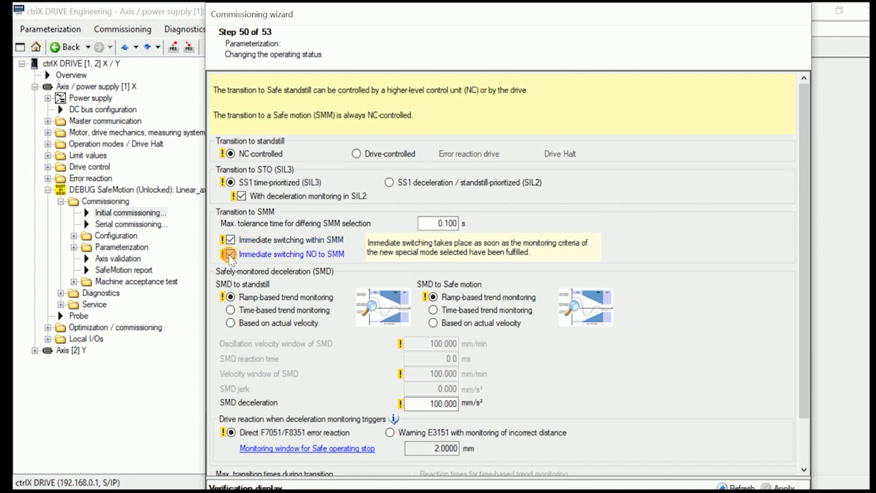
click(230, 254)
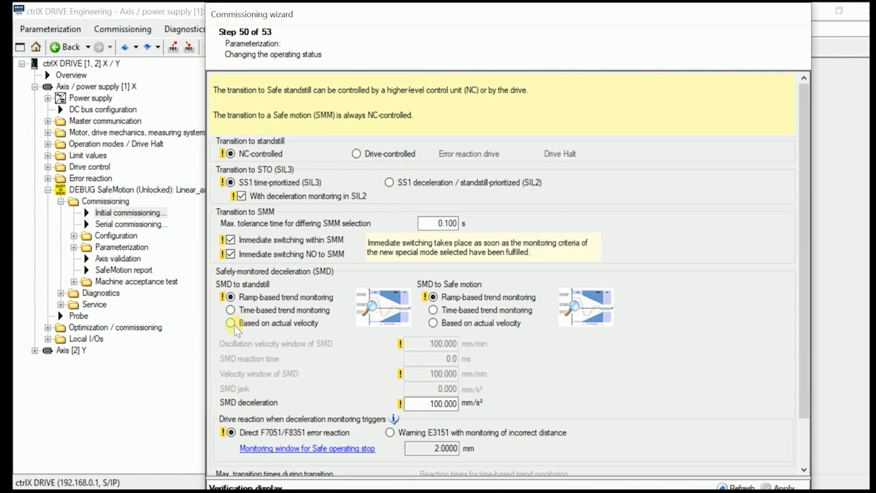
Base SMD on actual velocity and set the oscillation velocity window to 500 mm/min.
click(230, 323)
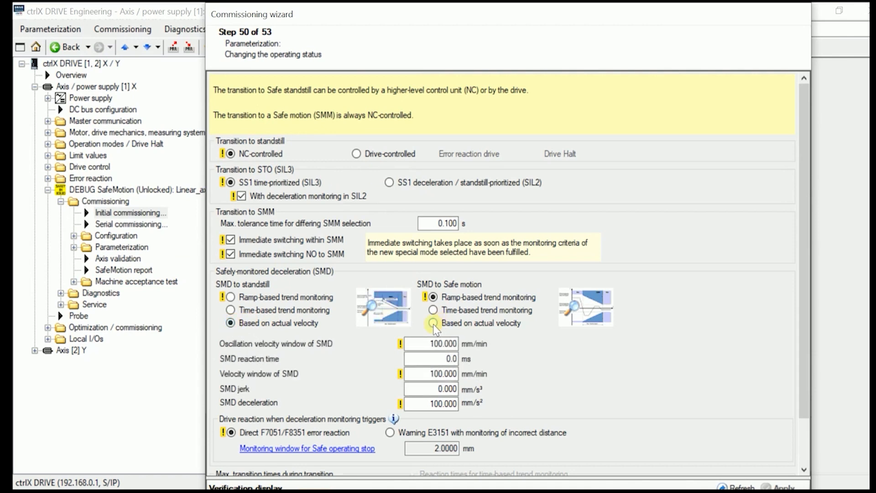
click(432, 323)
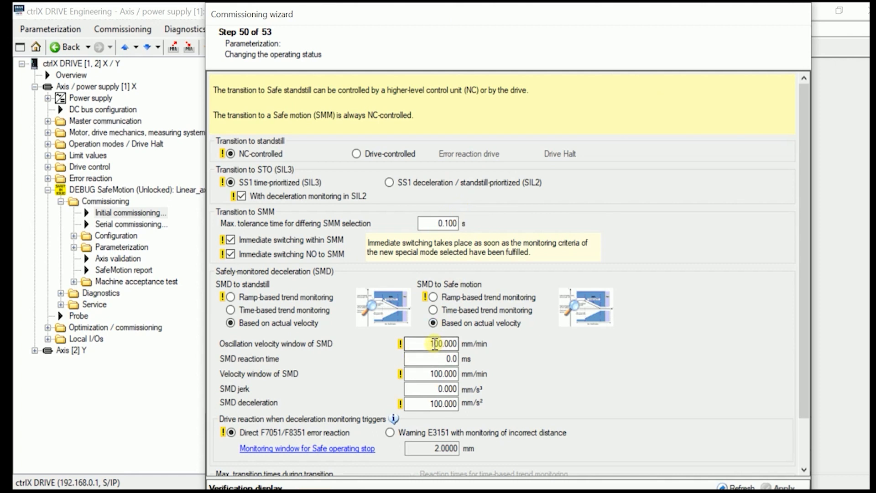
click(431, 343)
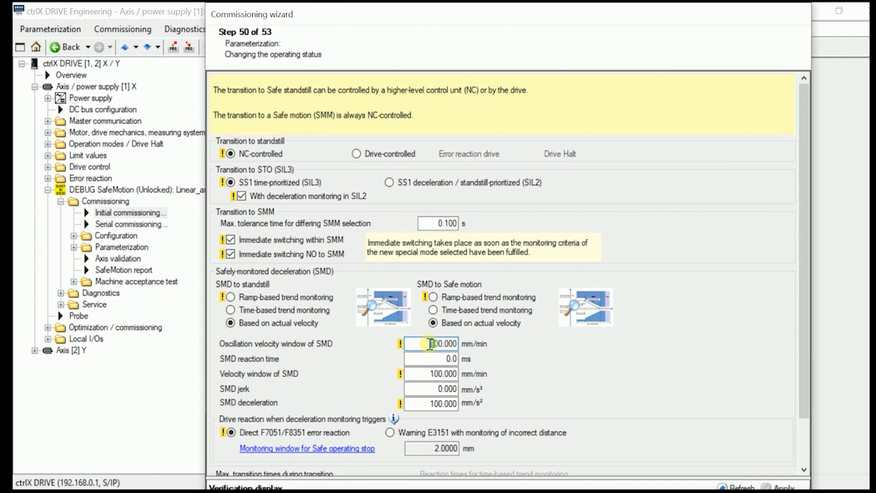
text(500.000)
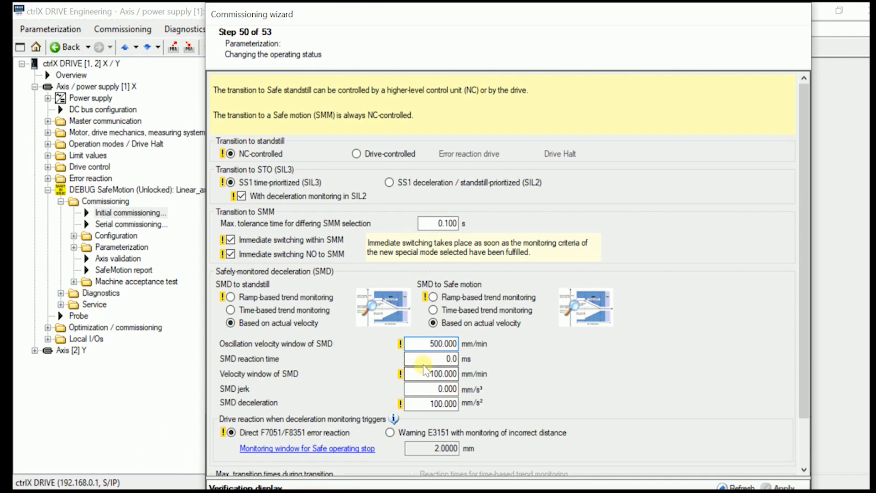
click(430, 358)
text(10)
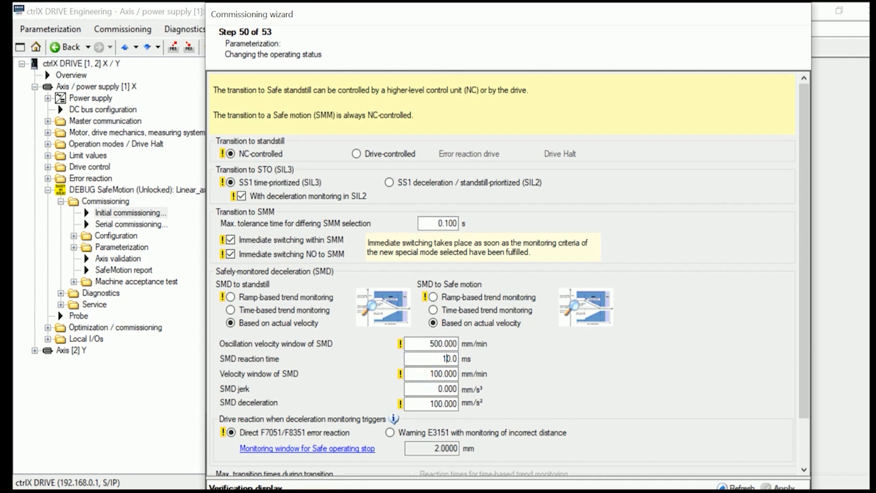
Set SMD reaction time 10 ms, velocity window 200 mm/min, deceleration 2000 mm/s².
click(441, 359)
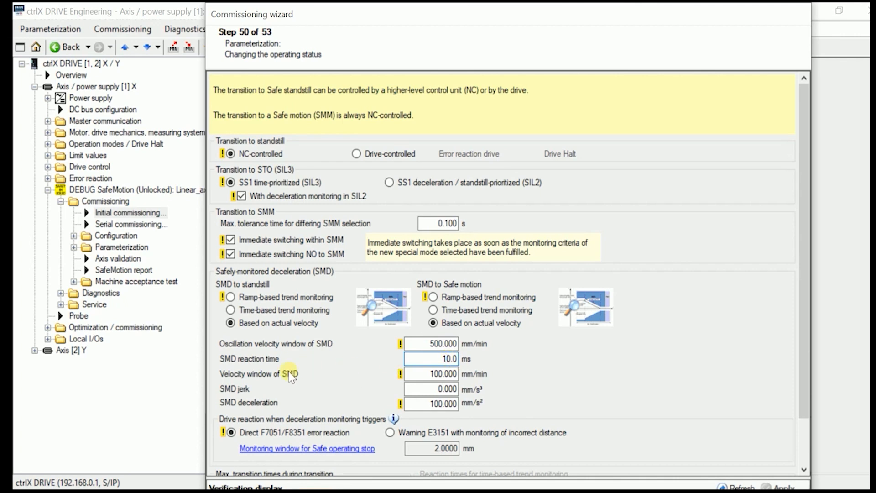
mouse_move(357, 383)
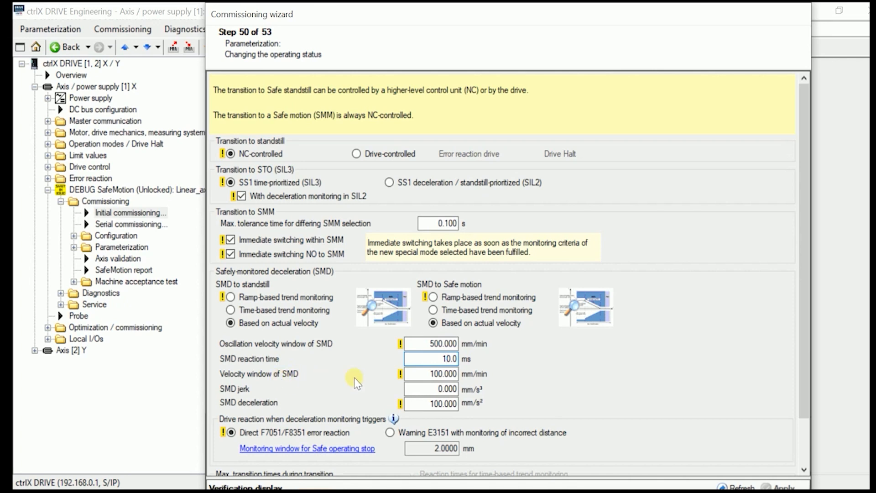
click(430, 373)
text(200.000)
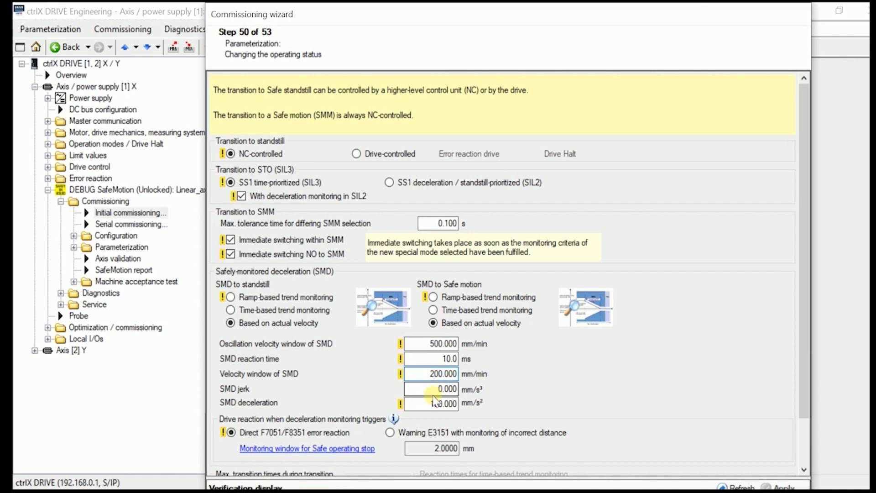
click(429, 403)
text(2000.000)
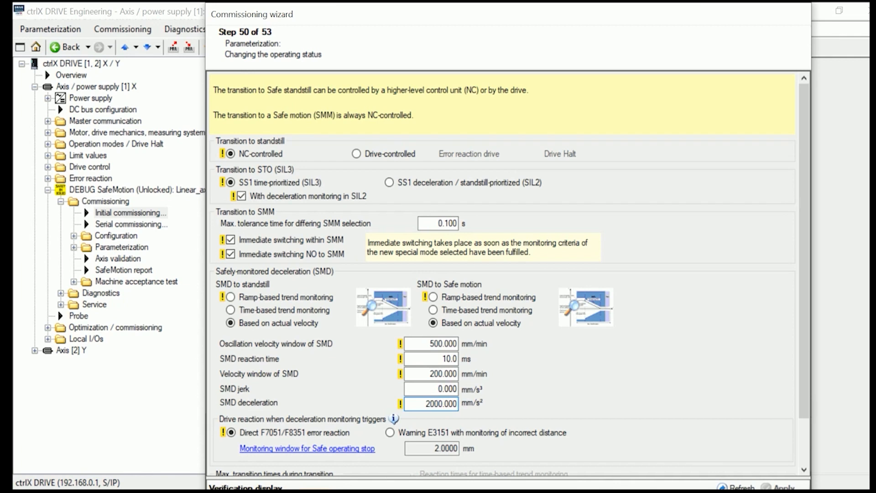
scroll(down, 3)
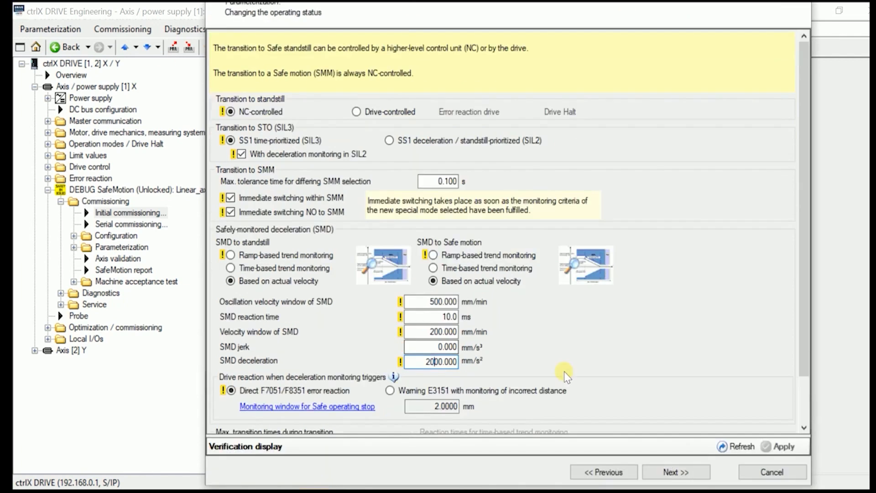
triple_click(431, 361)
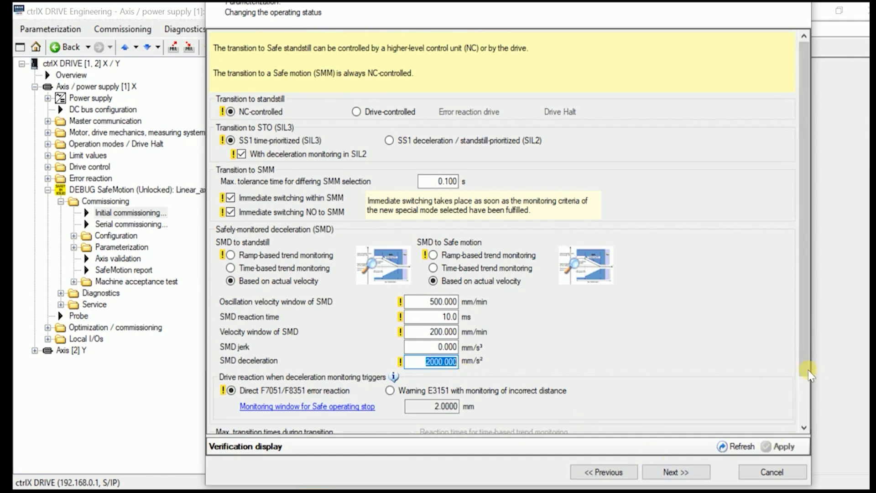
Enter maximum transition times of 0.600, 0.600 and 0.200 s.
scroll(down, 3)
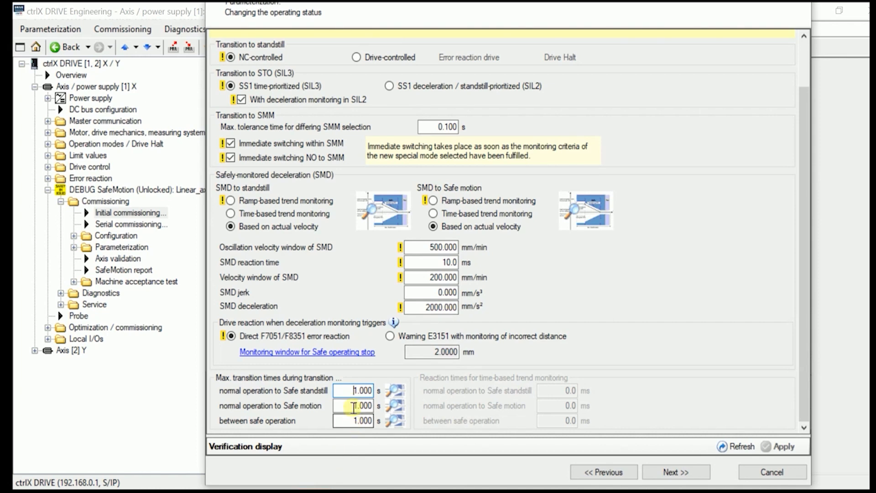
click(353, 391)
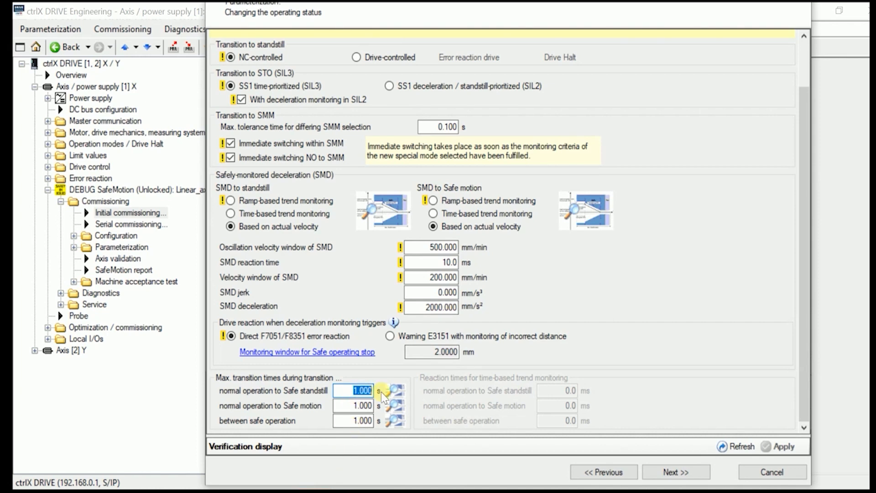
text(0.6)
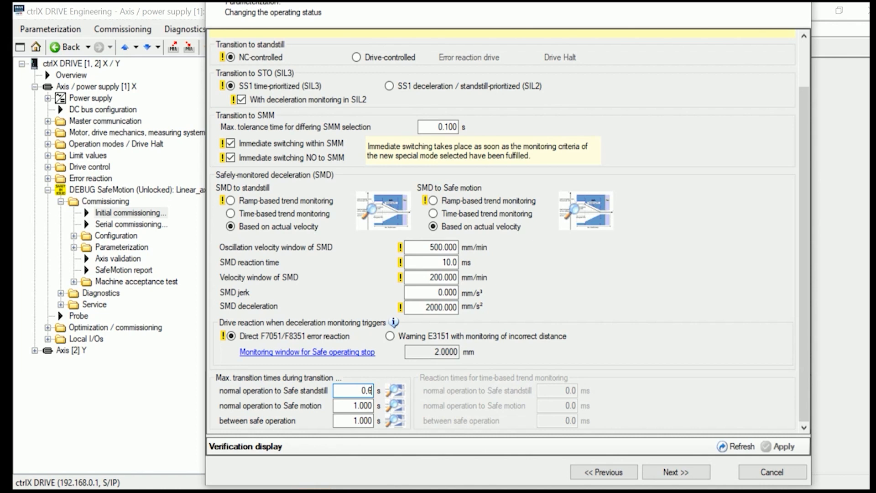
click(353, 405)
text(0.6)
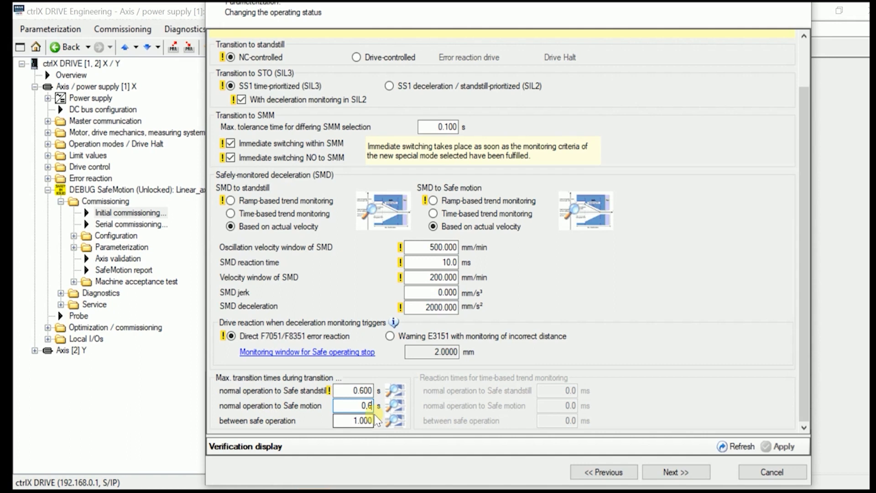
click(354, 421)
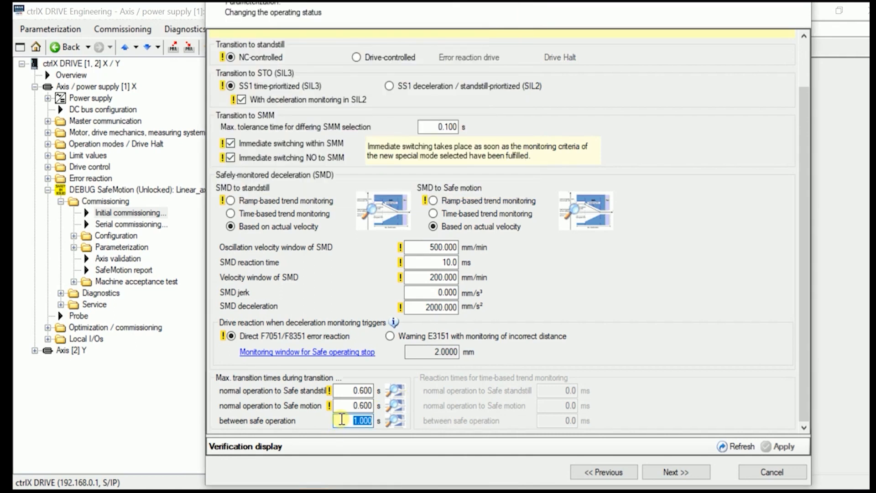
text(0,2)
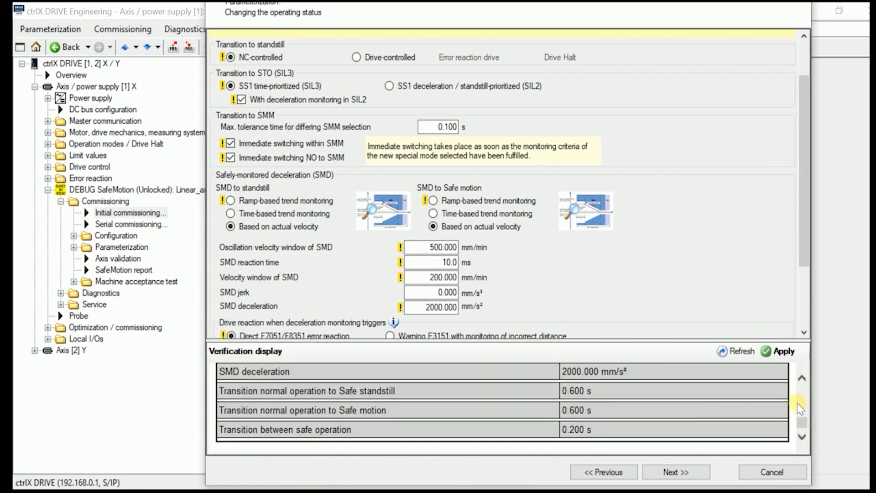
Accept the transition times in the Verification display and advance the wizard.
click(782, 351)
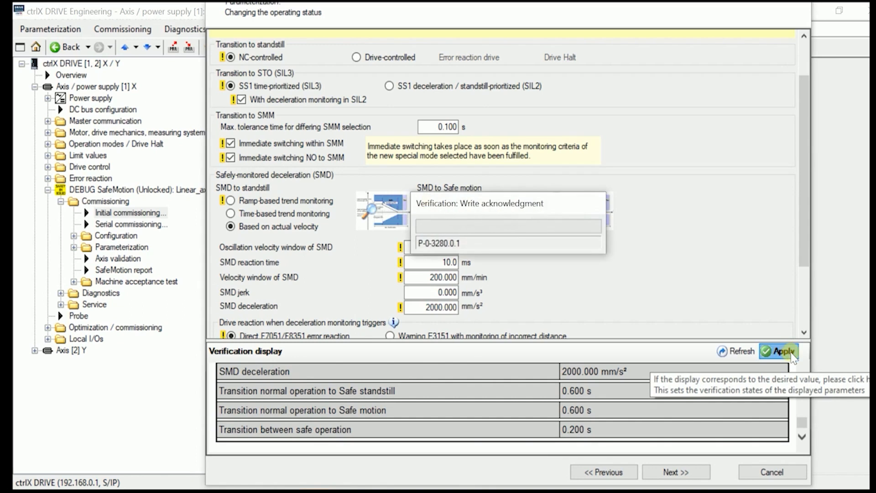
click(778, 351)
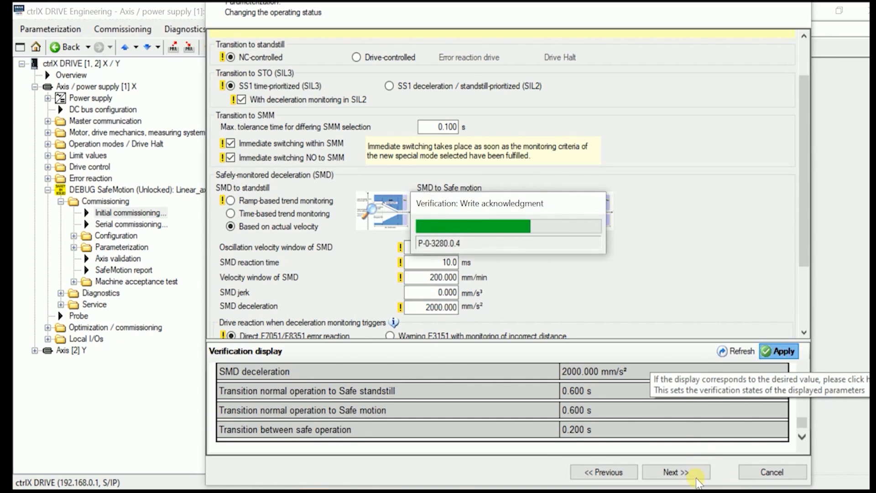
click(676, 471)
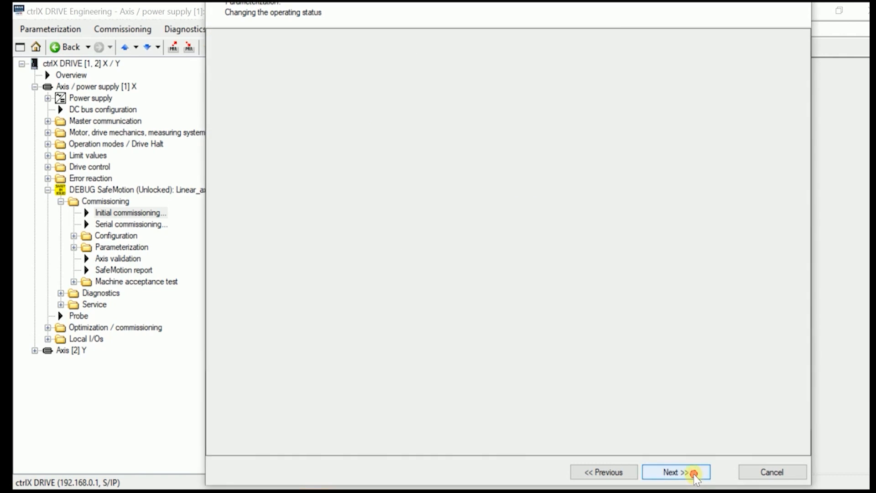
Adopt the drive error reaction with quick stop, ramp and filter, and 0.650 s F3/F7 tolerances.
click(676, 472)
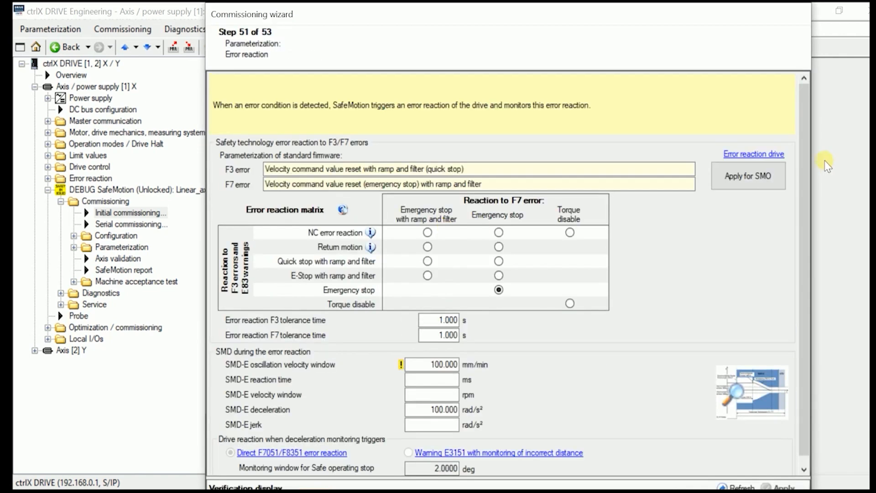
click(747, 175)
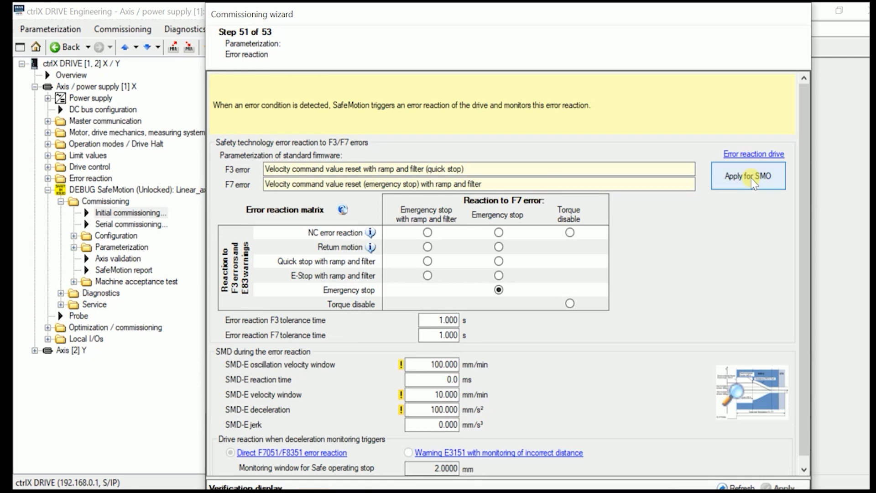
mouse_move(749, 175)
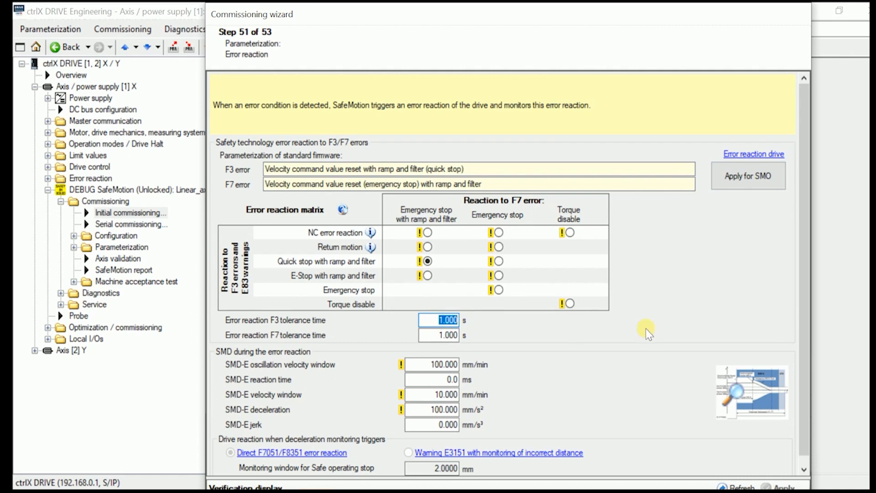
text(0.65)
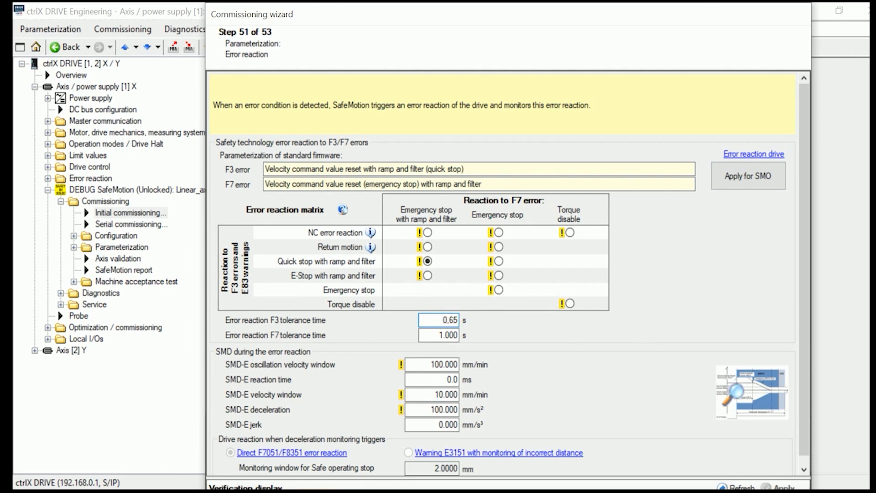
click(438, 335)
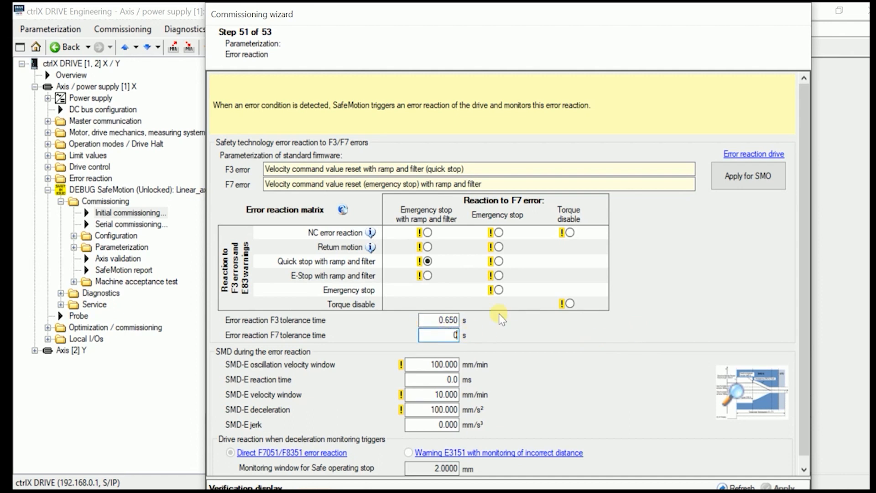
text(0,65)
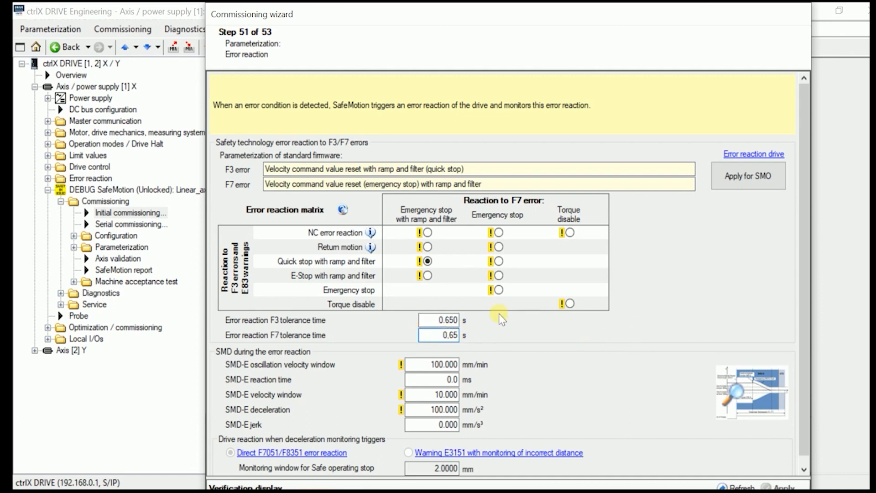
text(0.650)
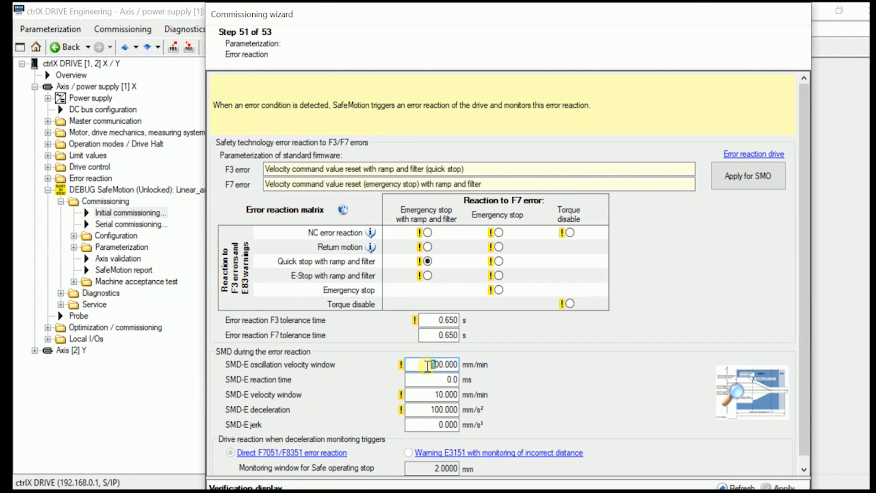
Enter SMD-E values 500 mm/min, 5 ms, 200 mm/min, 2000 mm/s², then review verification.
text(500.000)
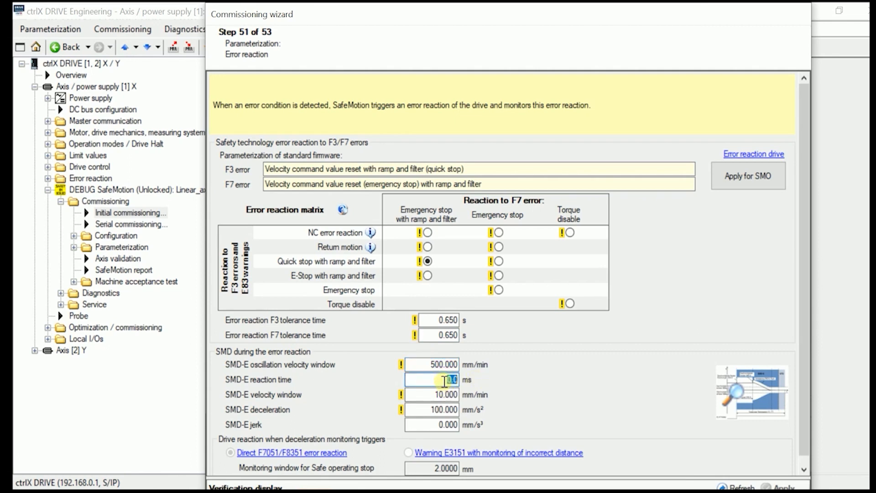
text(5)
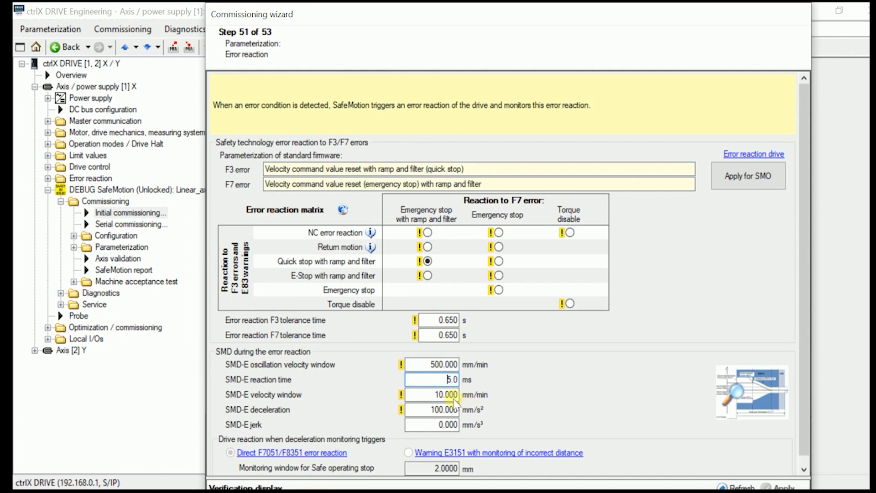
click(442, 394)
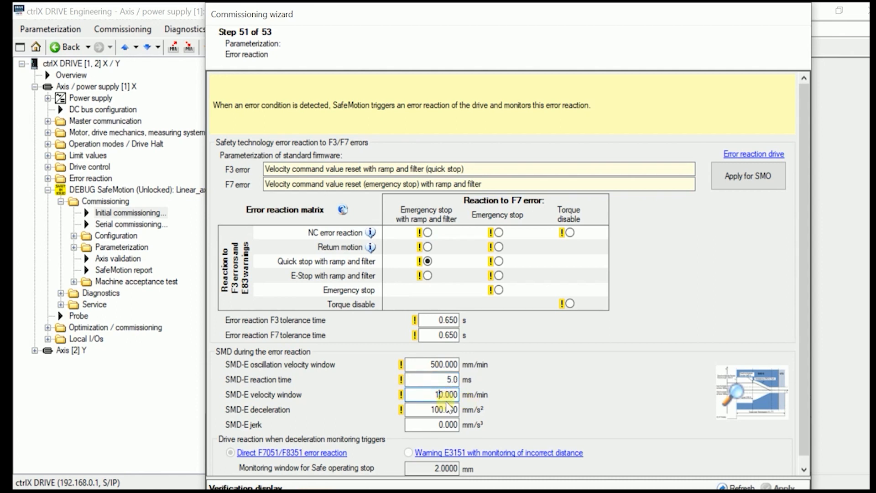
text(200.000)
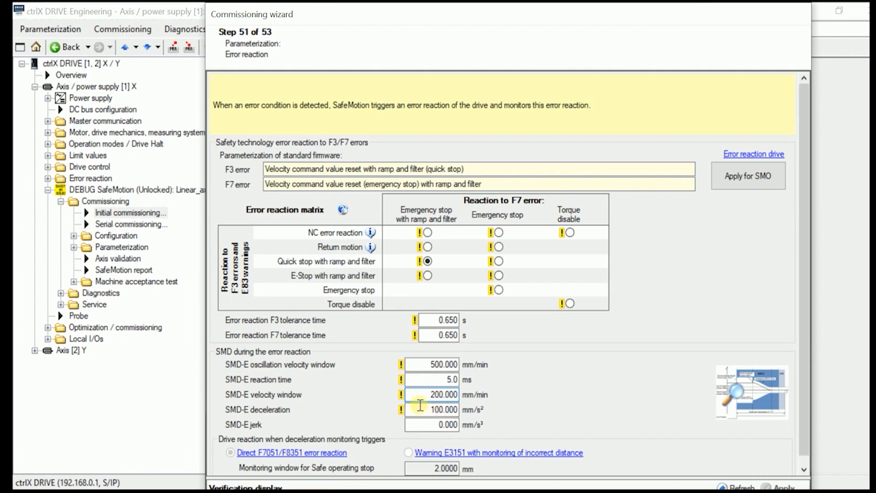
text(2000.000)
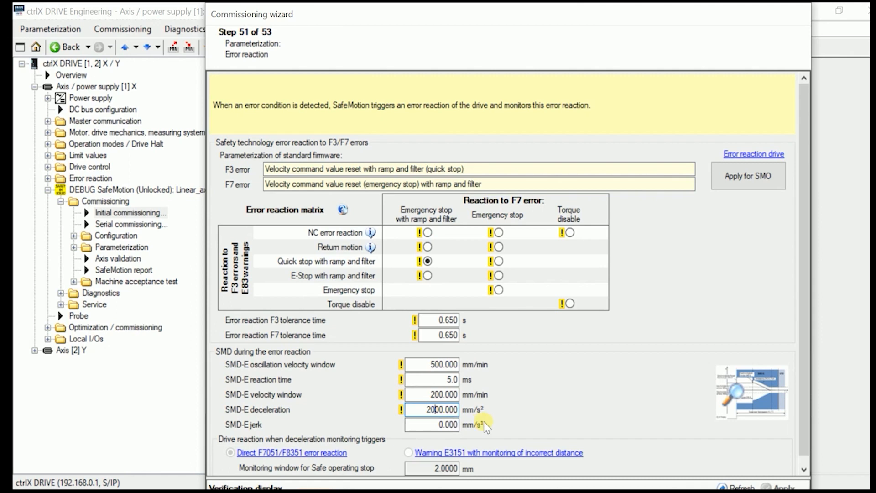
mouse_move(420, 440)
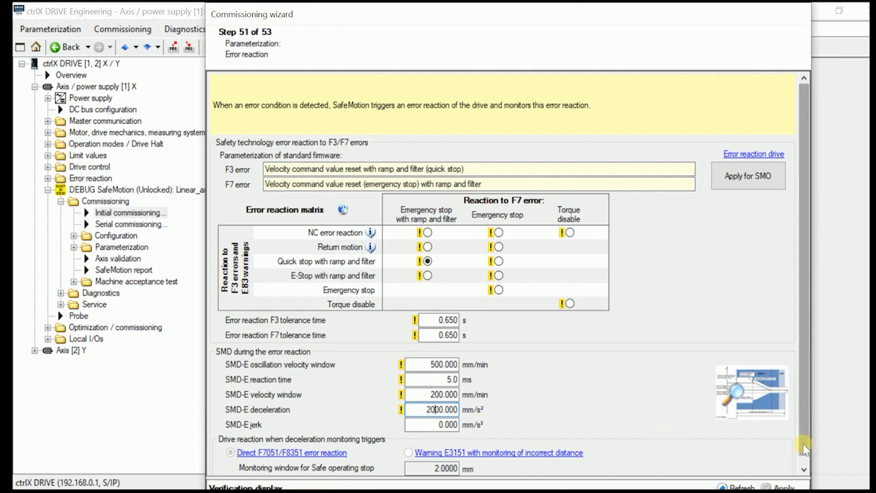
scroll(down, 3)
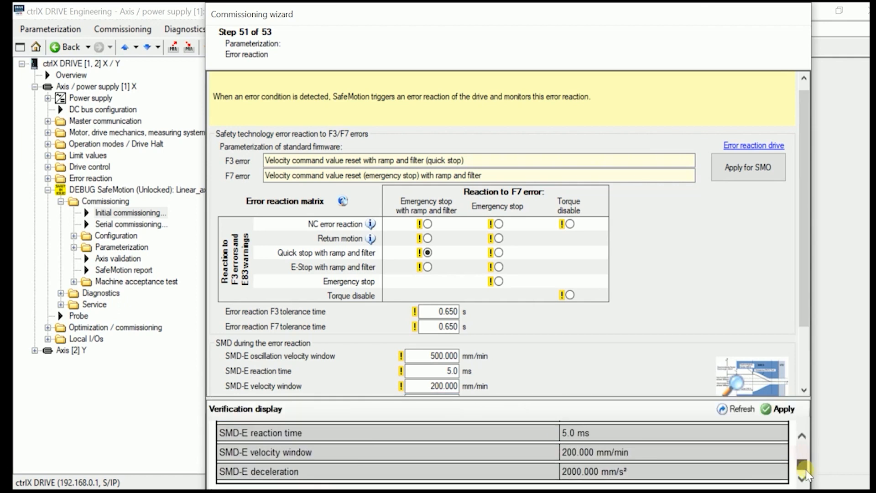
Apply the verified error-reaction and SMD-E values for axis X at step 51.
click(779, 408)
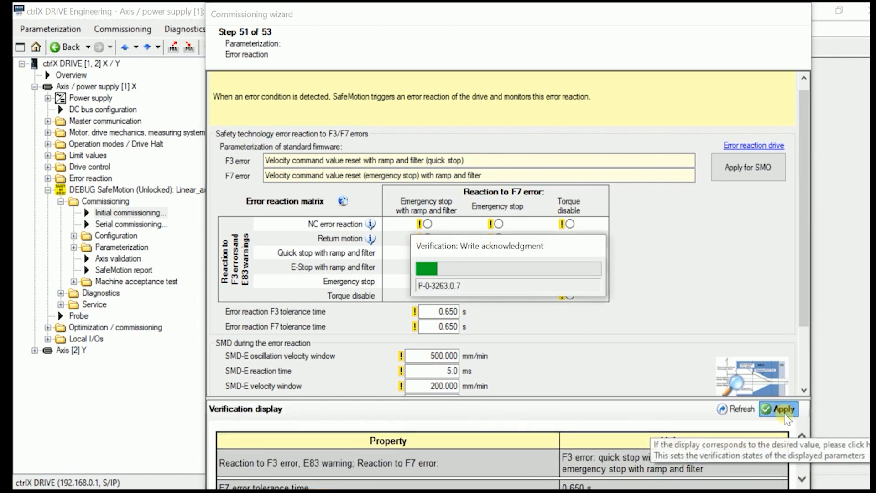
click(779, 408)
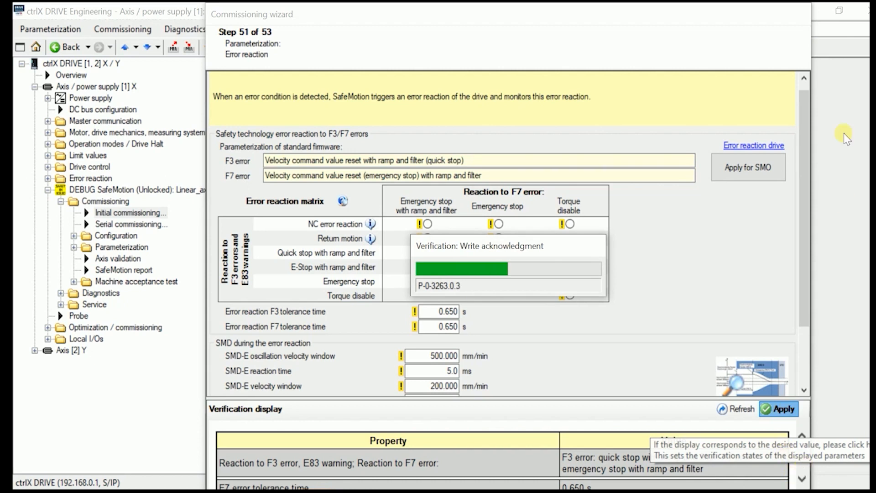
click(778, 409)
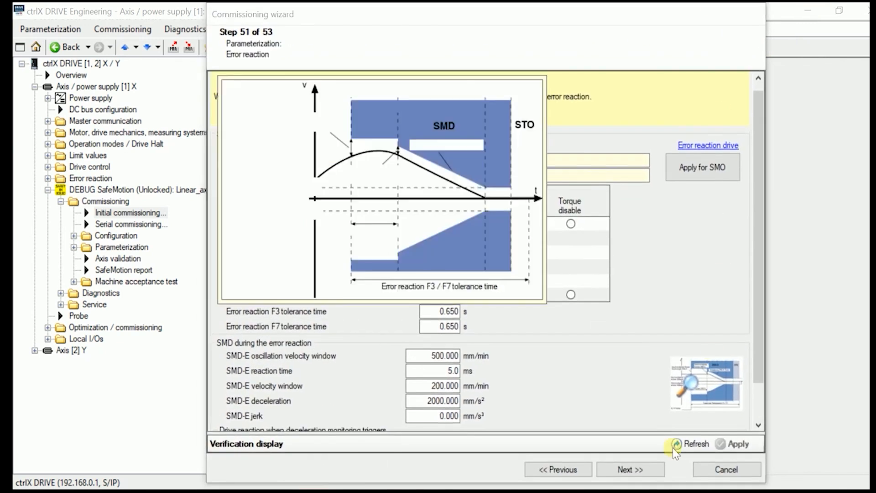
Advance past step 52 with default support functions to generate the SafeMotion report.
click(630, 469)
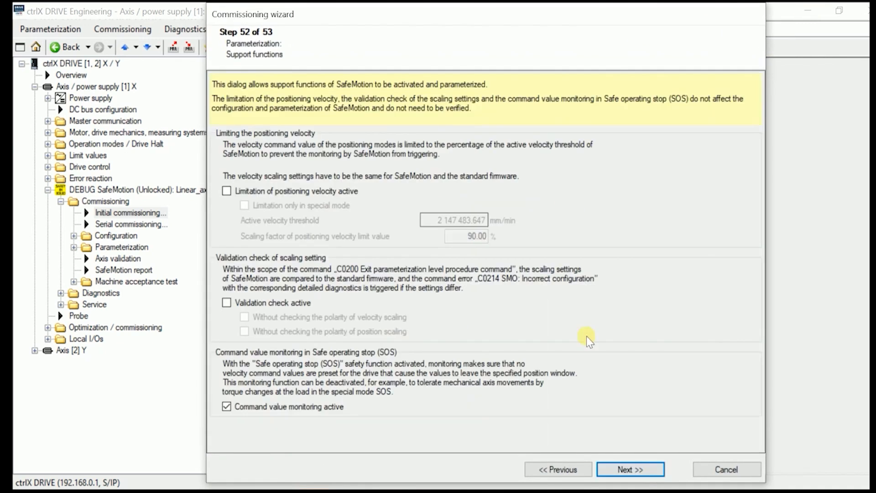
mouse_move(263, 234)
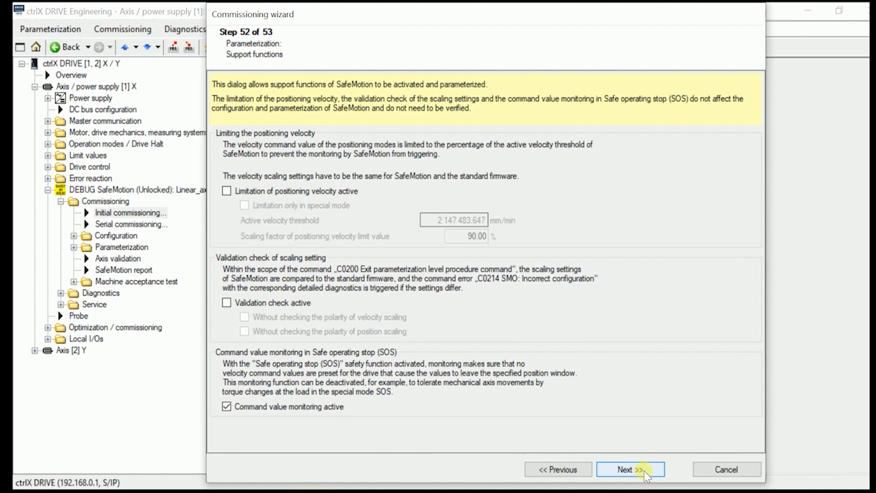
click(630, 468)
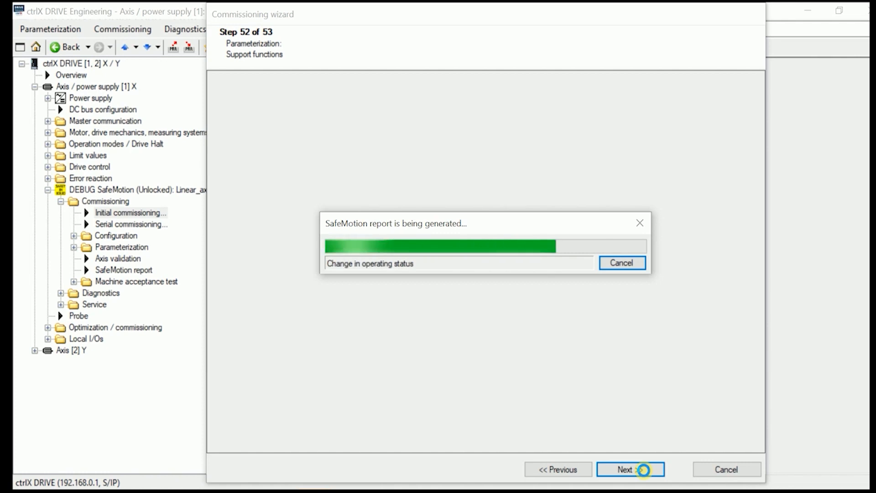
Advance to step 53 showing the SafeMotion report for Linear_axis_V01.
click(630, 468)
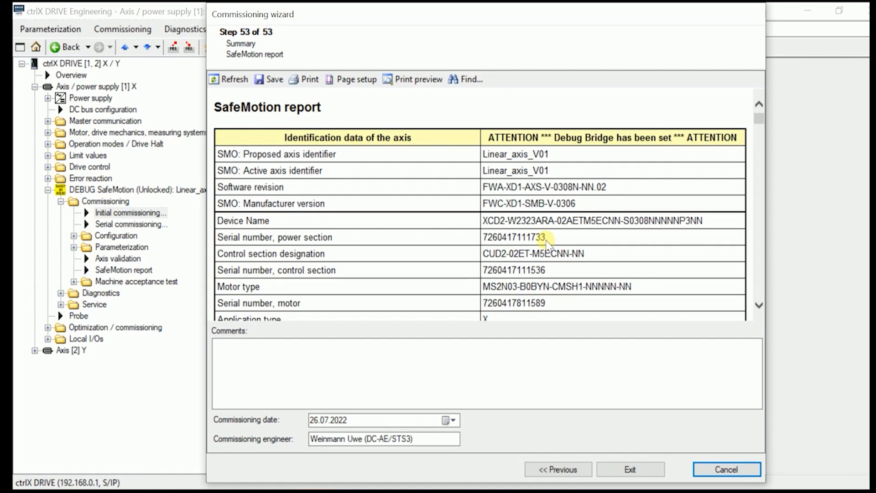
mouse_move(553, 358)
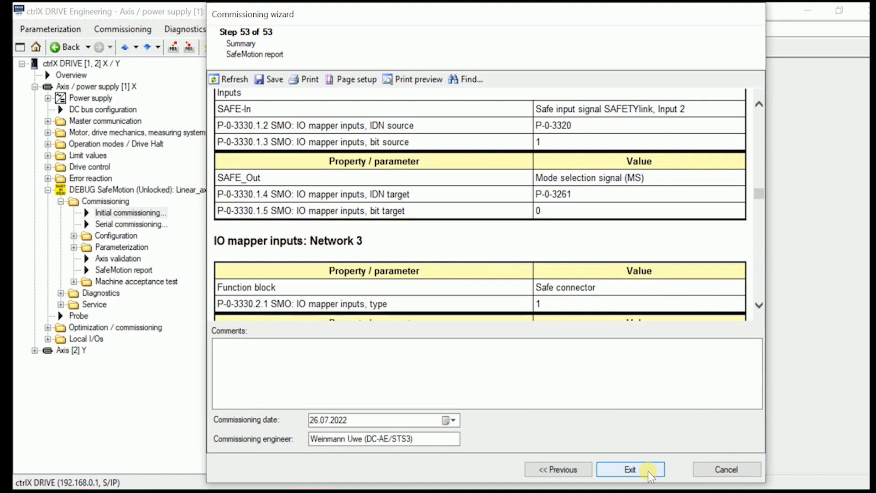
Exit the commissioning wizard and activate operating mode (OM) on axis X's drive.
click(630, 468)
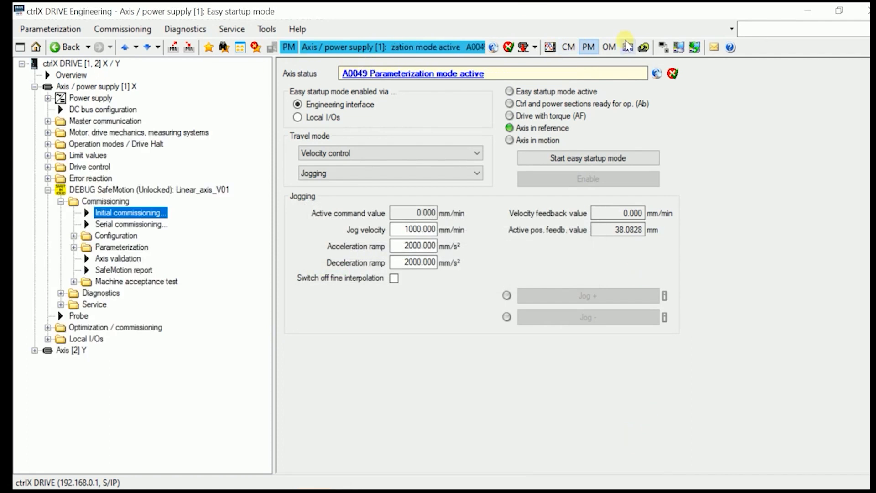
mouse_move(609, 47)
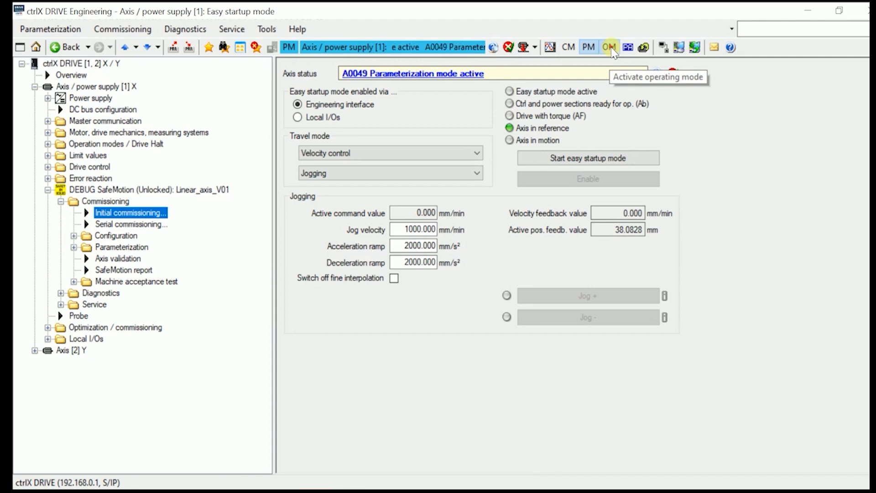
click(609, 47)
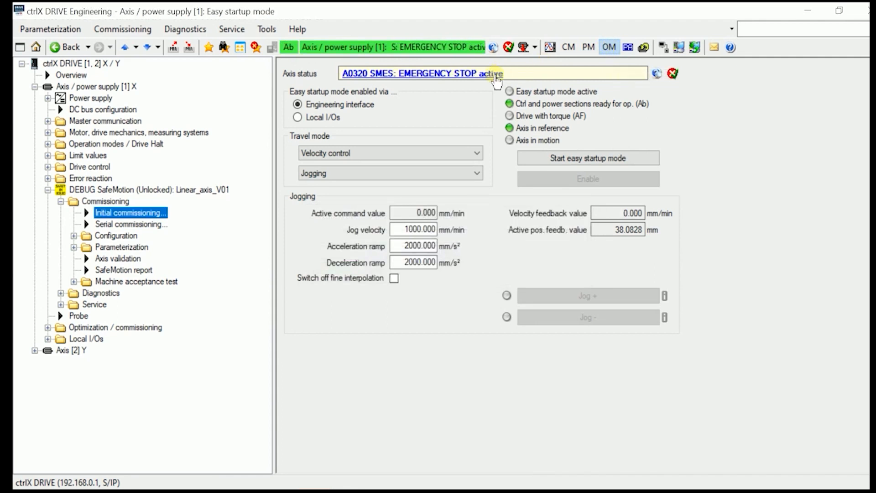
mouse_move(493, 78)
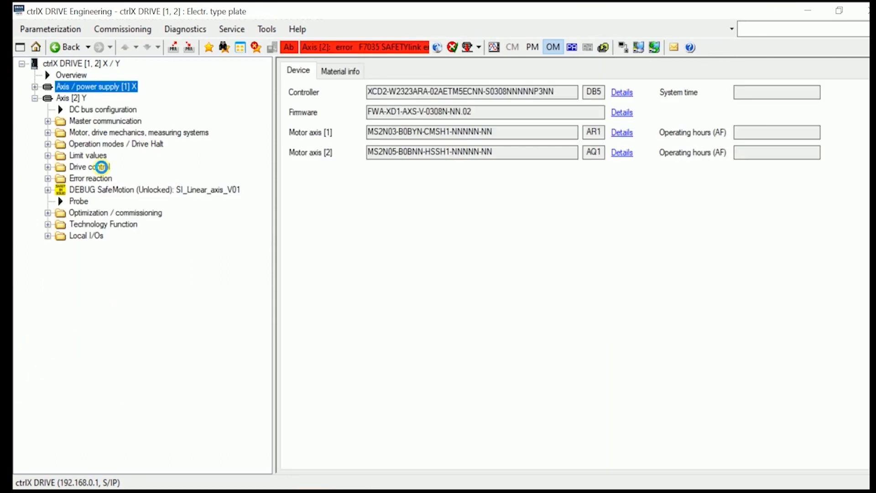
Select Axis / power supply [1] X and clear its F7035 SAFETYlink error via configuration mode.
click(73, 98)
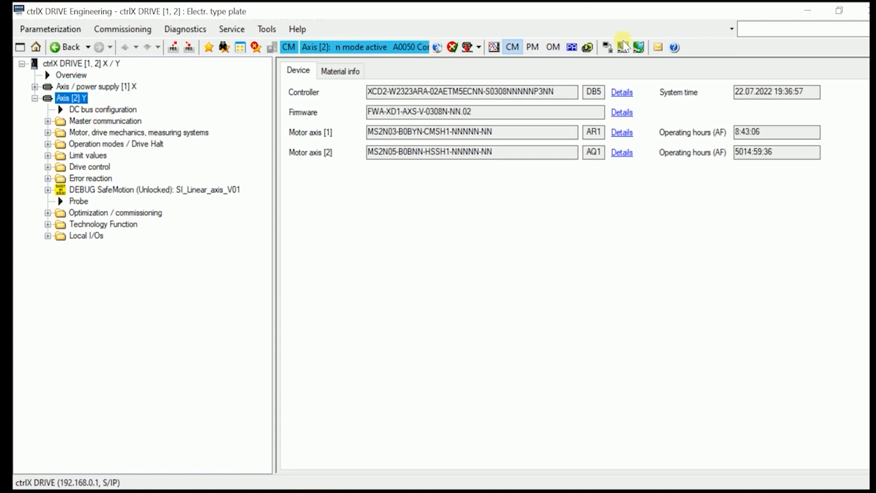
click(552, 47)
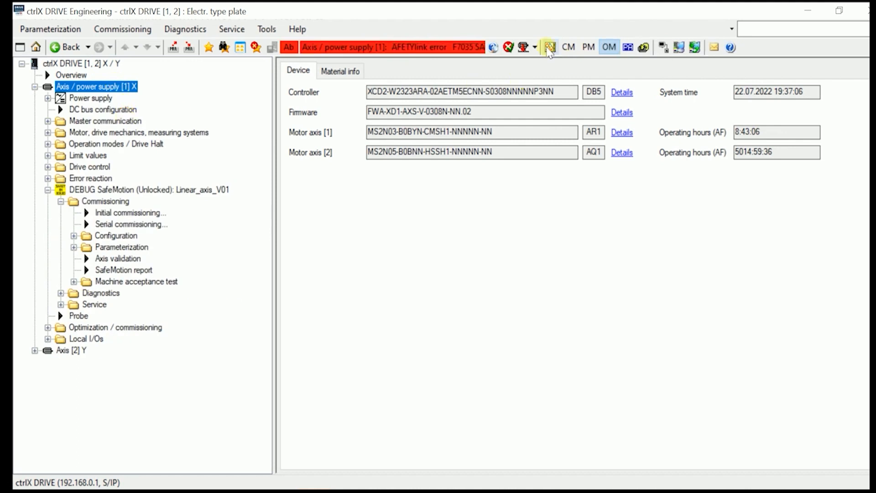
click(550, 47)
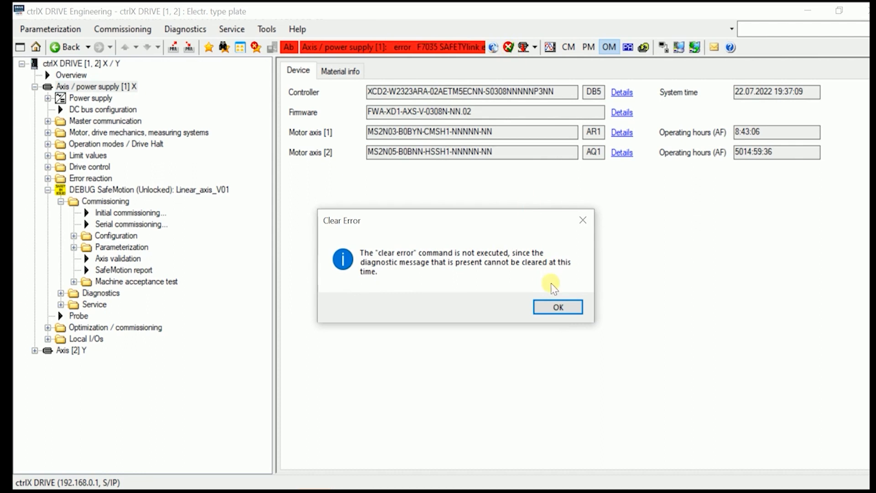
click(556, 307)
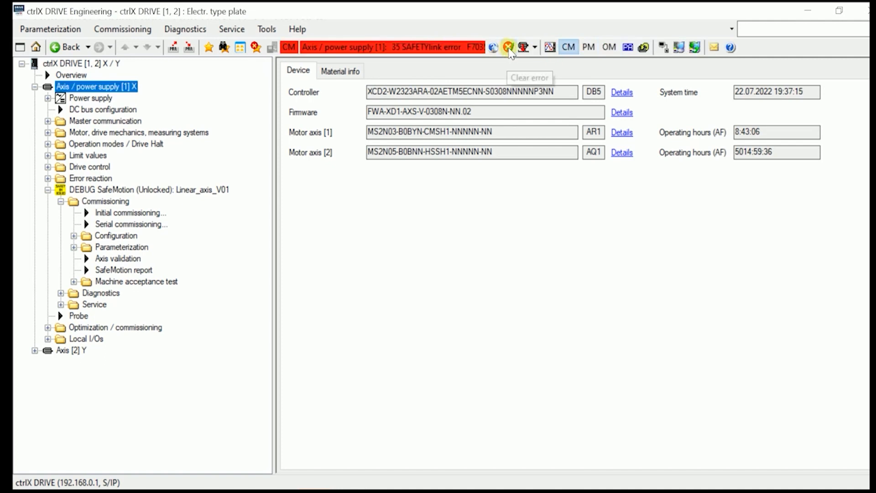
click(509, 47)
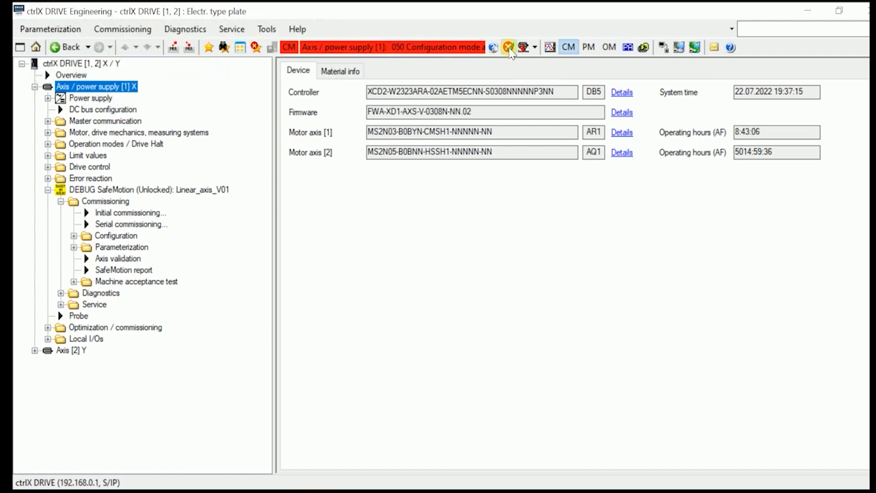
click(509, 47)
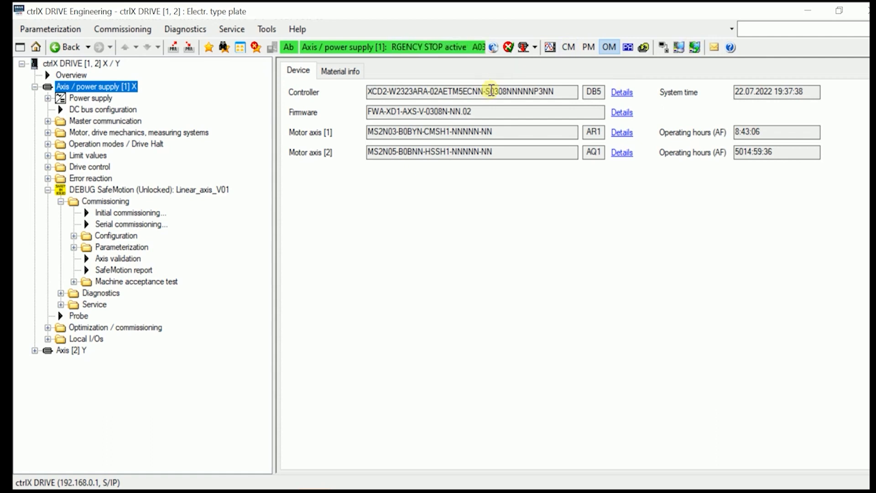
Repeatedly clear the recurring emergency stop and safety errors on axis X.
click(508, 47)
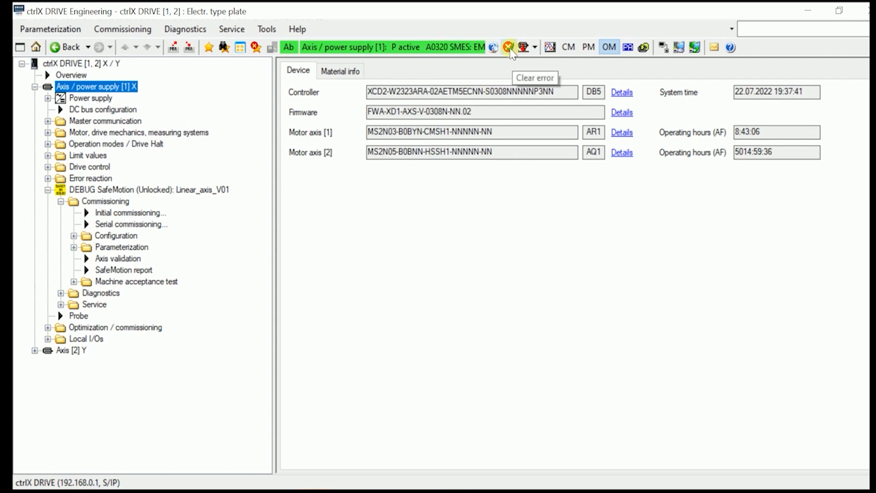
click(507, 47)
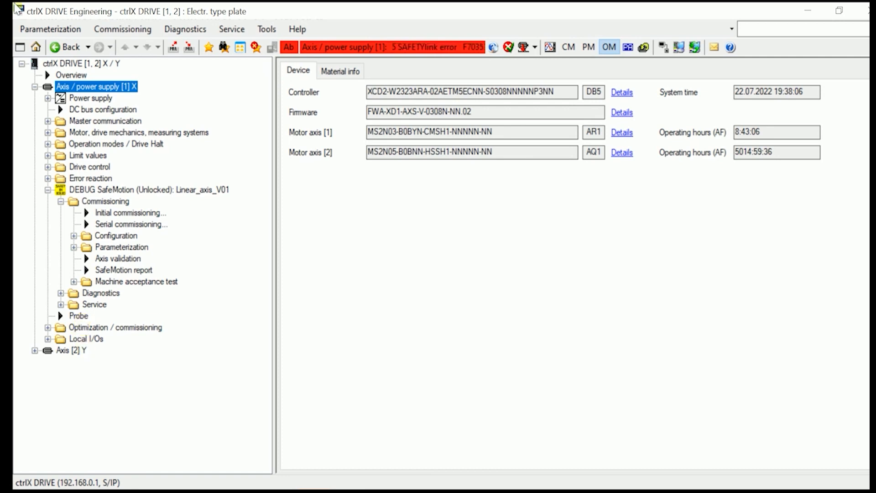
mouse_move(508, 47)
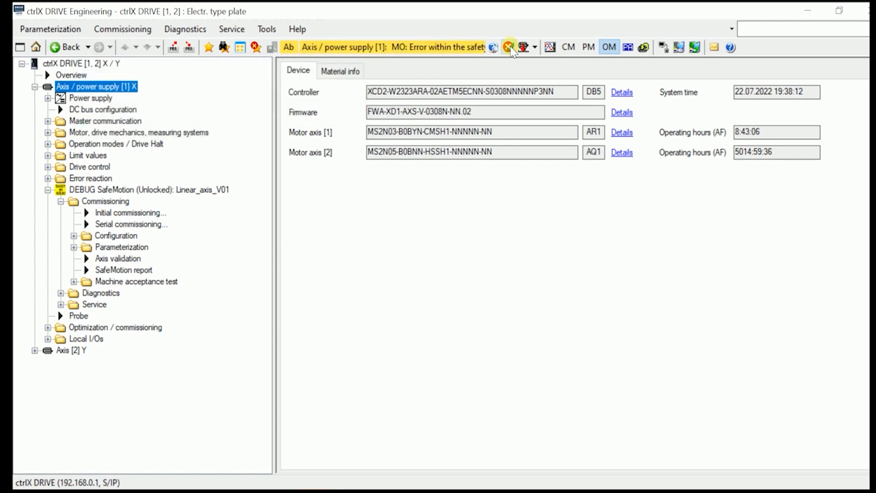
click(507, 47)
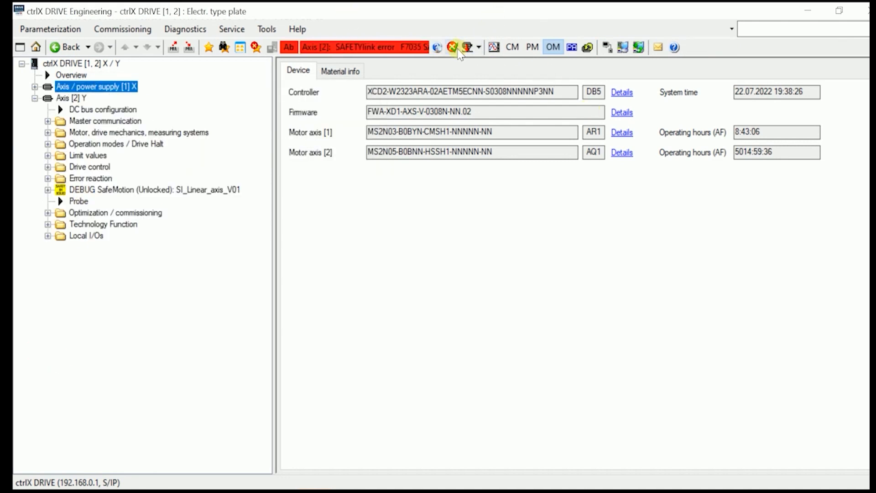
Clear the SAFETYlink error on Axis [2] Y.
click(451, 47)
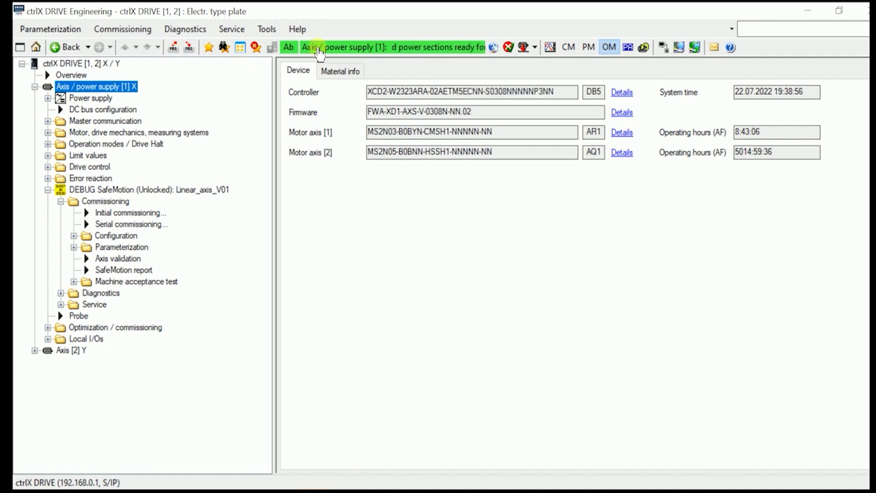
mouse_move(425, 47)
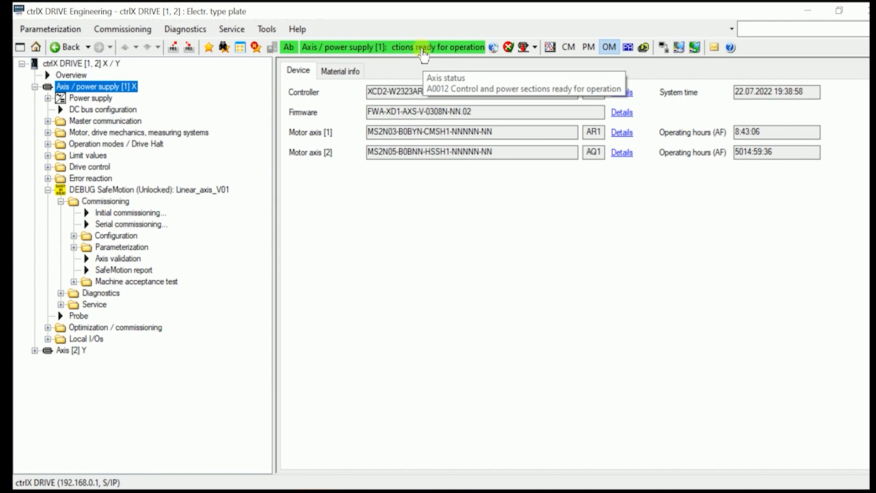